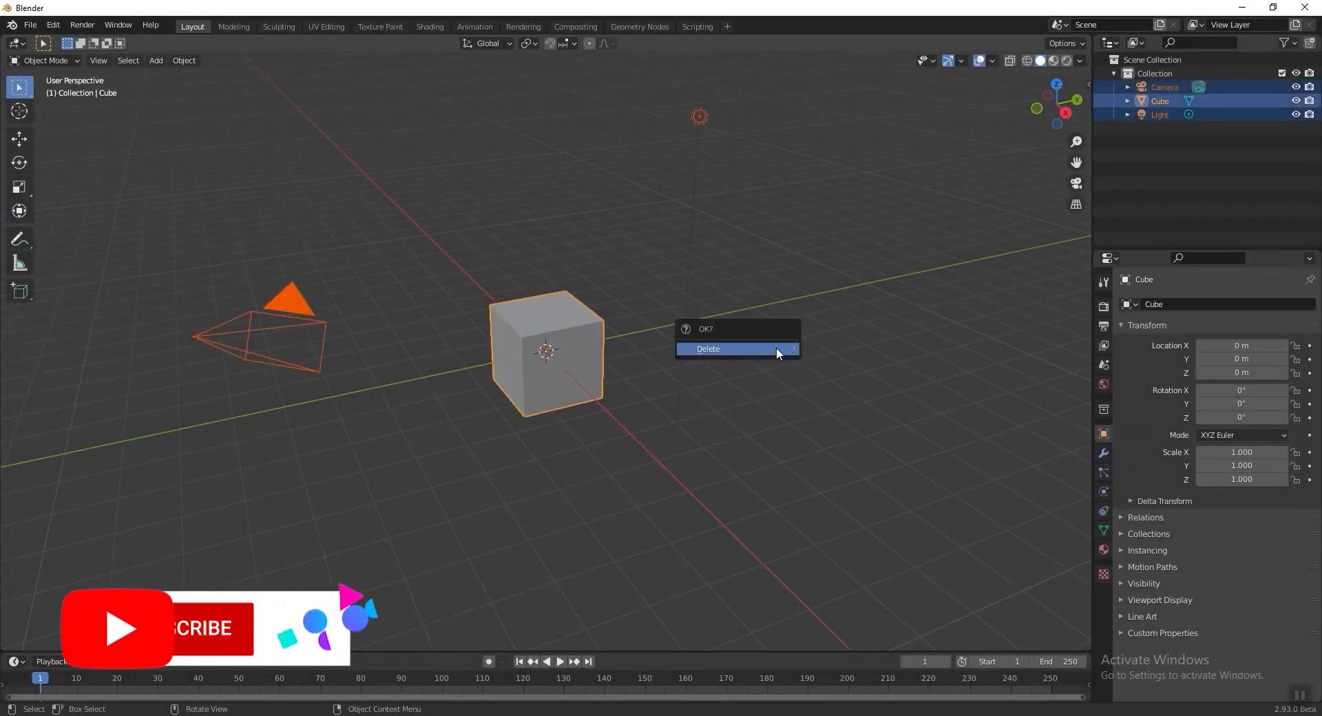
# Step: Delete every default object, add a plane and set its dimensions to 8.5 m
pyautogui.click(708, 349)
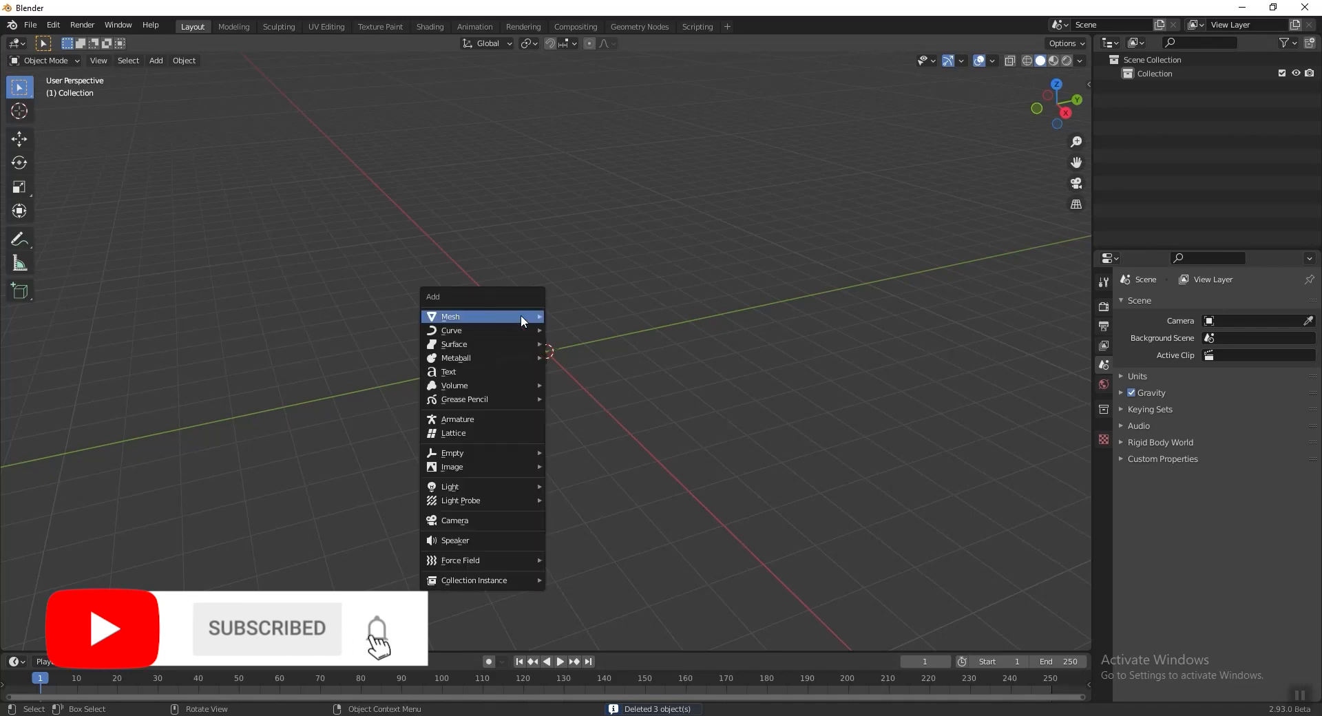
pyautogui.click(450, 317)
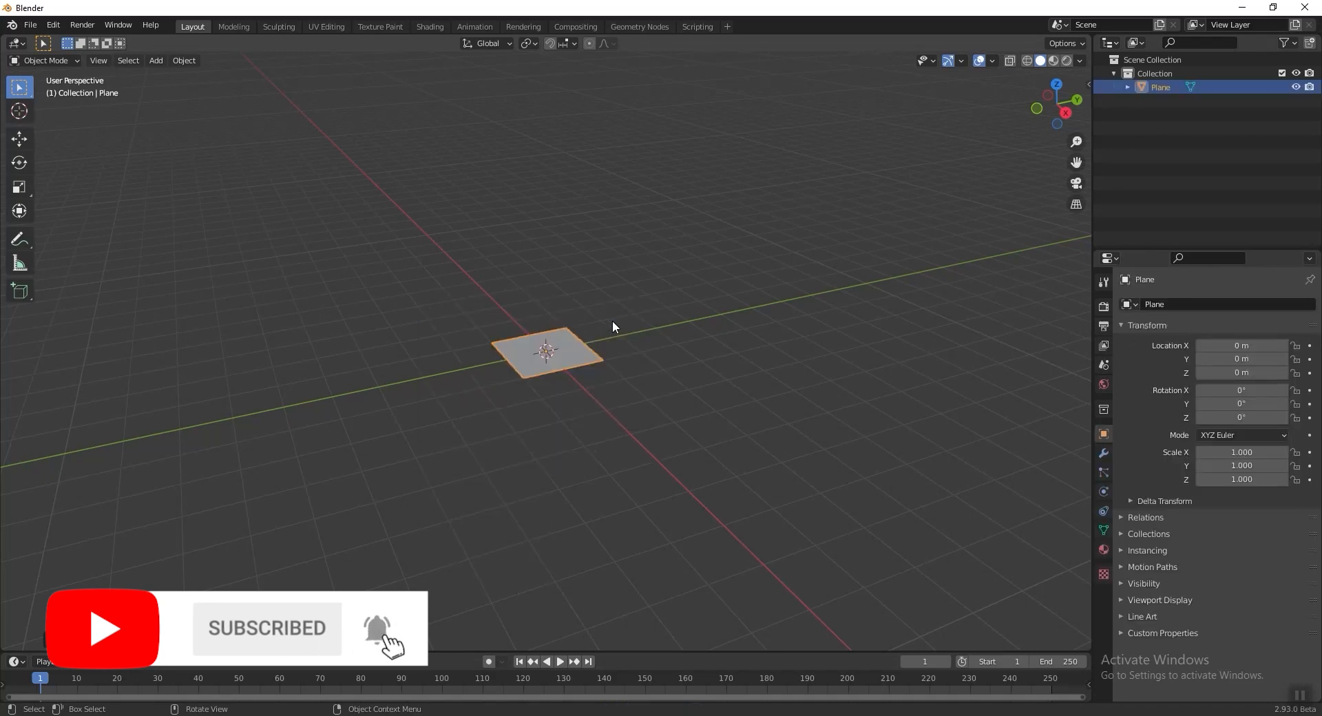
pyautogui.press('n')
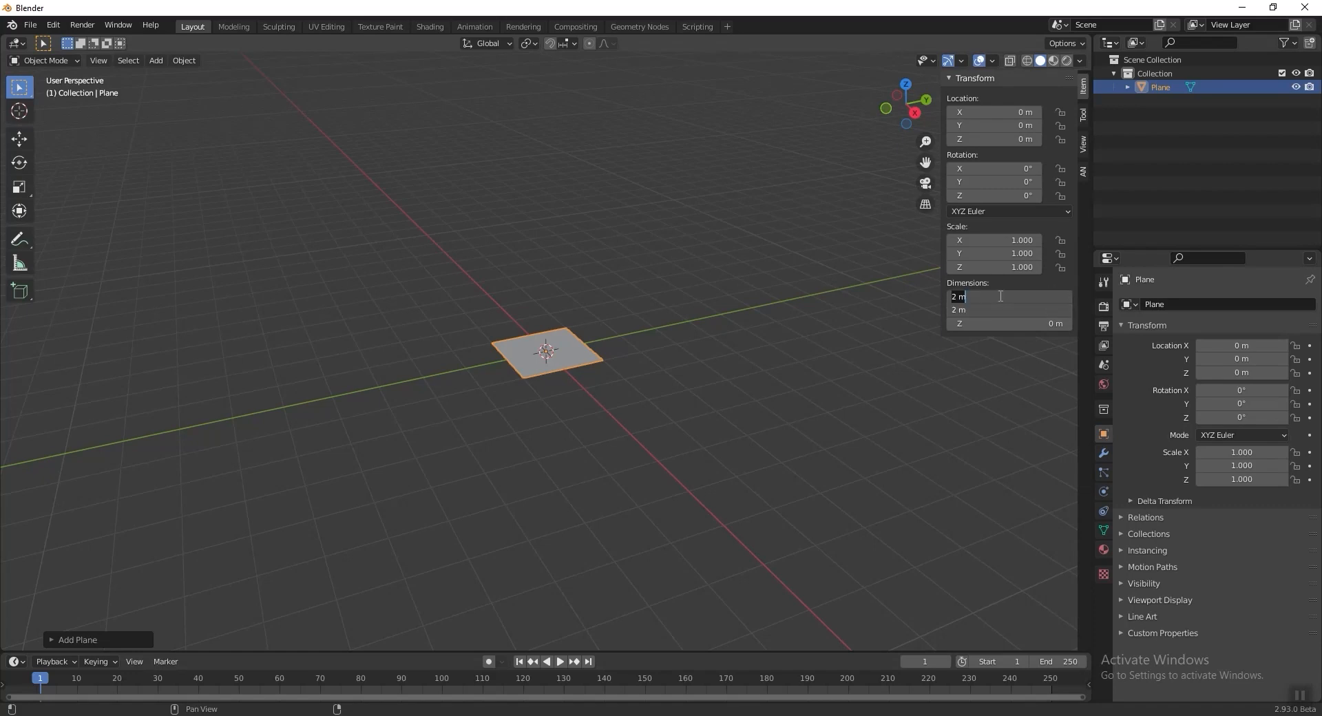
pyautogui.write('8.5')
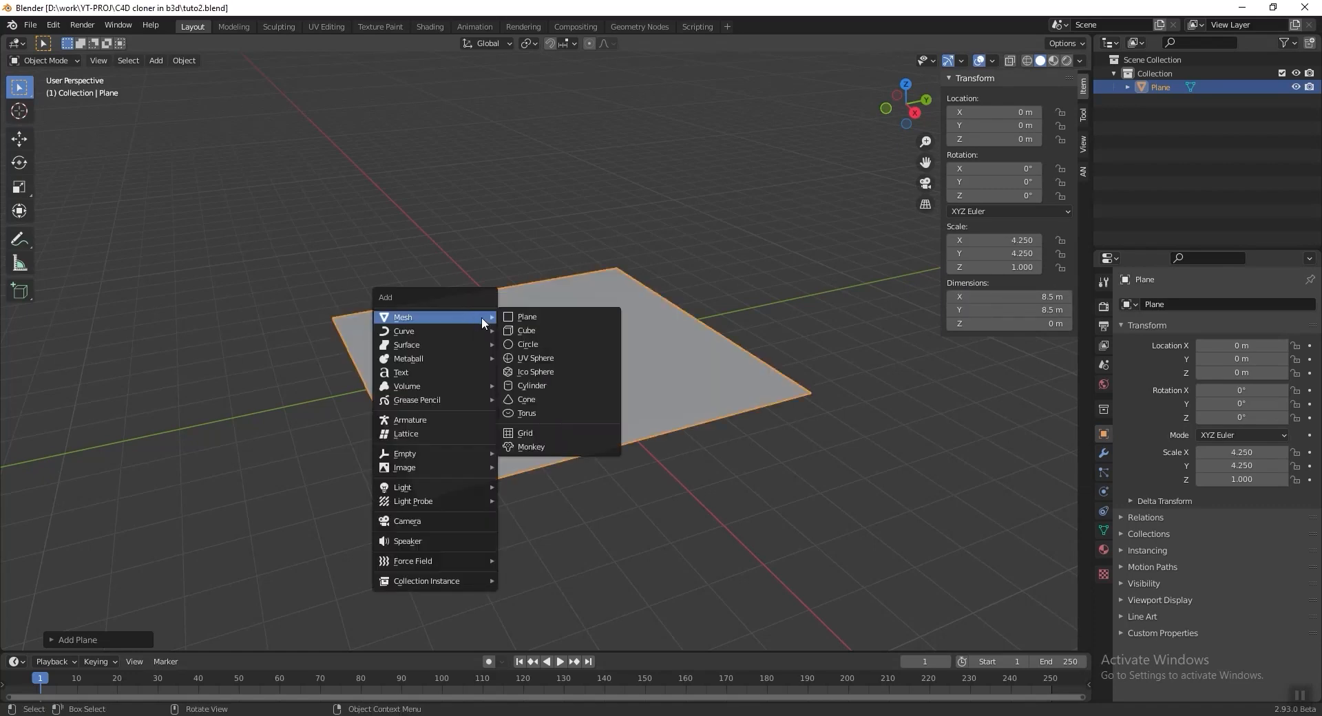
# Step: Add a tall, thin cylinder beside the plane, then reselect the plane
pyautogui.click(531, 386)
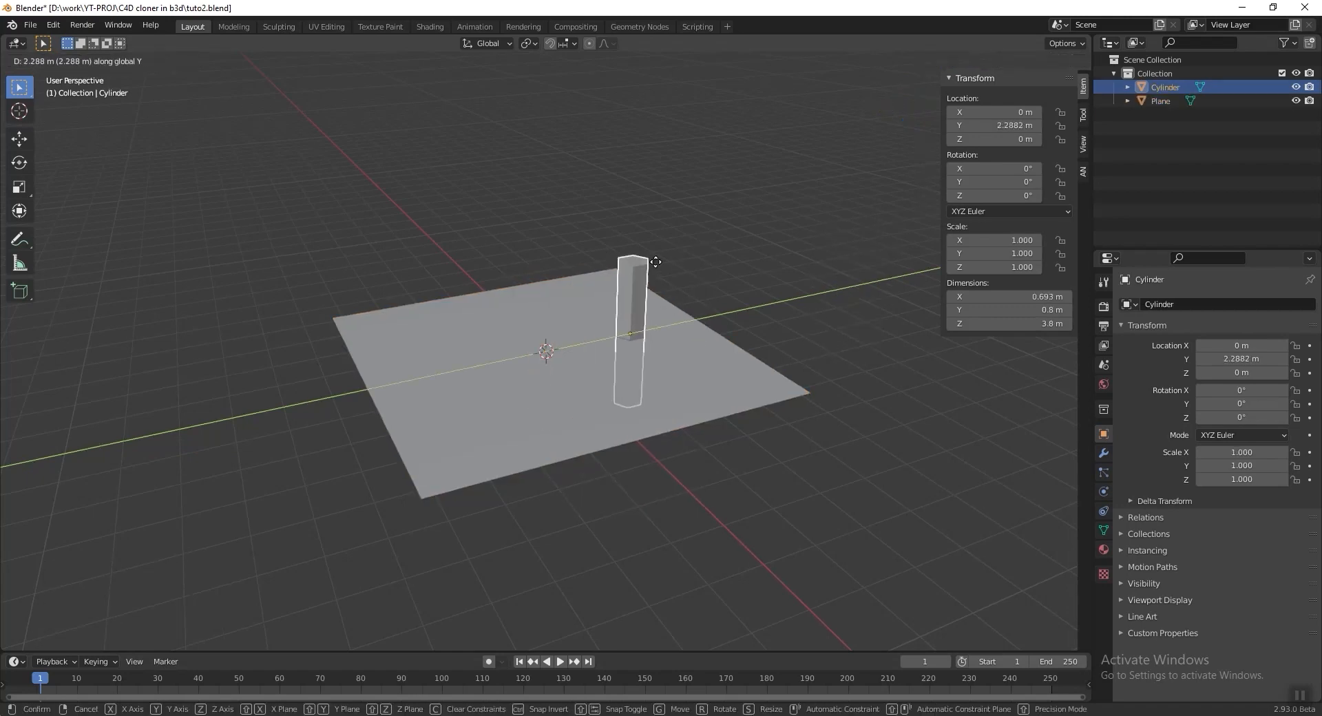
pyautogui.click(577, 340)
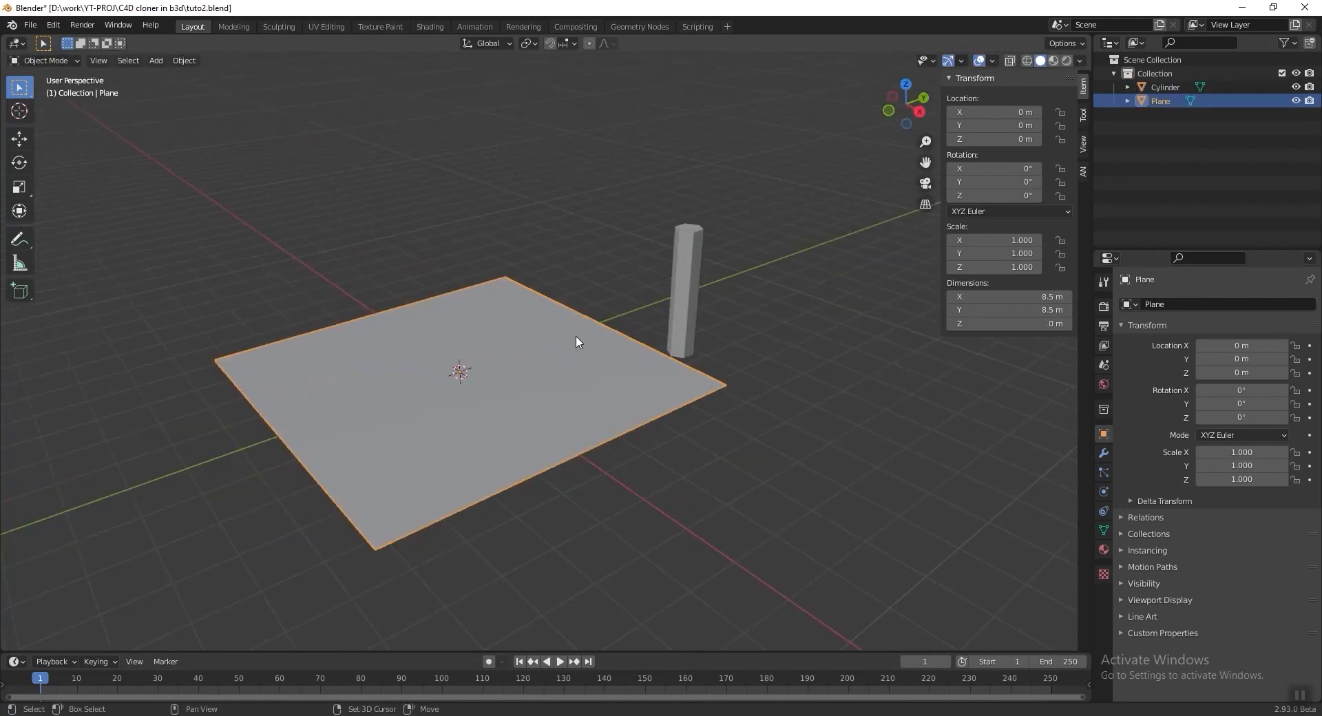
pyautogui.moveTo(577, 341)
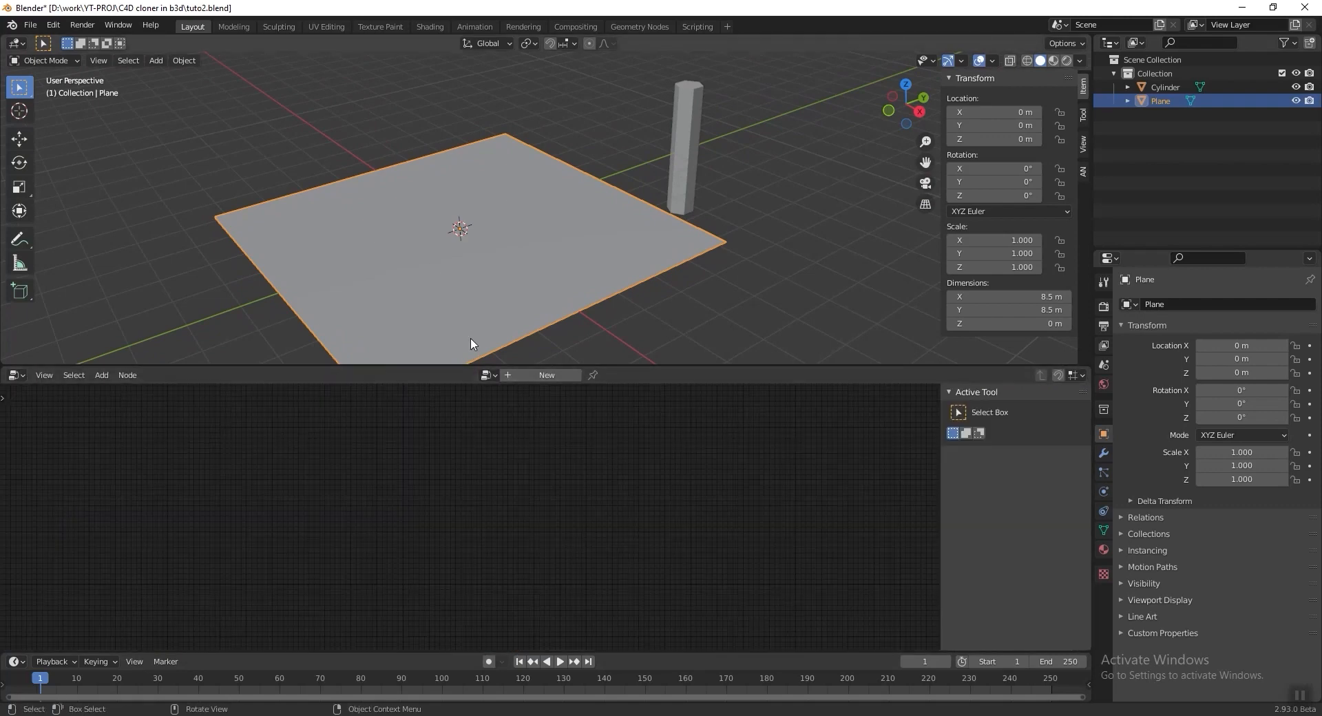
# Step: Create a new geometry node tree on the plane that instances the cylinder on its vertices
pyautogui.click(545, 374)
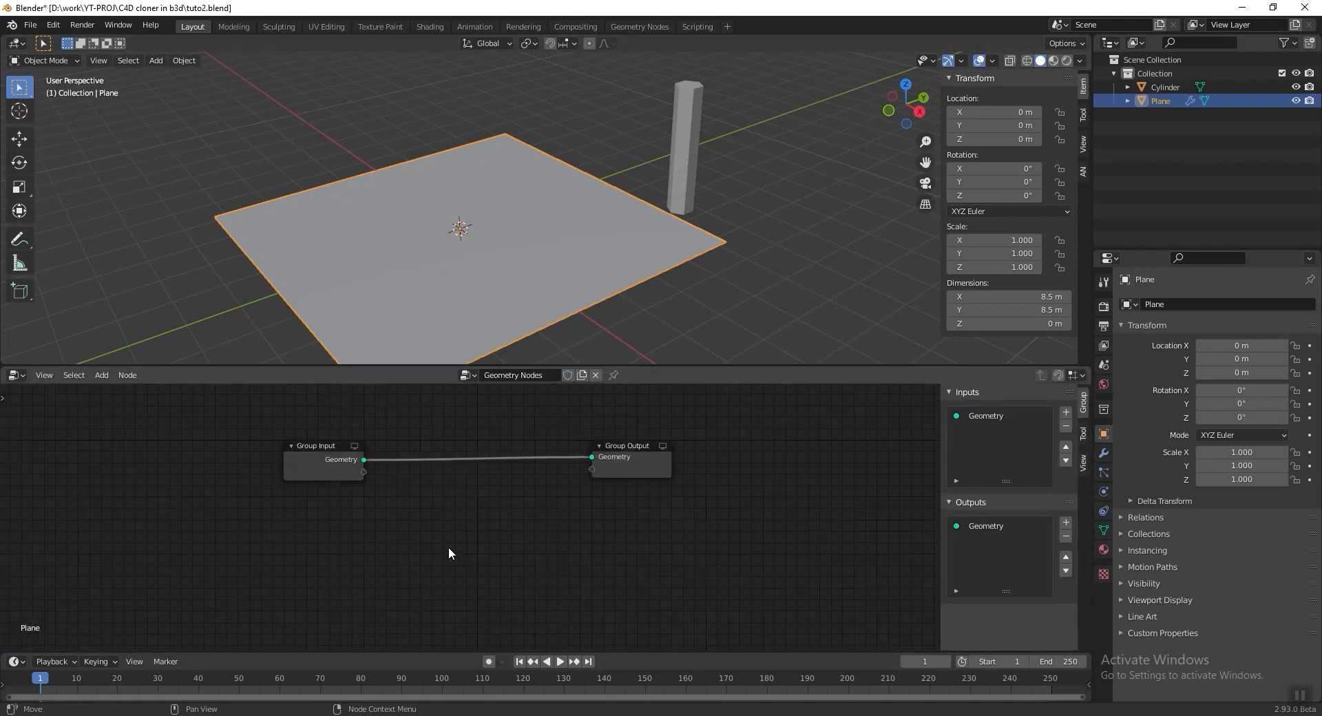
pyautogui.click(101, 375)
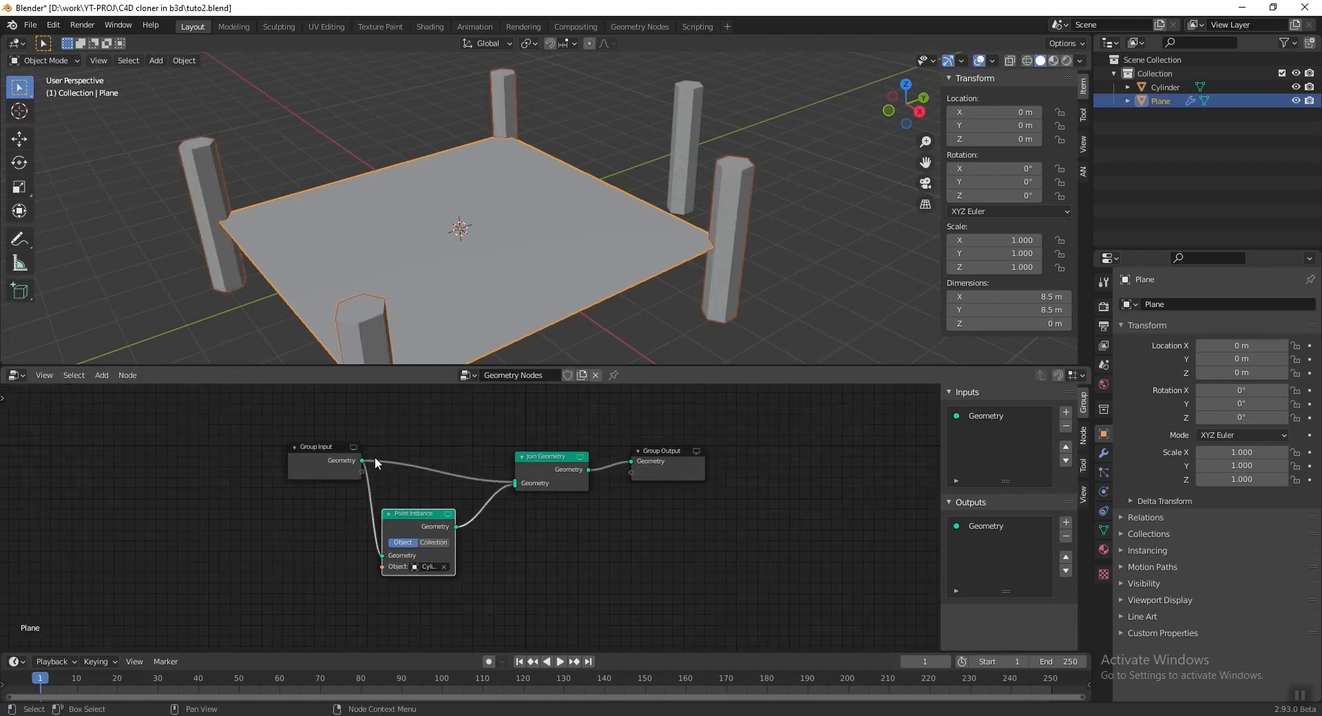
pyautogui.moveTo(419, 514); pyautogui.dragTo(471, 492)
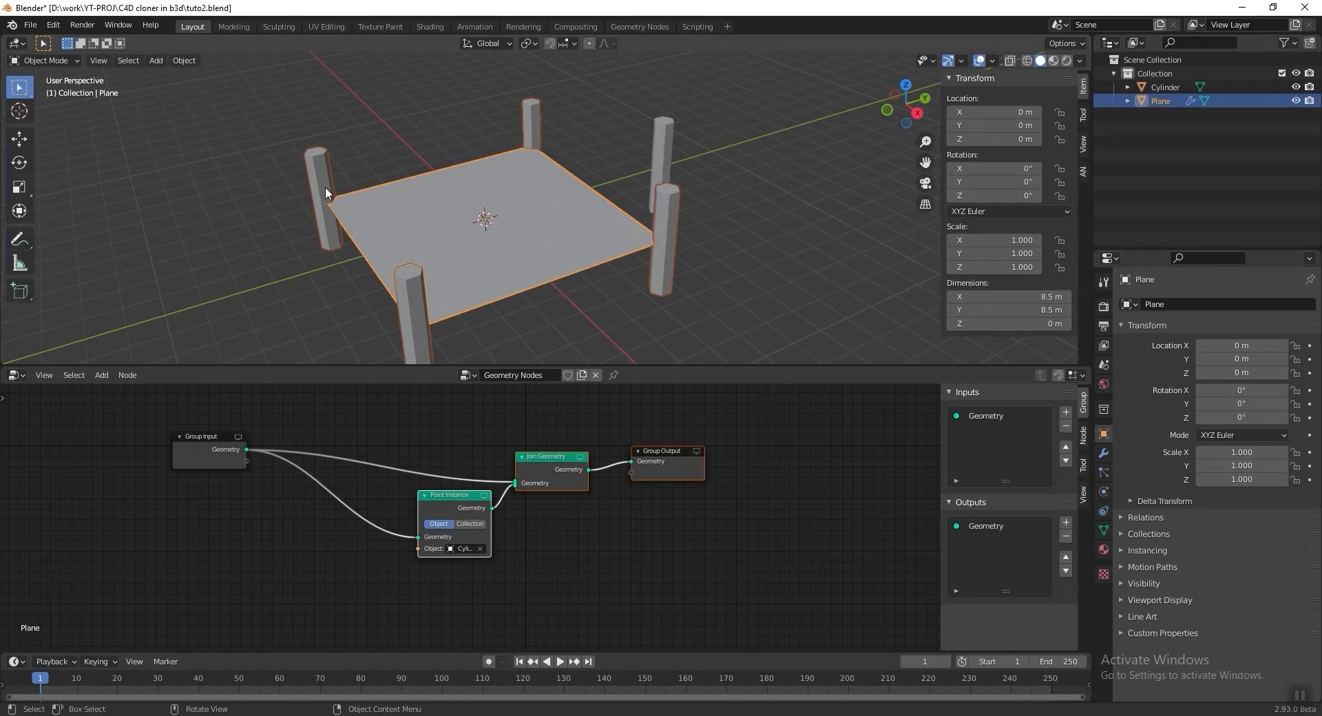
pyautogui.moveTo(452, 166)
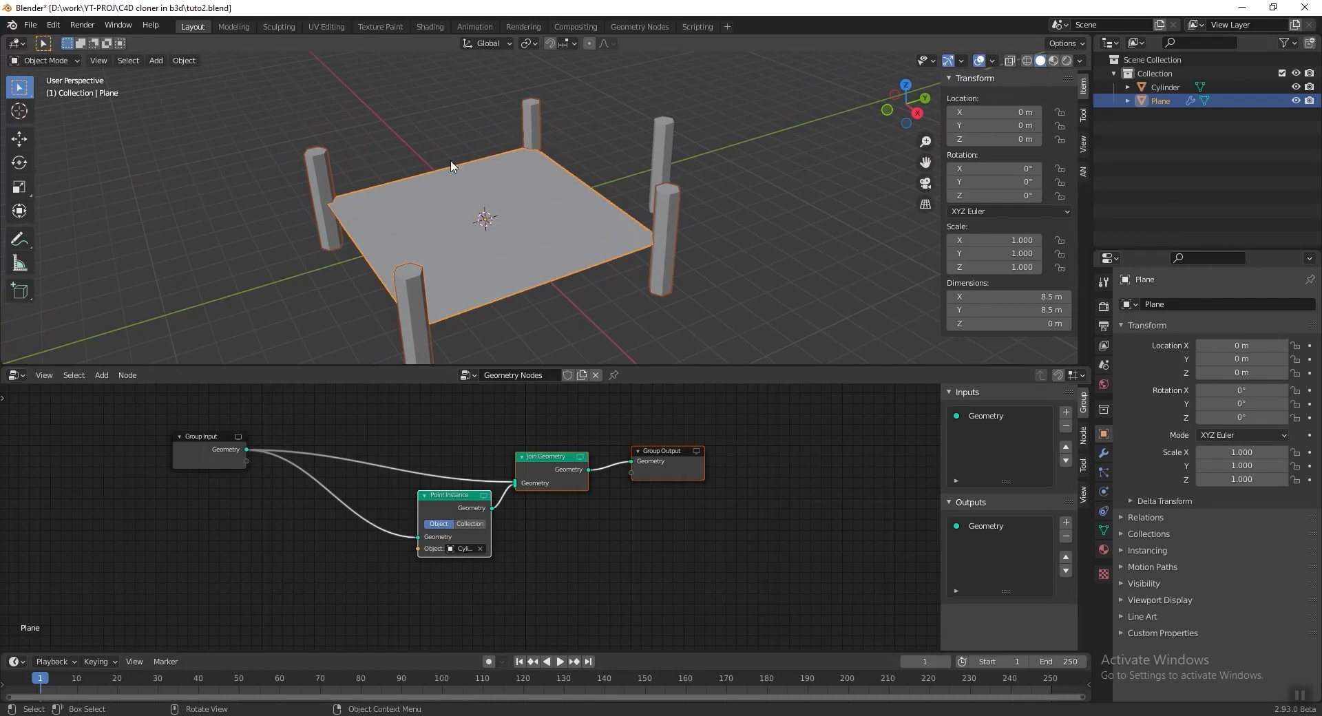
pyautogui.moveTo(322, 203)
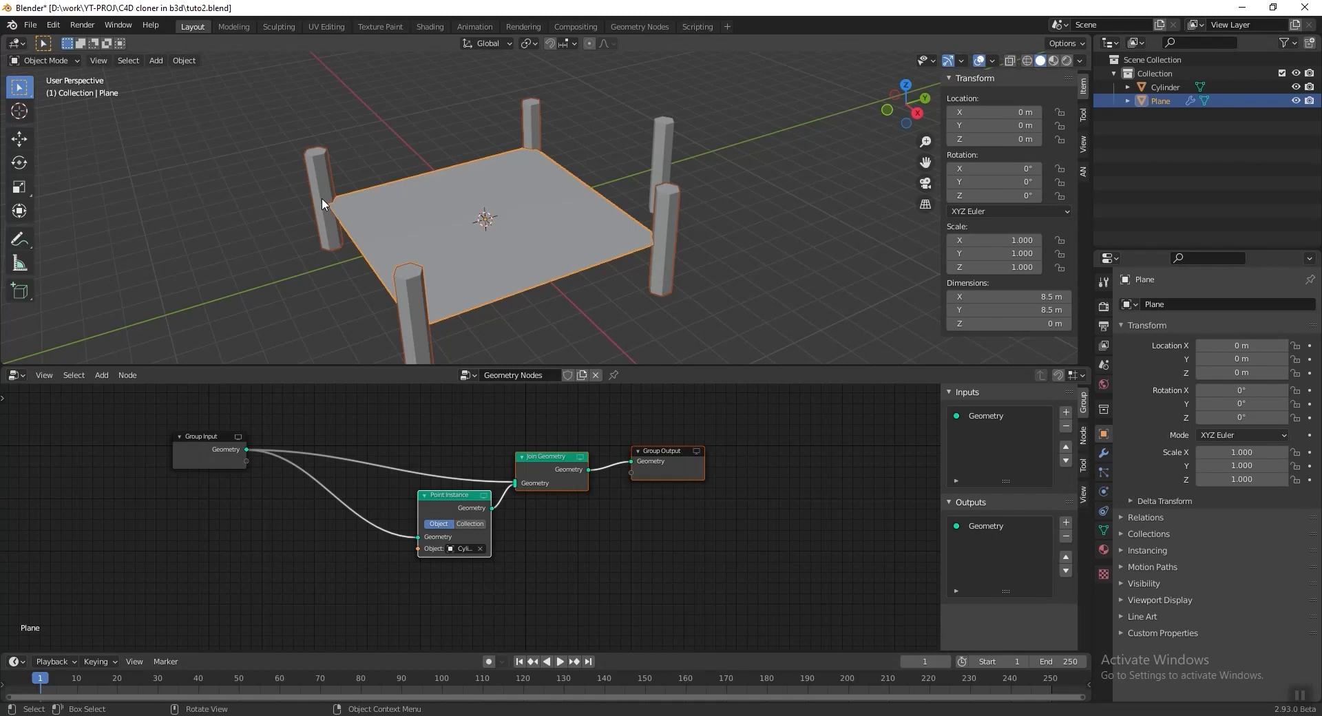
pyautogui.moveTo(509, 179)
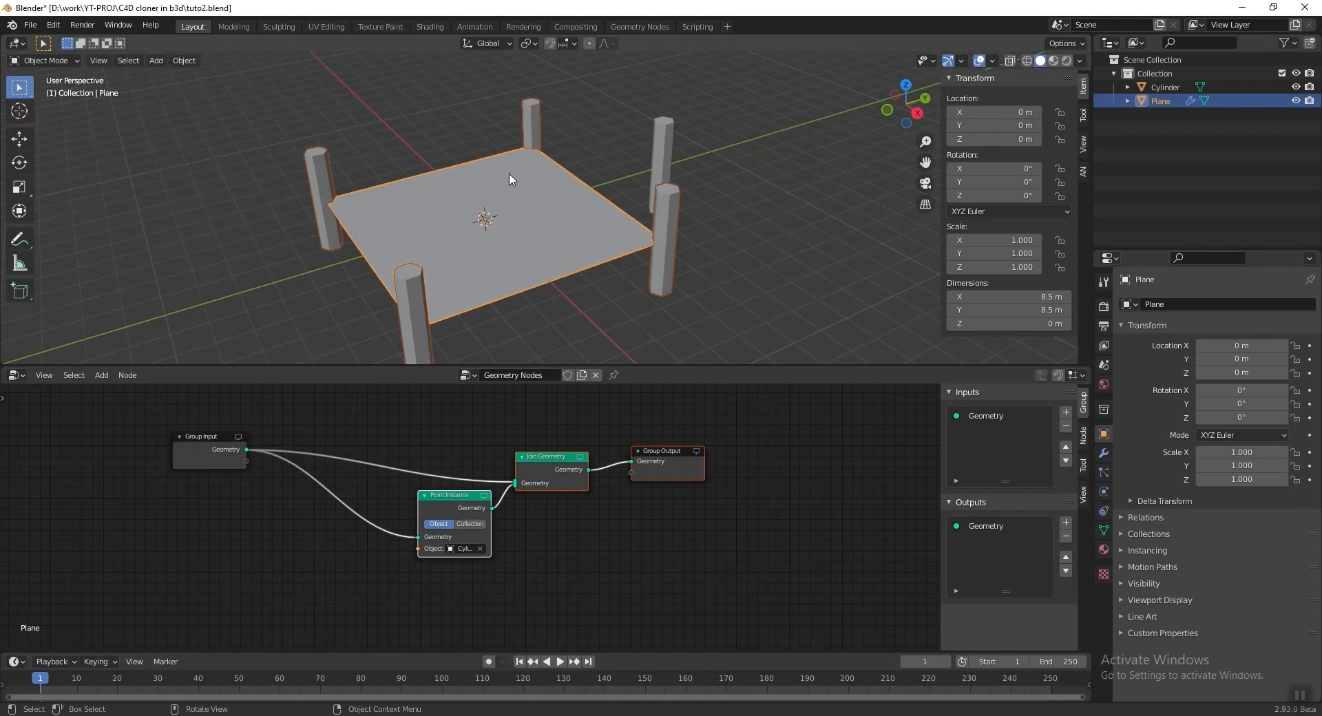
pyautogui.moveTo(491, 235)
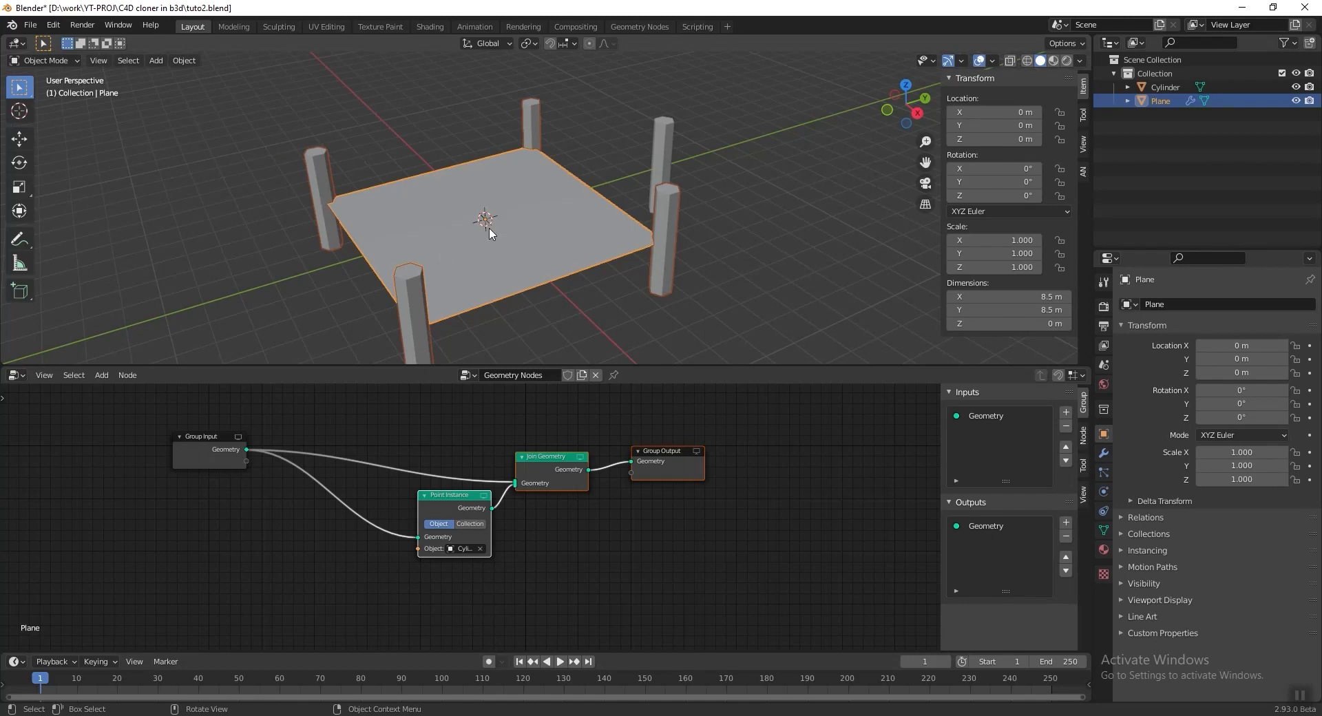
pyautogui.moveTo(479, 228)
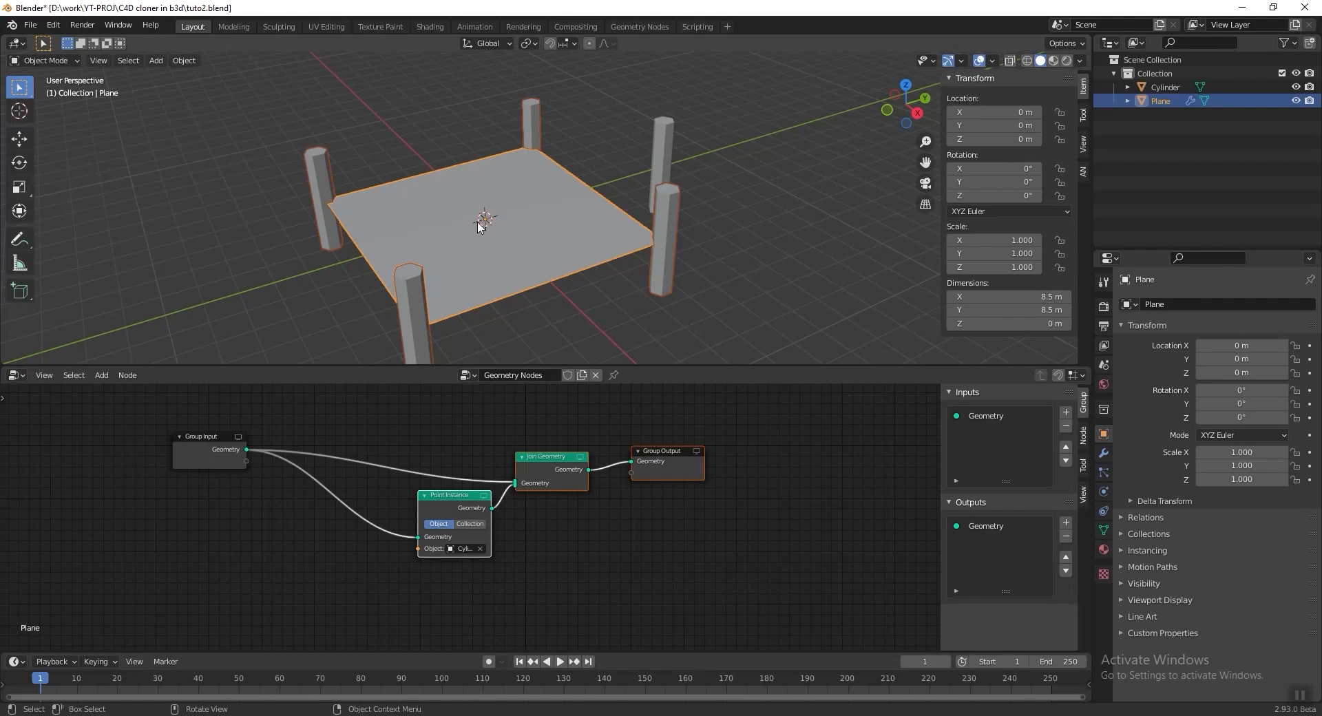
pyautogui.moveTo(458, 143)
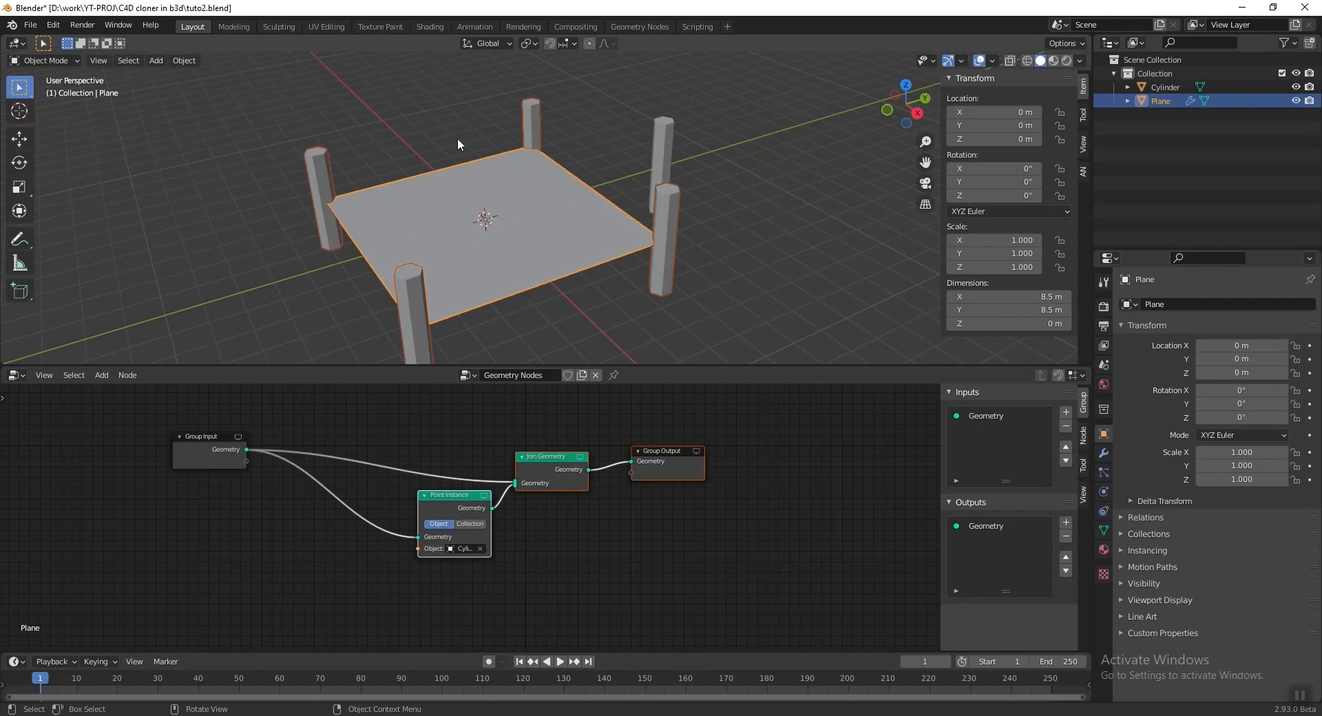
pyautogui.moveTo(436, 264)
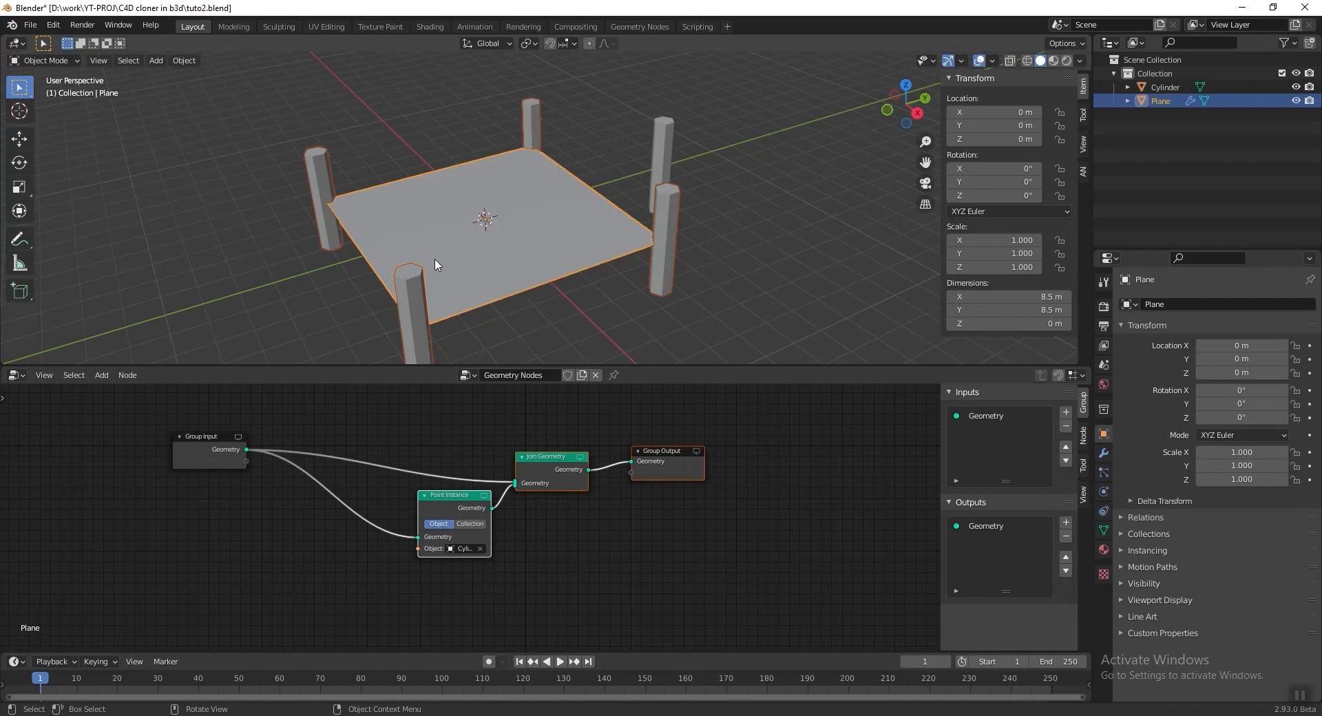
pyautogui.moveTo(437, 264); pyautogui.dragTo(619, 226)
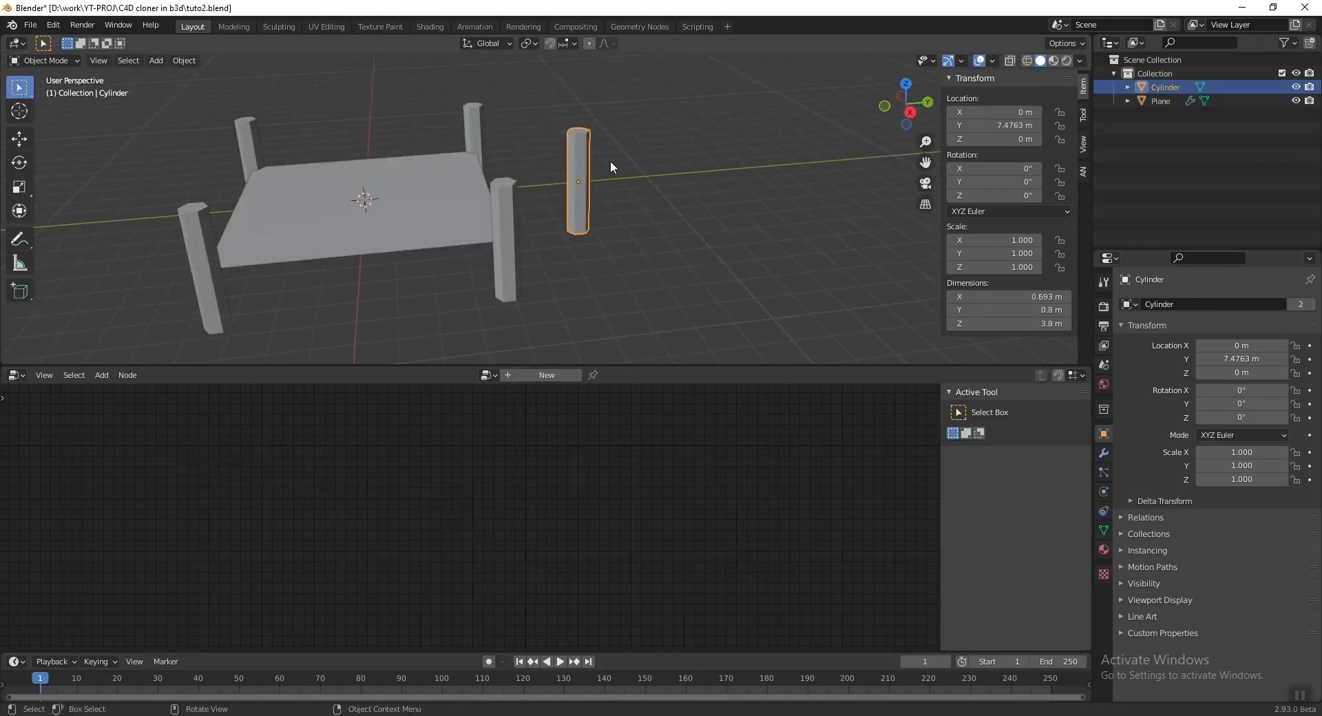
# Step: Set the cylinder's origin to the 3D cursor placed at its base vertices
pyautogui.press('Tab')
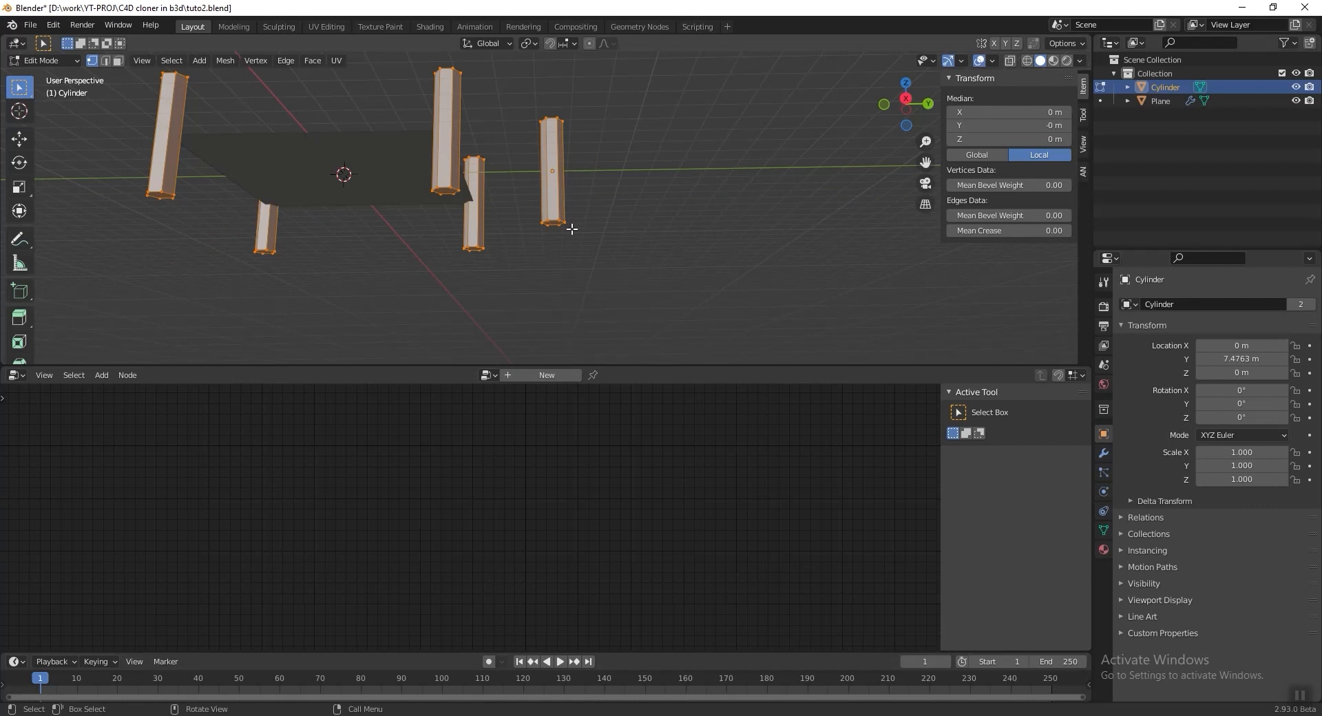
pyautogui.moveTo(520, 221)
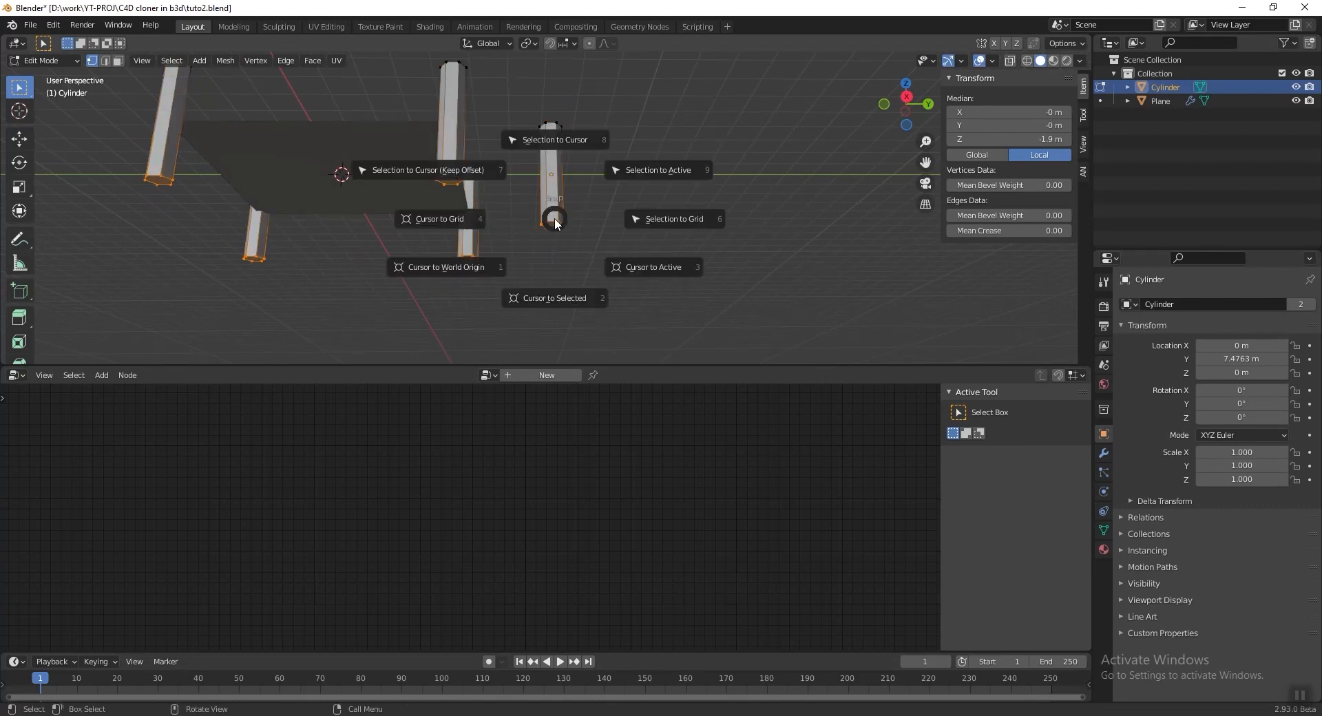
pyautogui.moveTo(553, 297)
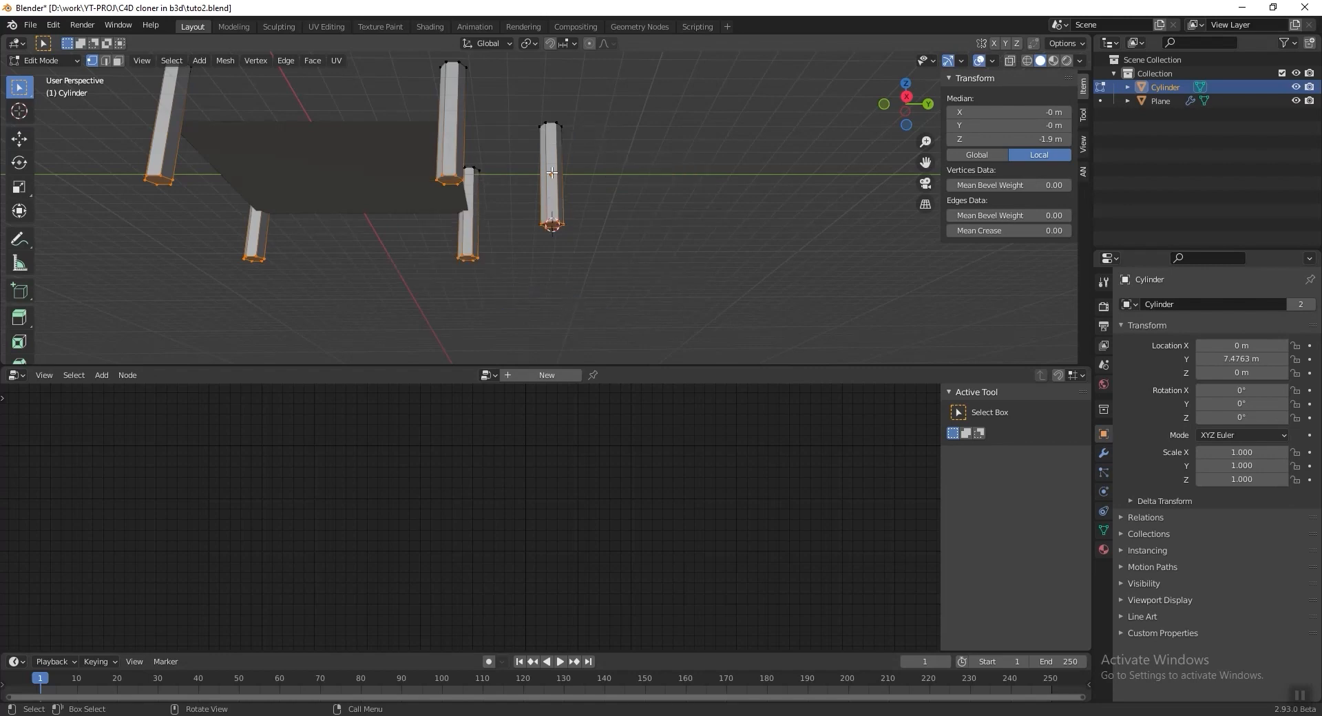
pyautogui.click(184, 59)
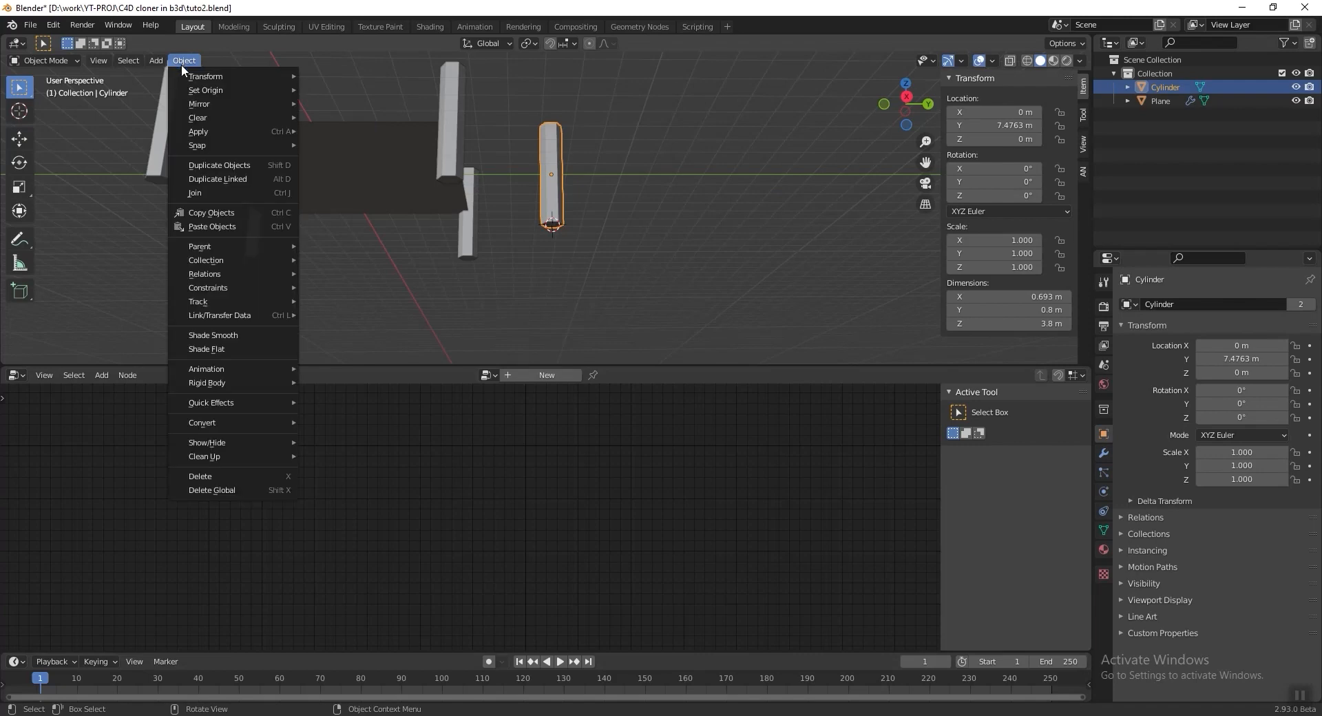
pyautogui.moveTo(205, 91)
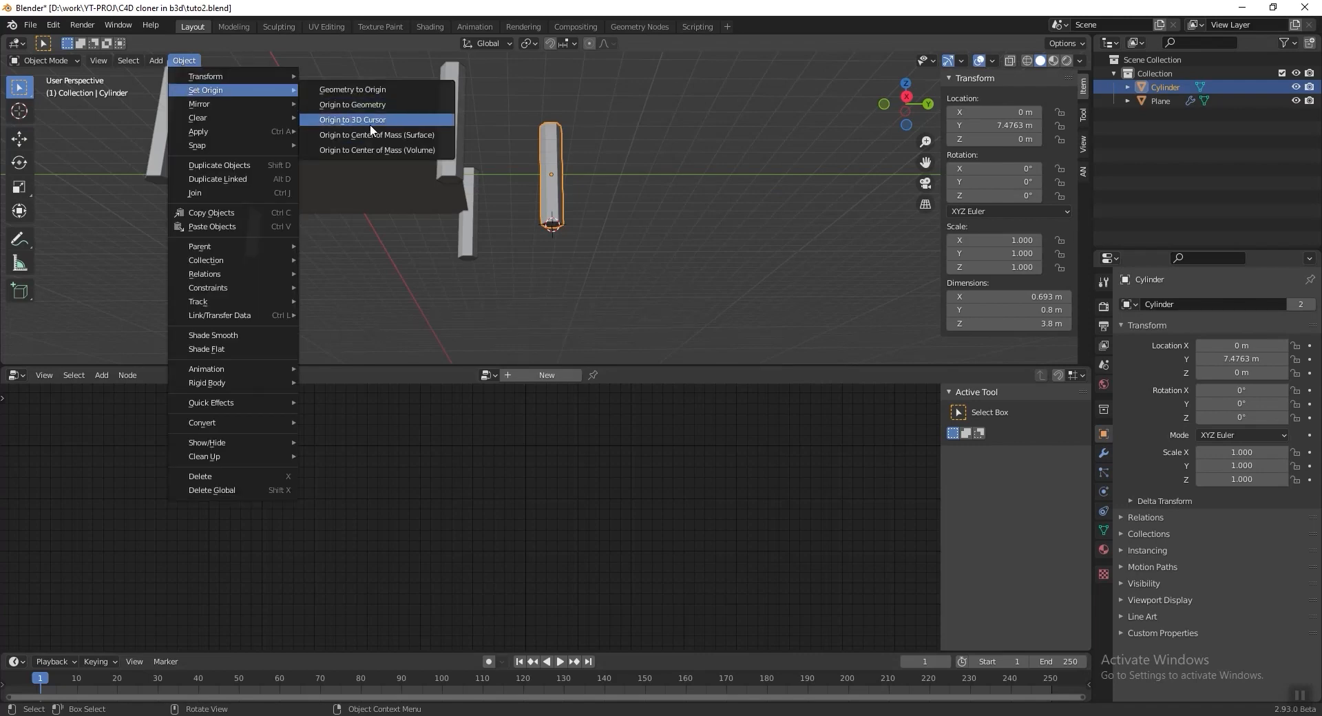
pyautogui.click(353, 119)
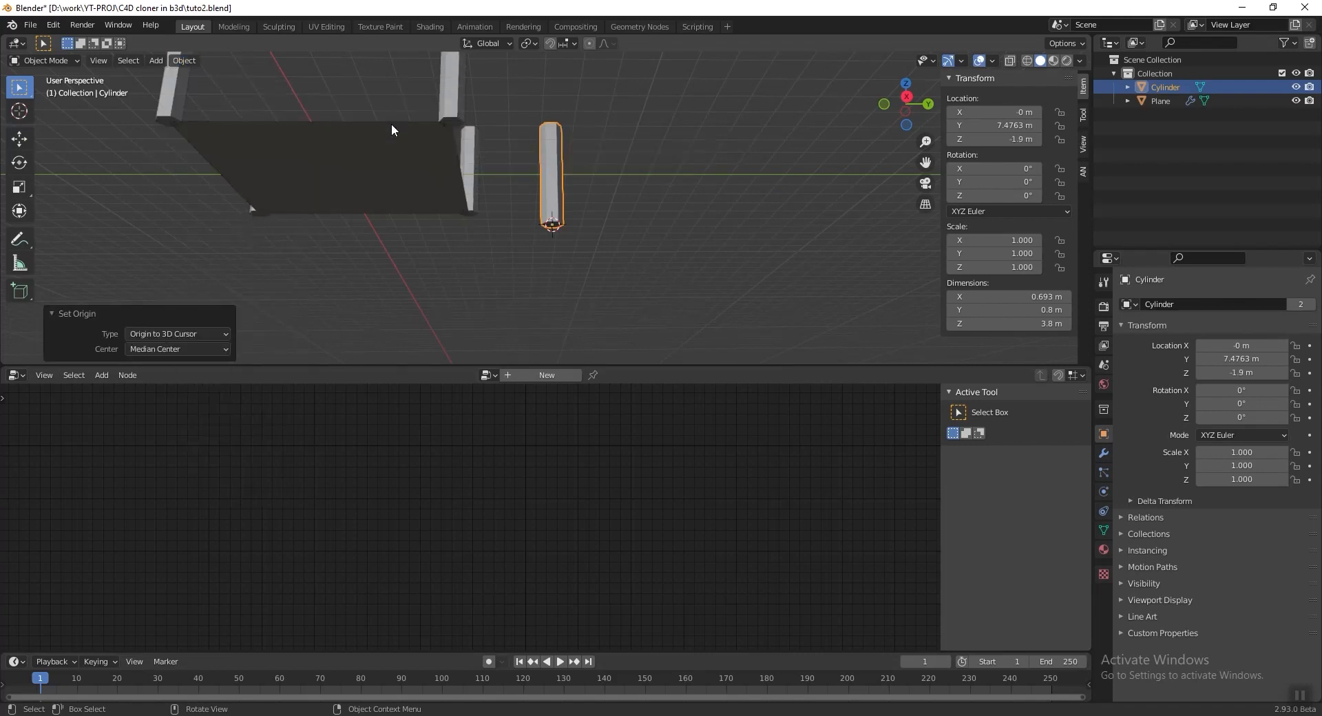
pyautogui.moveTo(393, 130); pyautogui.dragTo(552, 227)
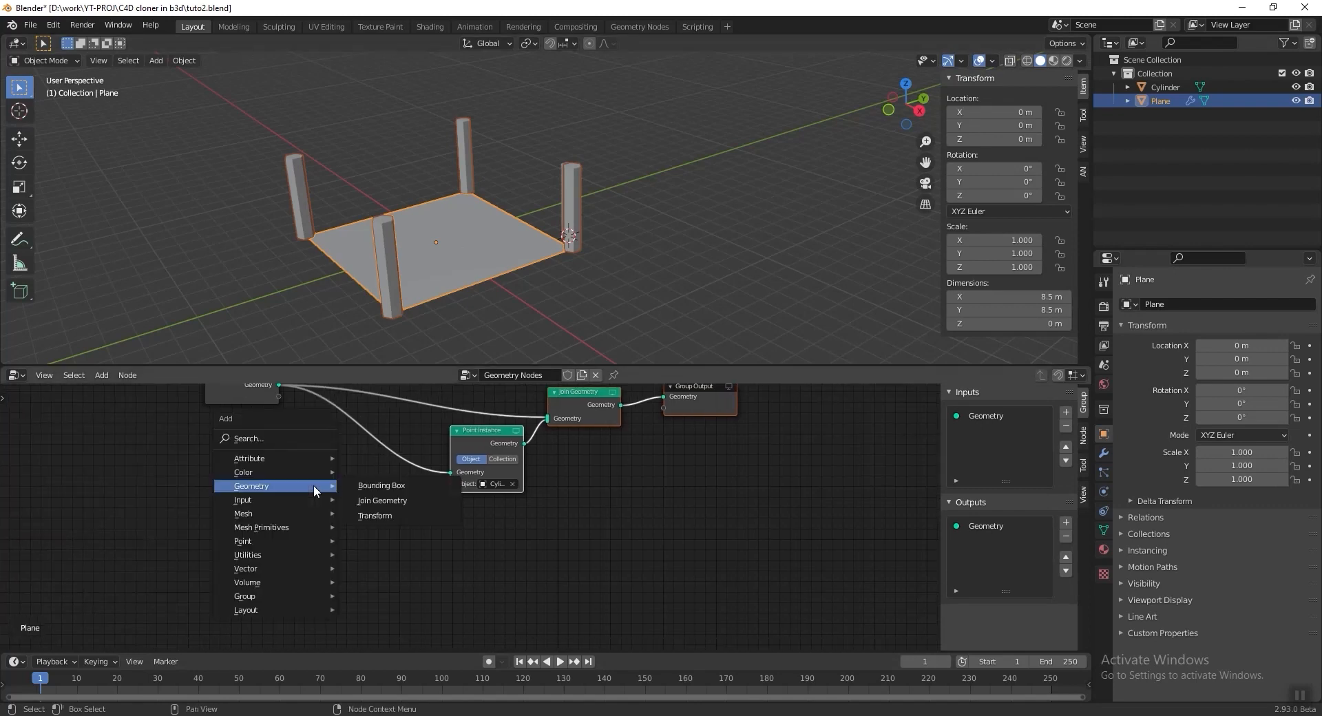
# Step: Insert a Subdivision Surface node with Boundary Smooth before Point Instance, densifying the cylinder grid
pyautogui.click(380, 500)
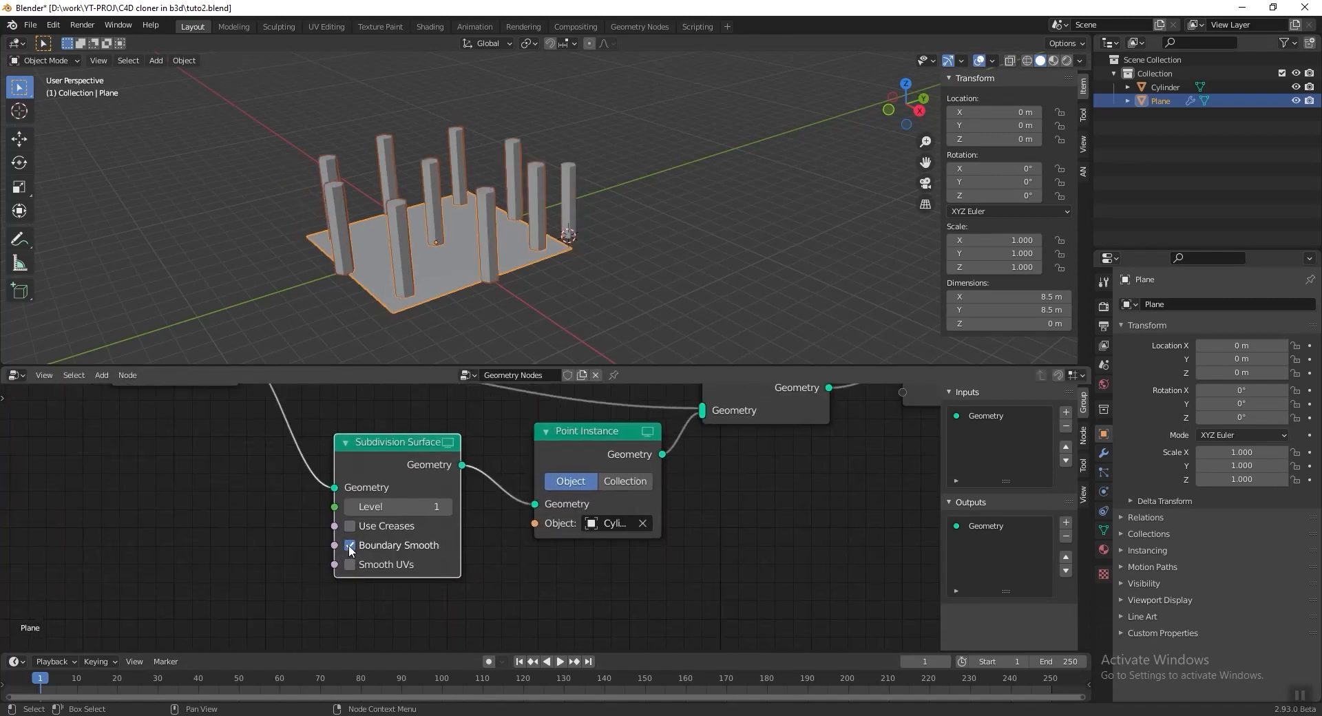
pyautogui.click(348, 546)
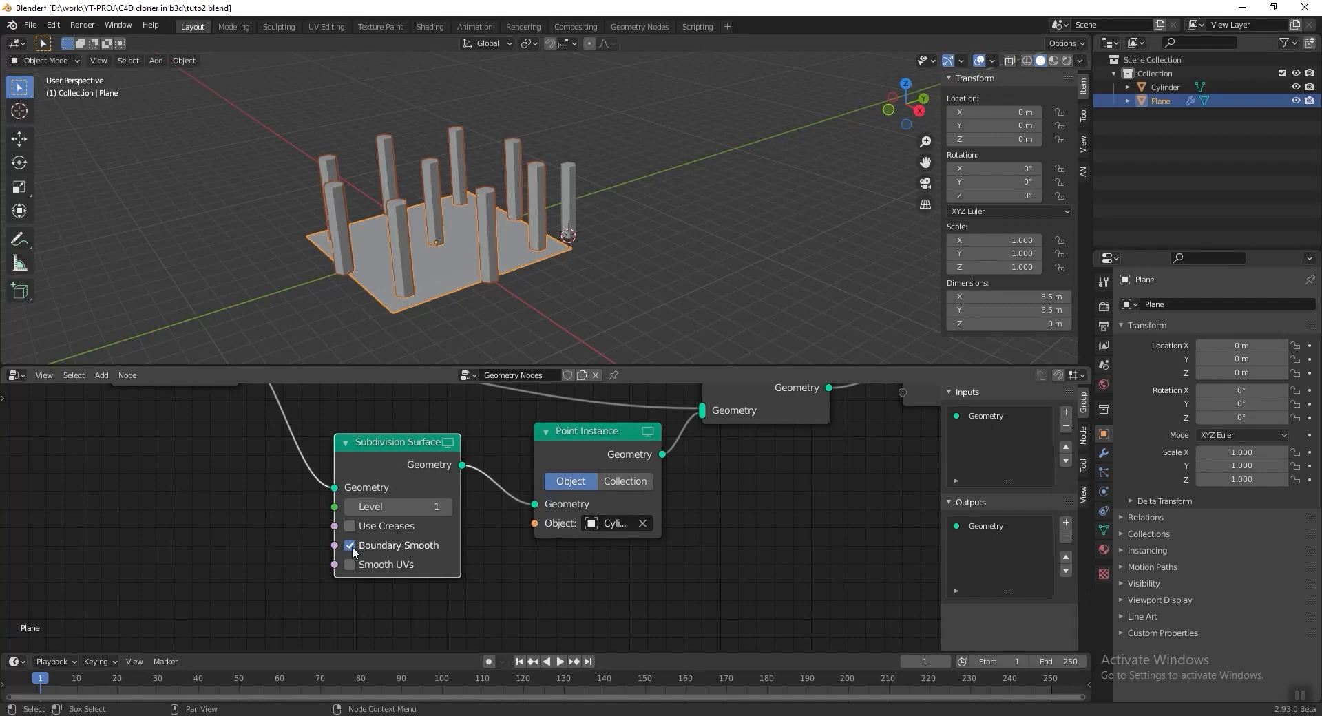
pyautogui.click(349, 545)
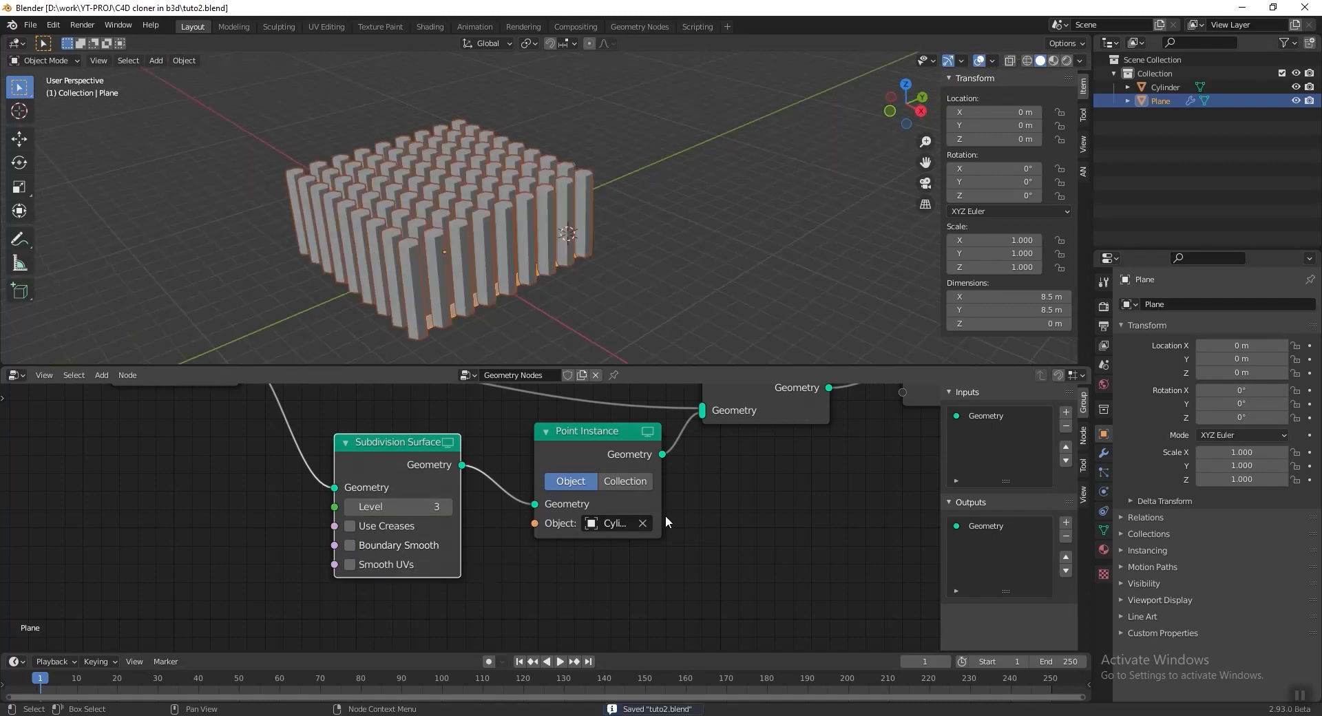
pyautogui.scroll(-3)
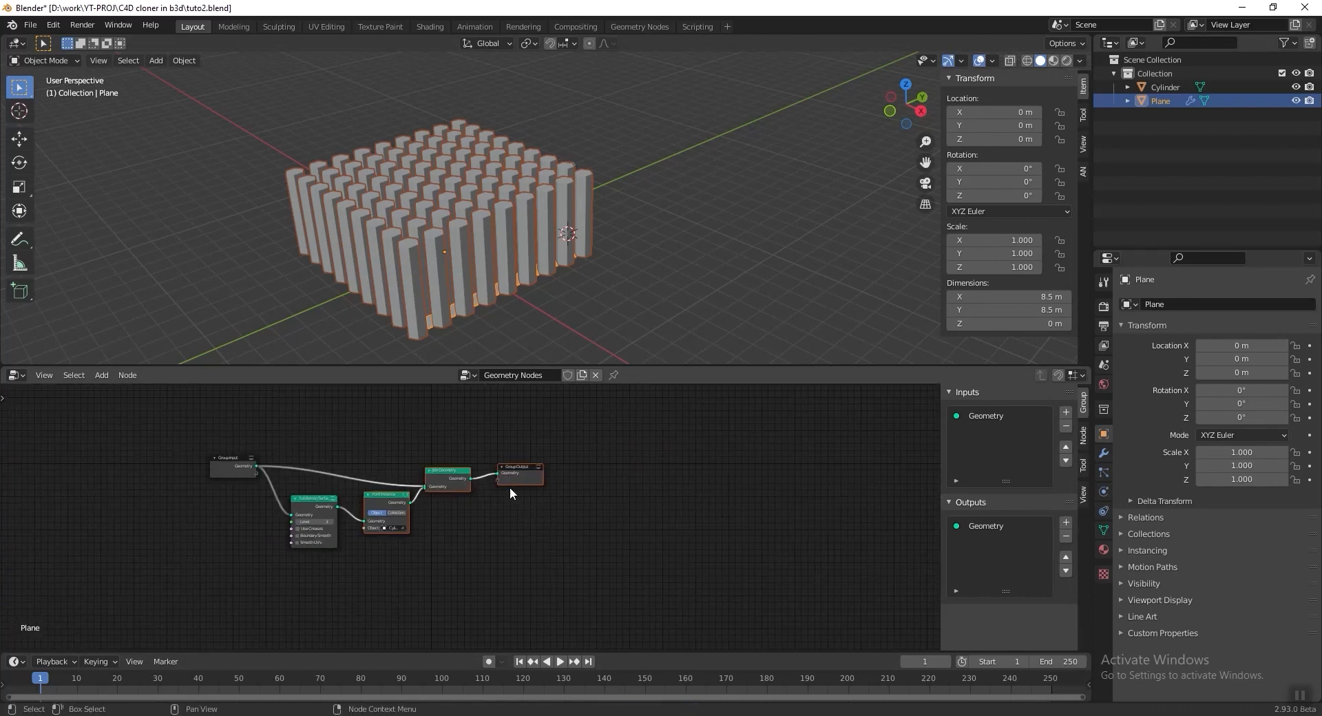
pyautogui.moveTo(446, 472); pyautogui.dragTo(731, 471)
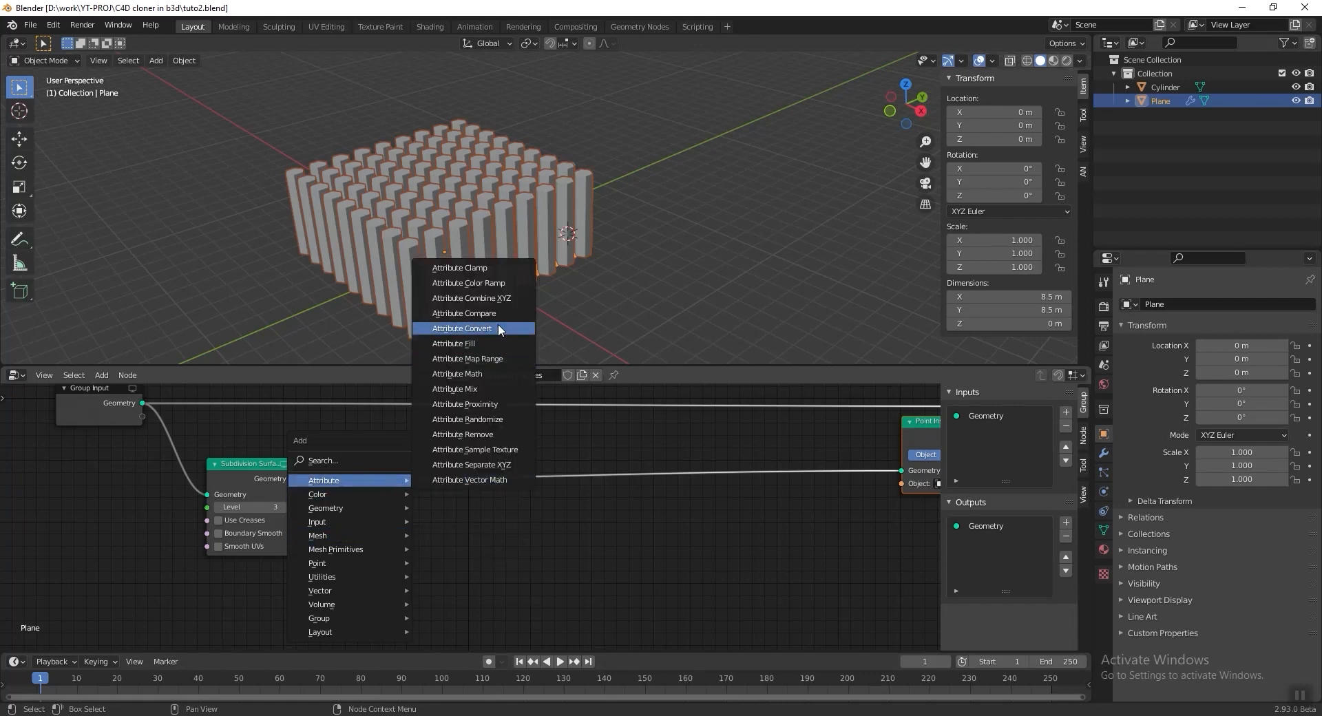
# Step: Add an Attribute Randomize node writing MinSize with Max 0, then duplicate it into the link
pyautogui.click(467, 419)
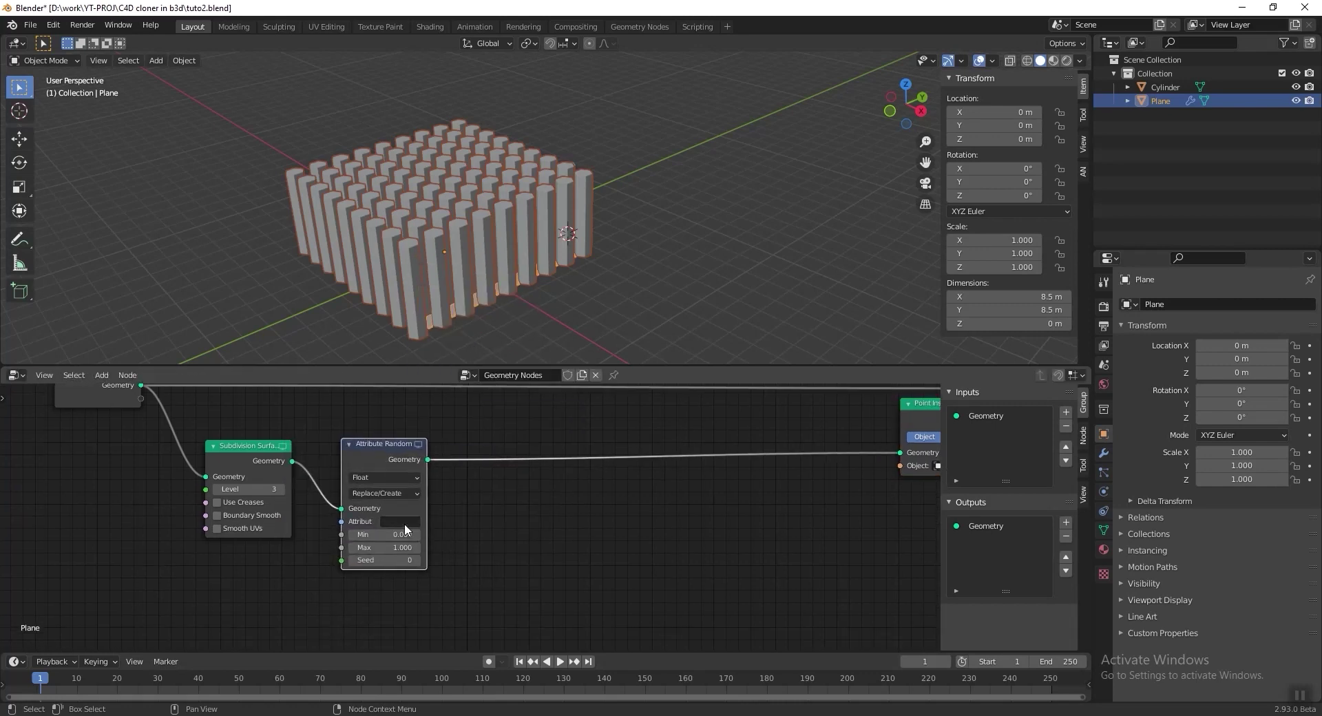
pyautogui.click(385, 522)
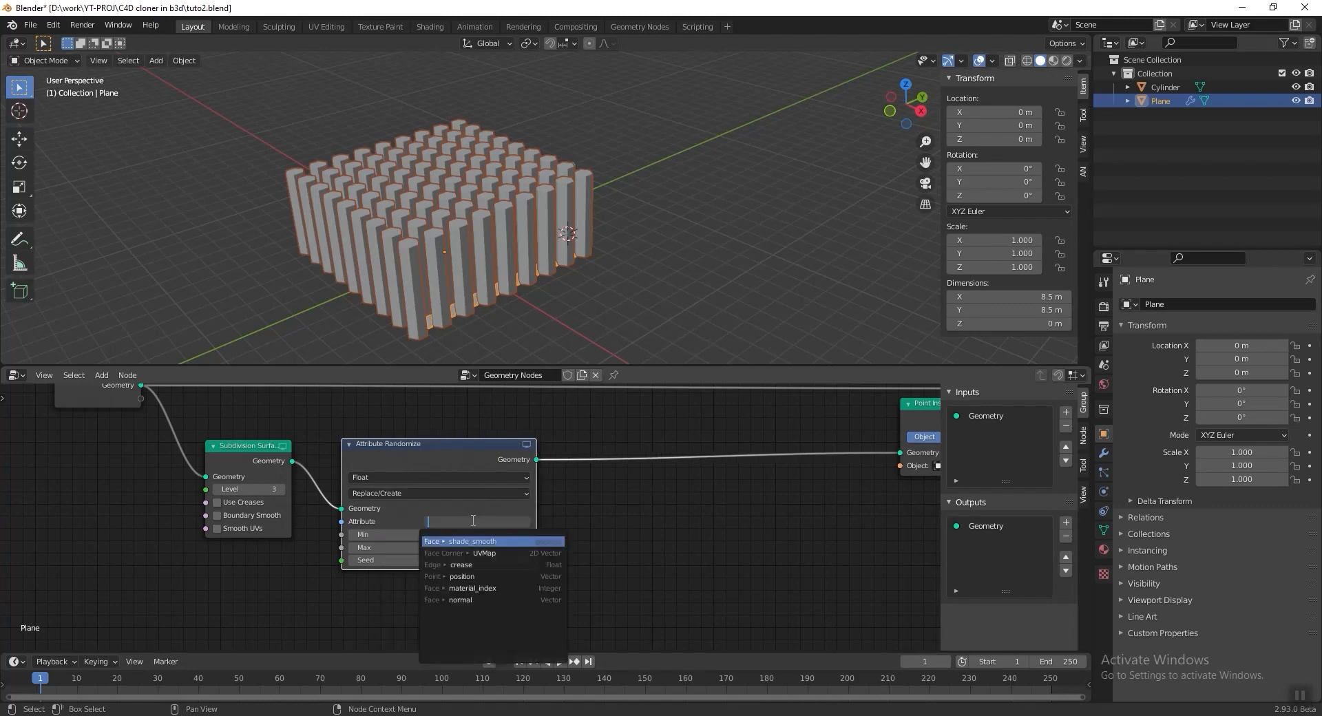
pyautogui.write('MinSize')
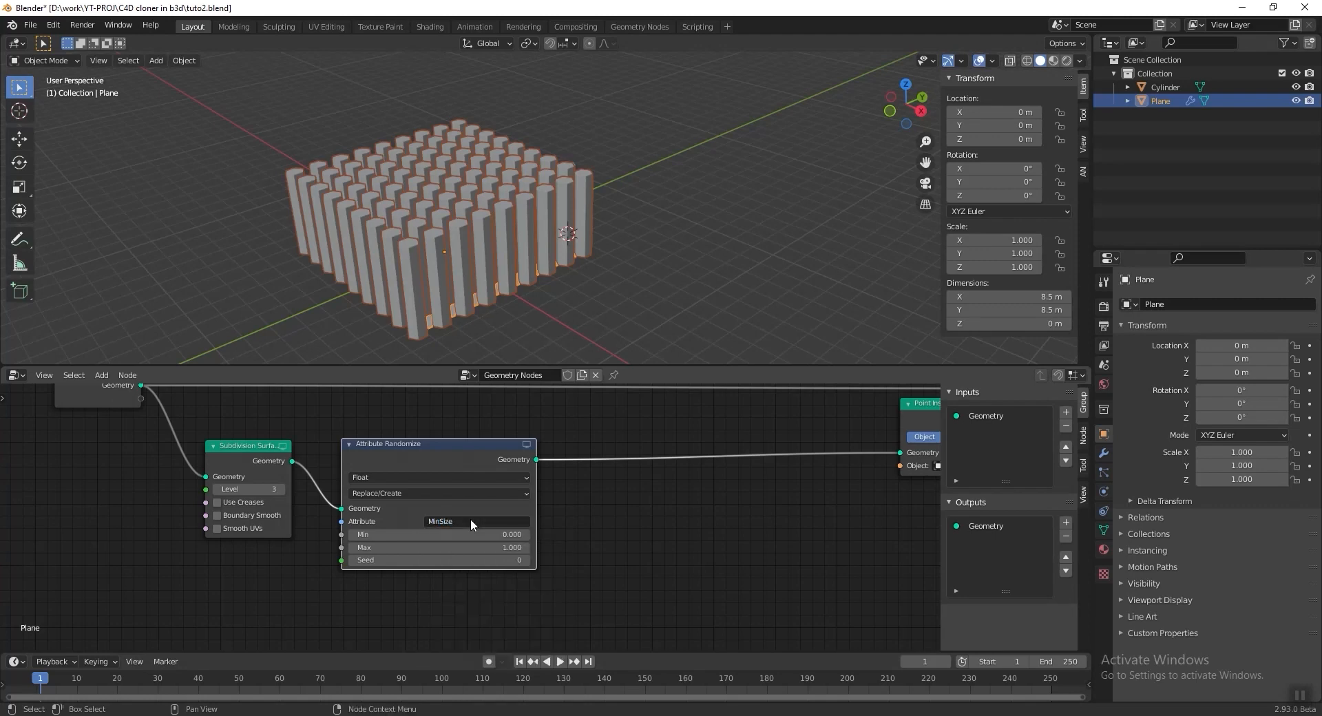
pyautogui.doubleClick(438, 548)
pyautogui.write('0.000')
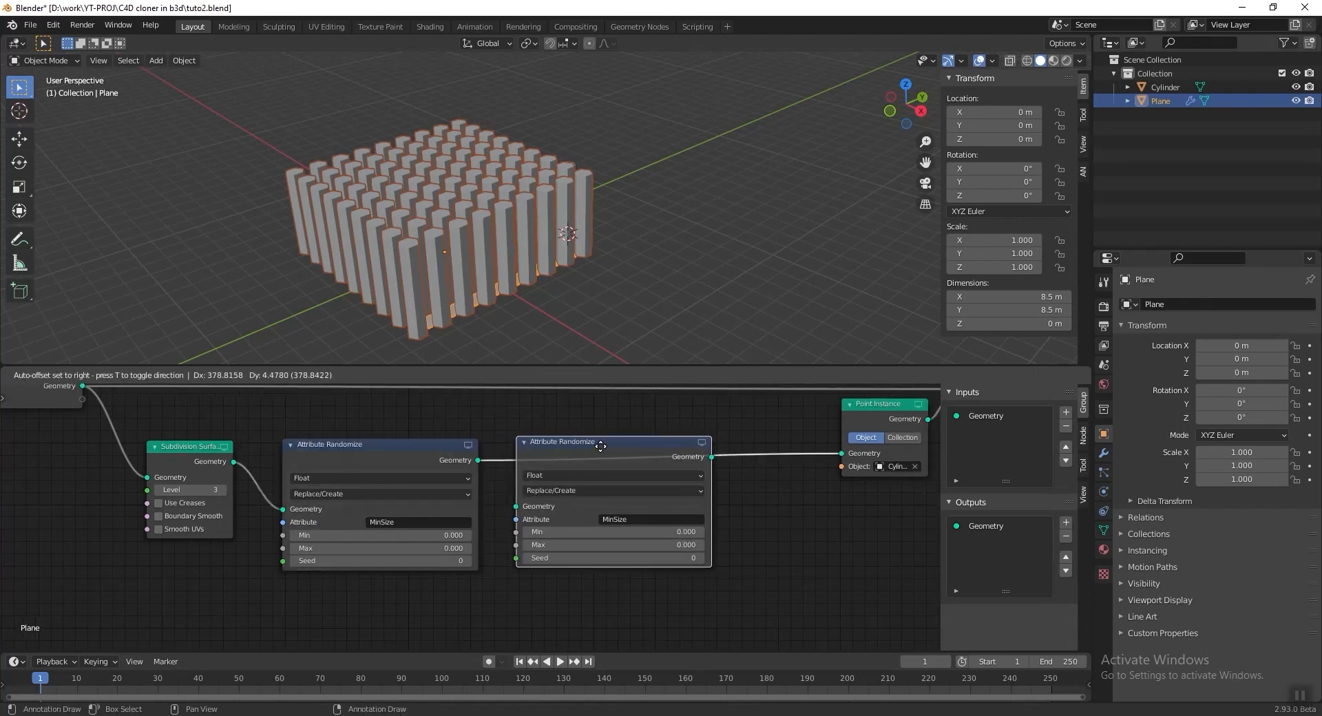
pyautogui.click(649, 519)
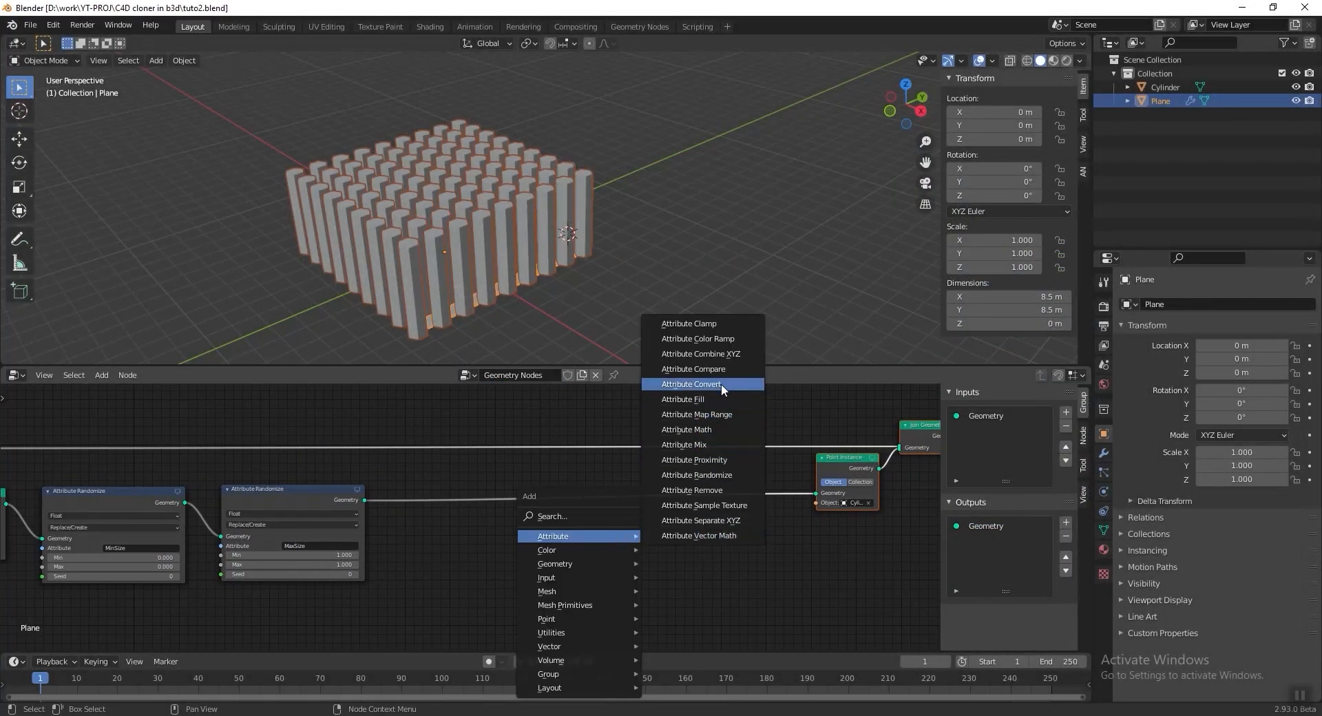
# Step: Add an Attribute Mix node blending MaxSize and MinSize into the instance scale
pyautogui.click(685, 444)
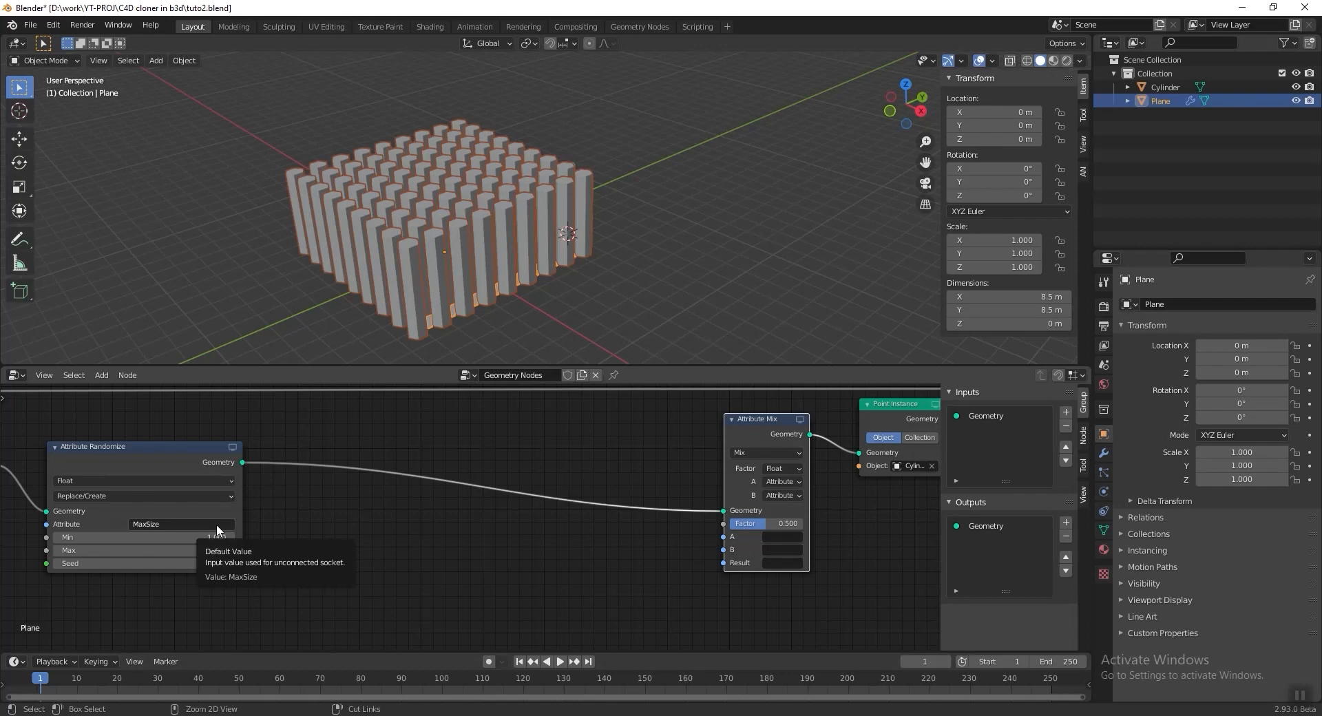
pyautogui.moveTo(787, 544)
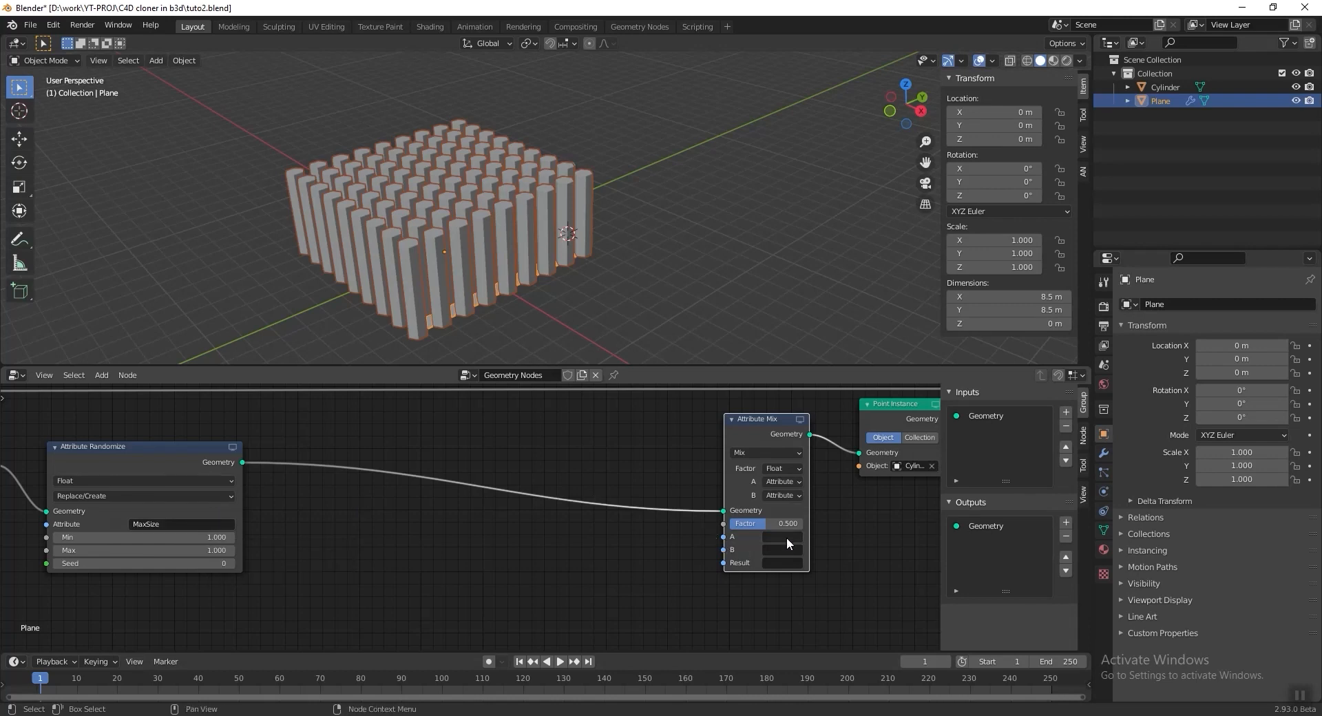
pyautogui.moveTo(779, 547)
pyautogui.write('scale')
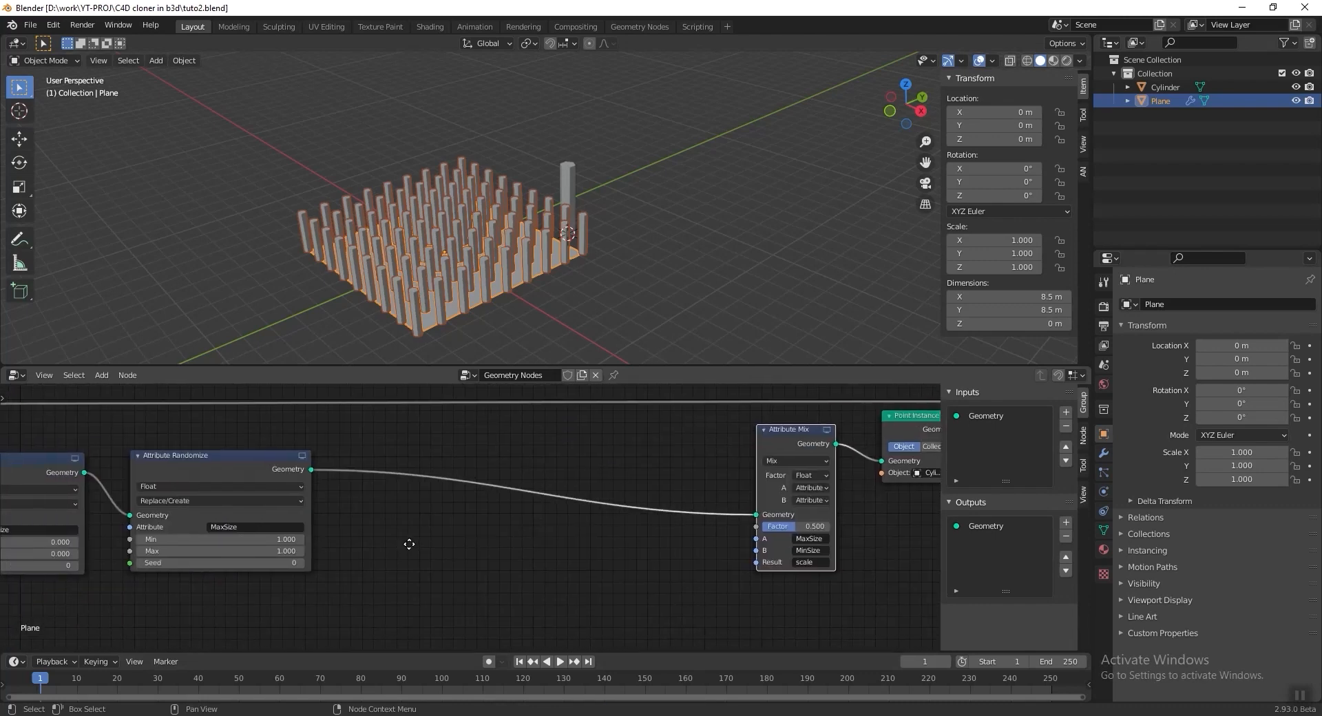
# Step: Add an Attribute Vector Math node set to Distance with B as a fixed vector
pyautogui.click(101, 374)
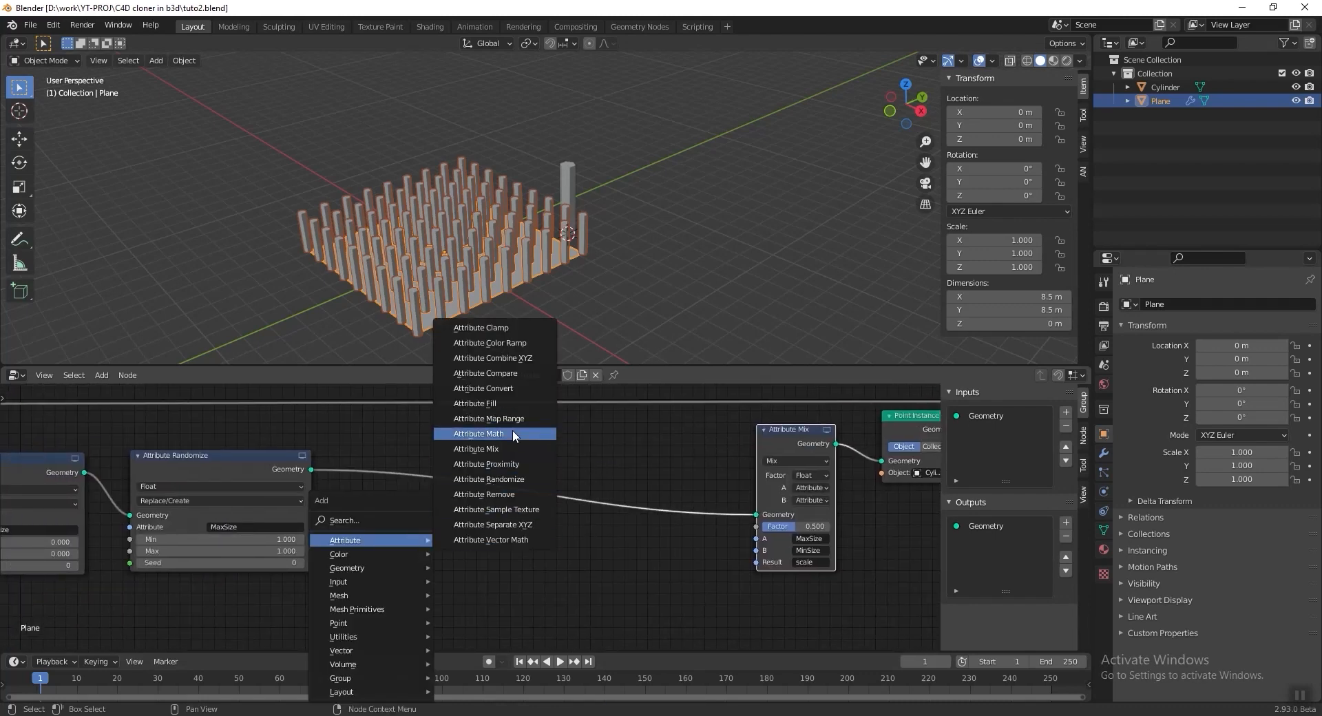
pyautogui.click(490, 539)
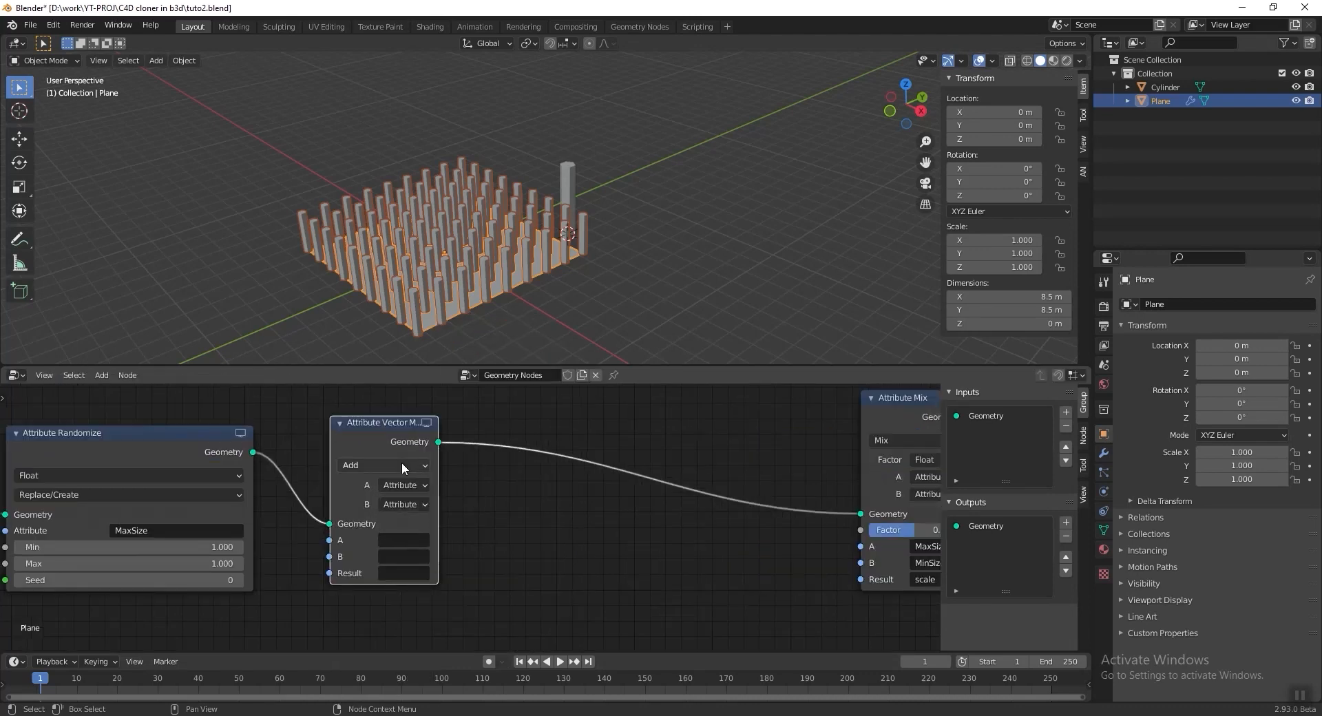
pyautogui.click(385, 464)
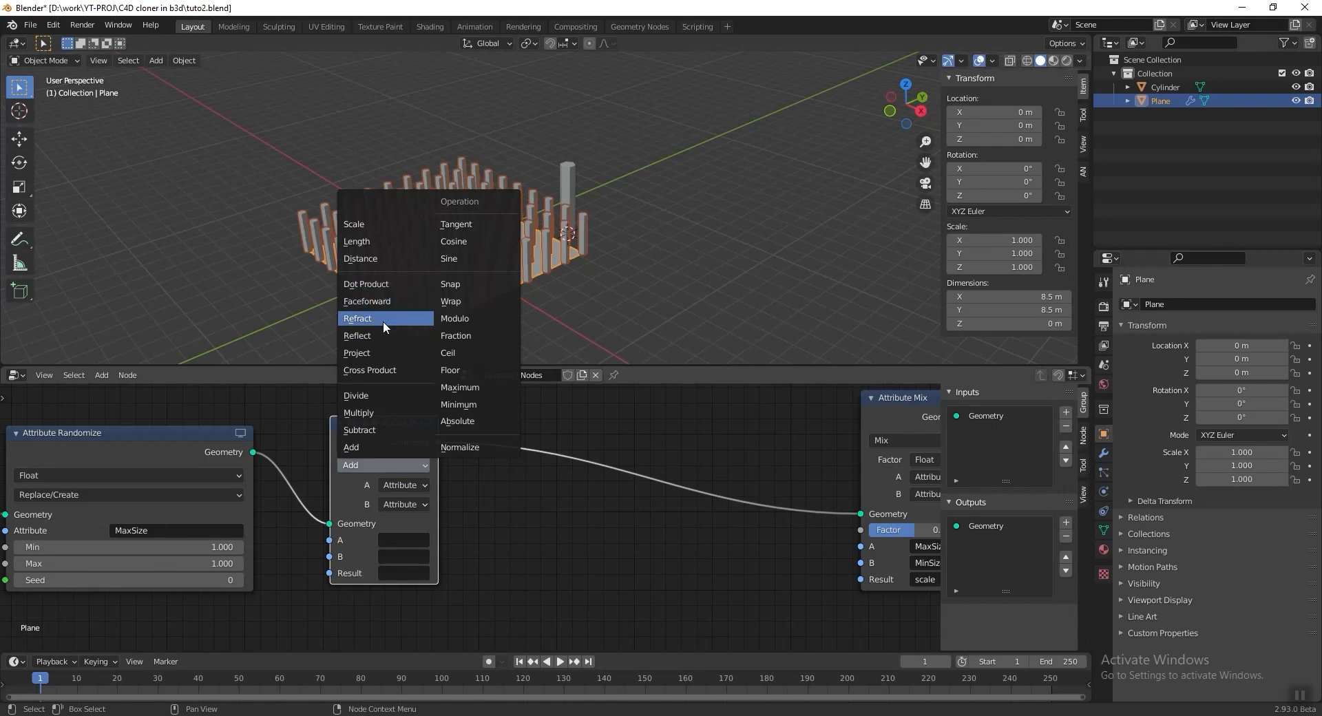
pyautogui.moveTo(373, 260)
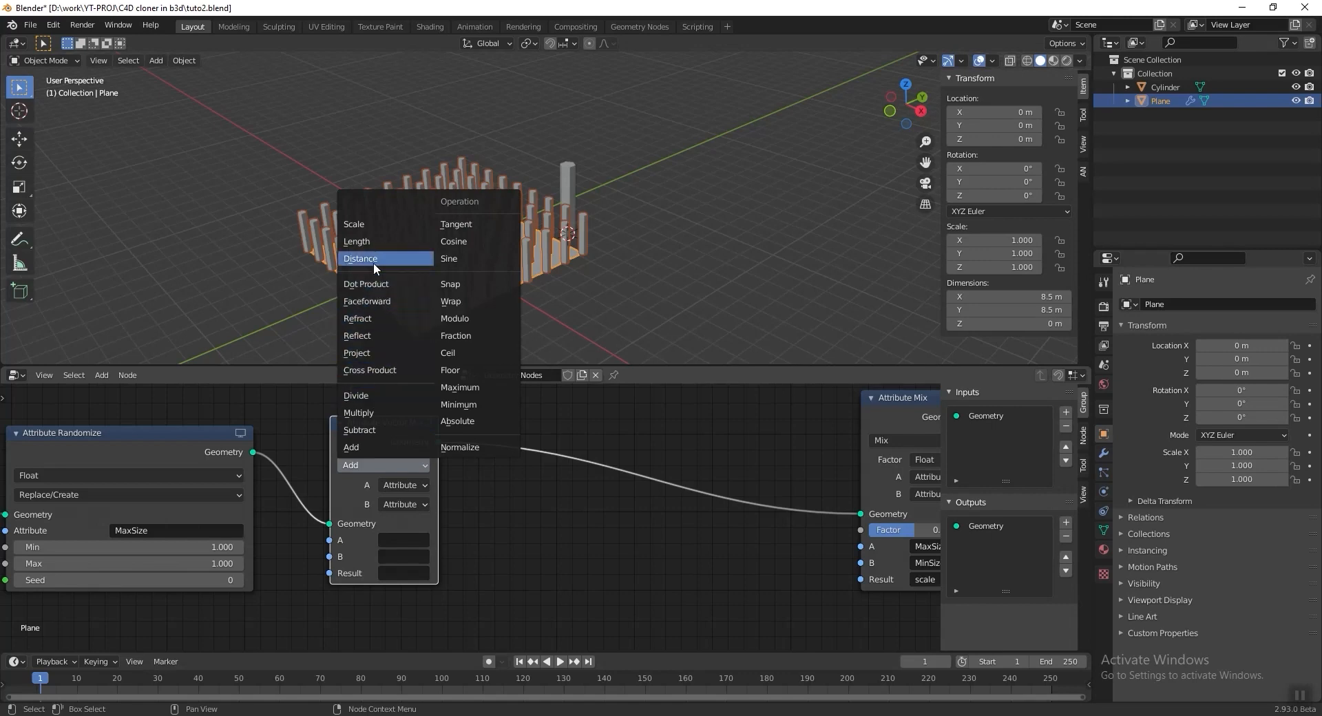
pyautogui.click(359, 257)
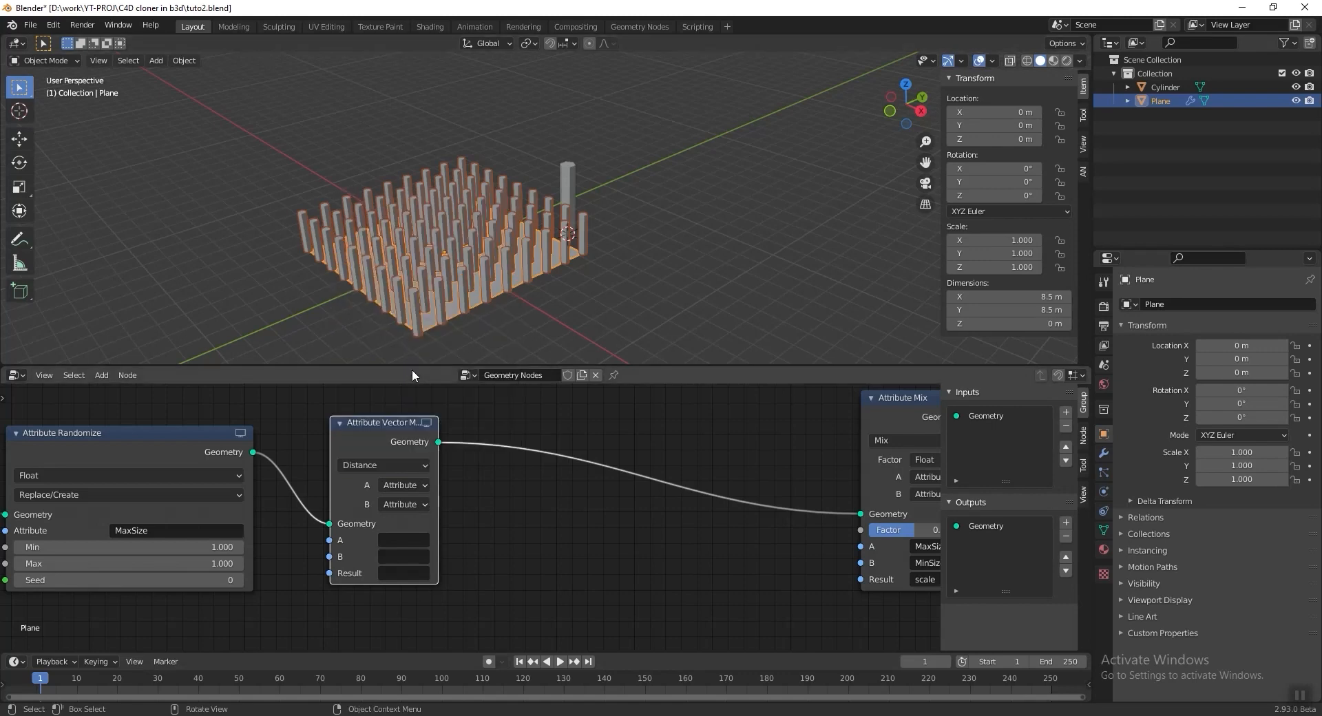
pyautogui.click(409, 504)
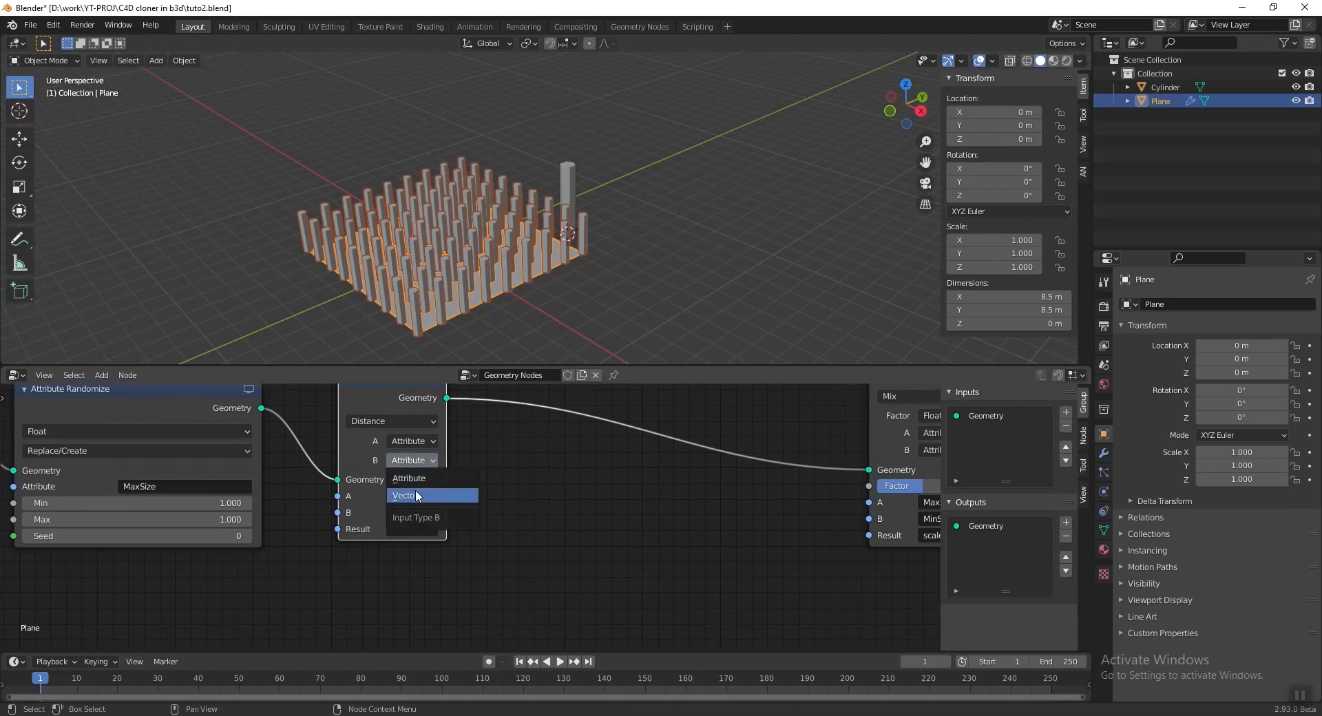
pyautogui.click(405, 496)
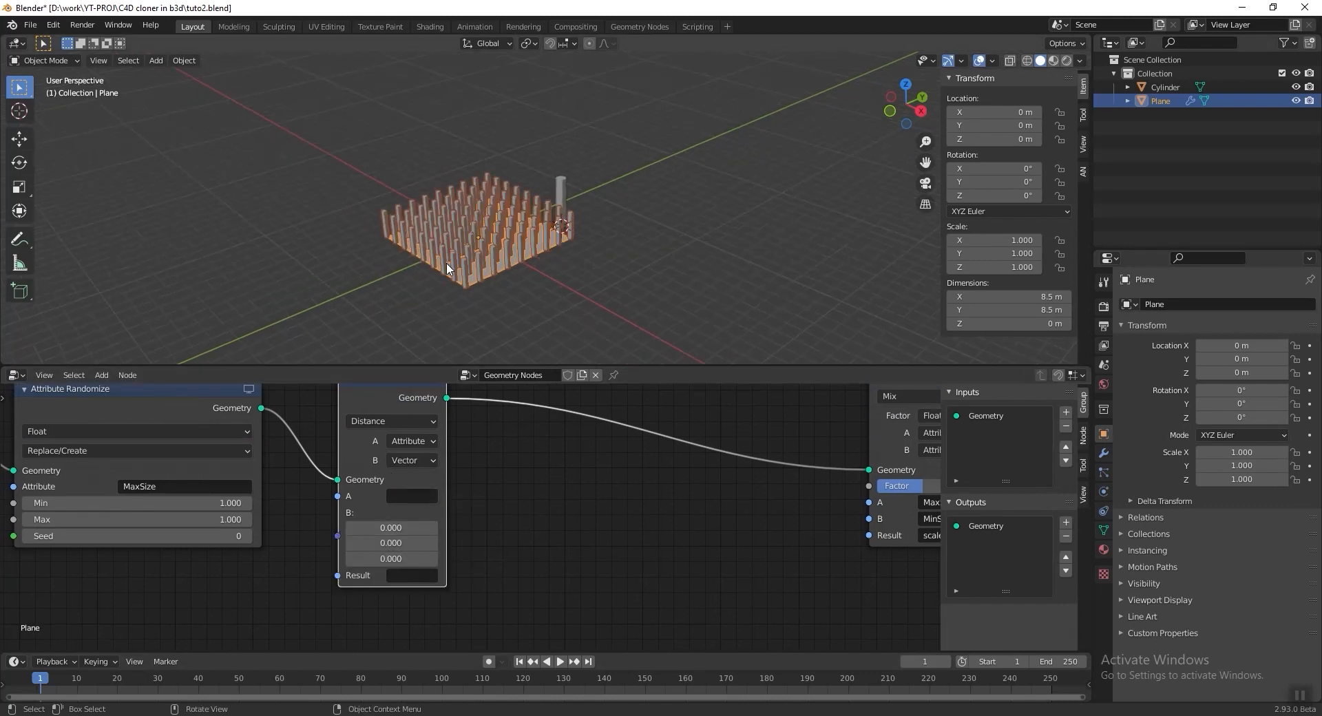
# Step: Add a sphere empty to the scene around part of the cylinder grid
pyautogui.click(154, 60)
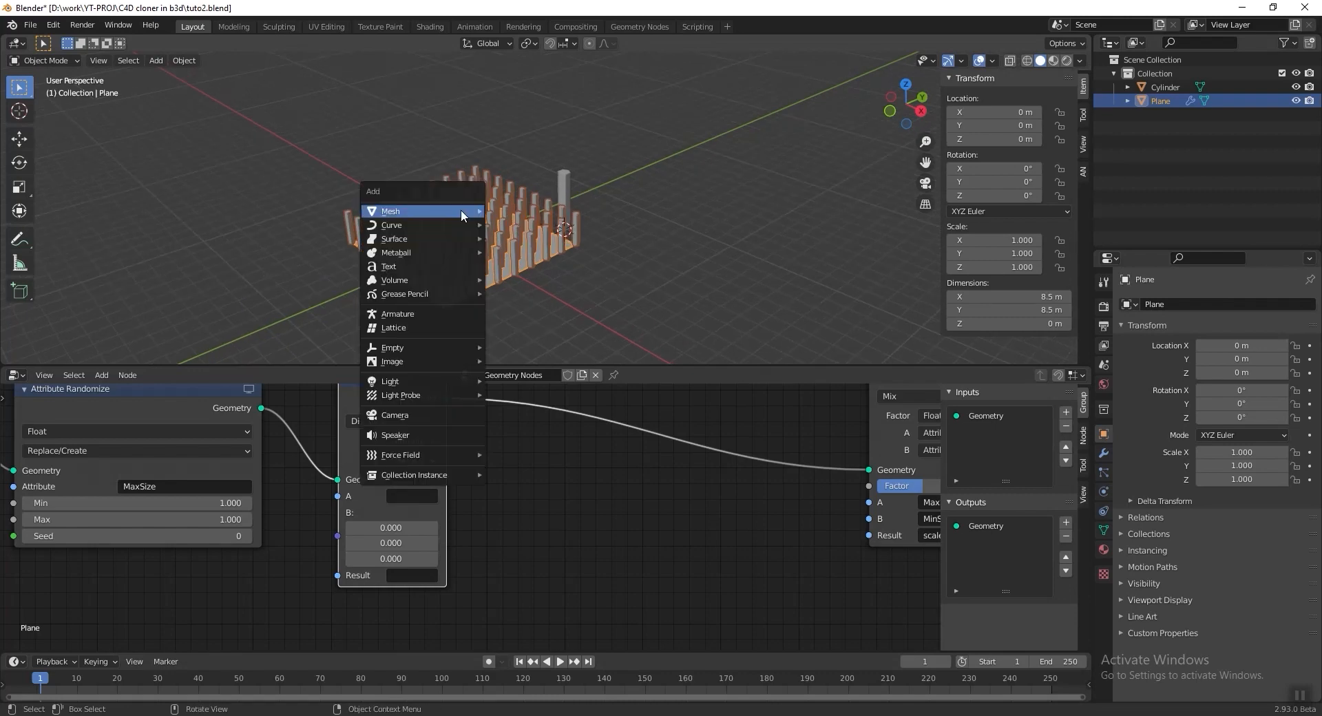
pyautogui.moveTo(437, 354)
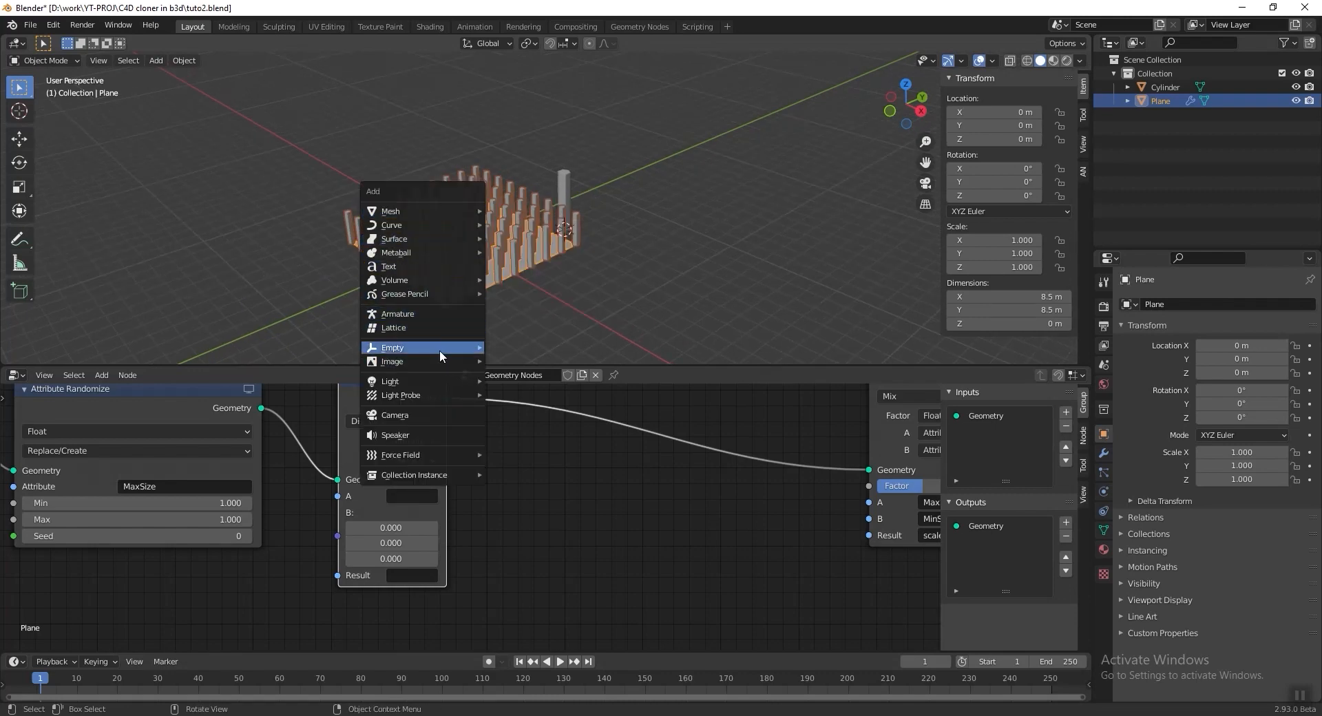
pyautogui.click(392, 347)
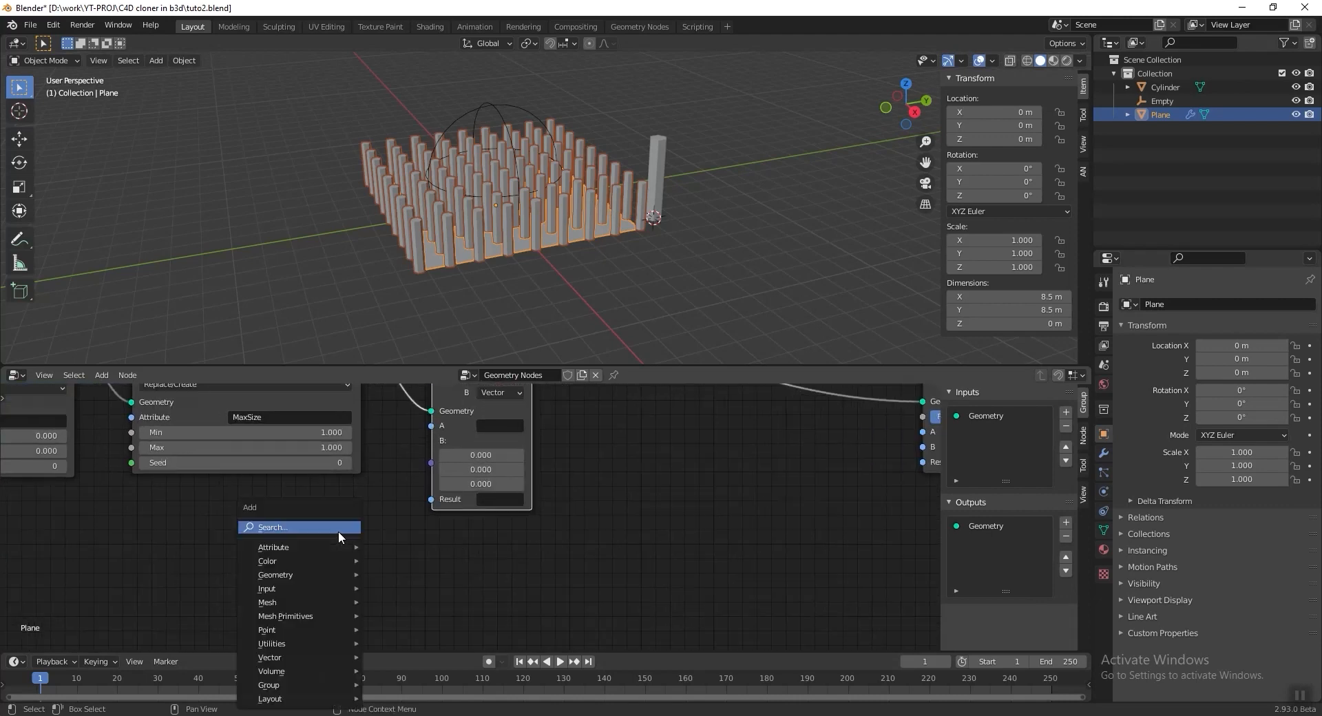
pyautogui.moveTo(267, 588)
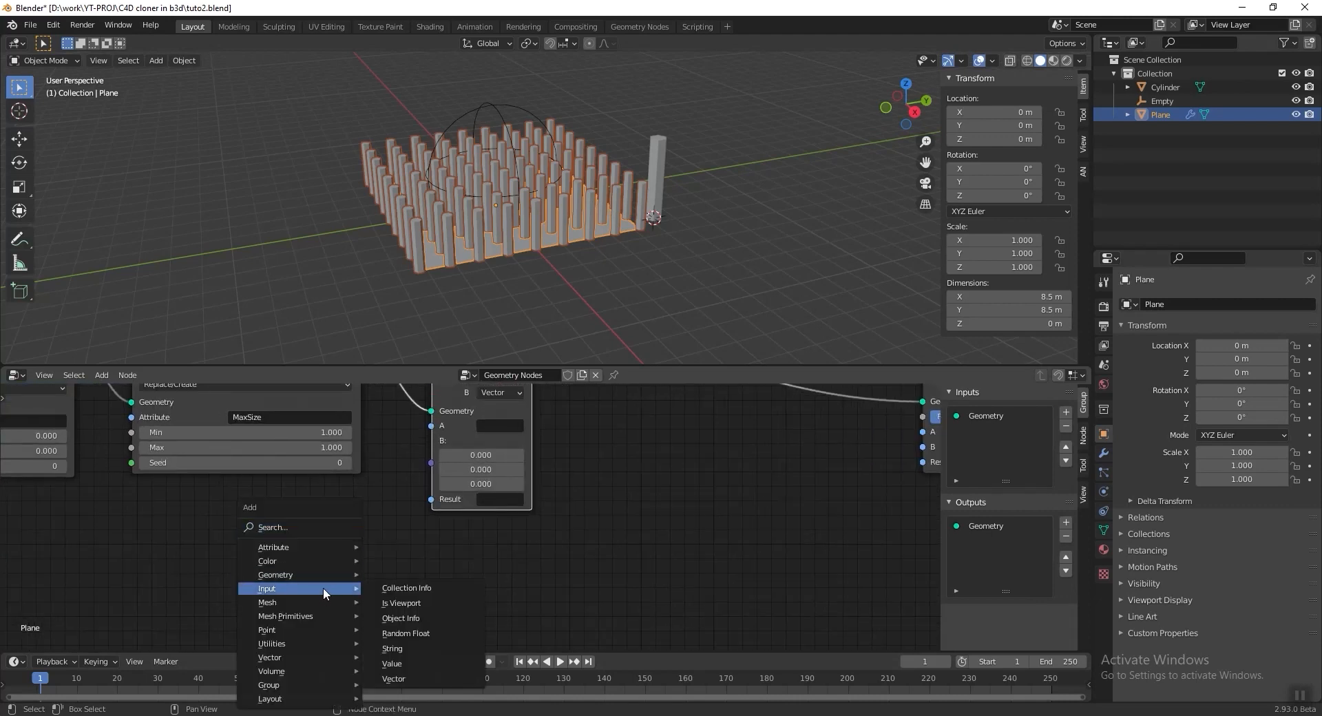
pyautogui.moveTo(415, 617)
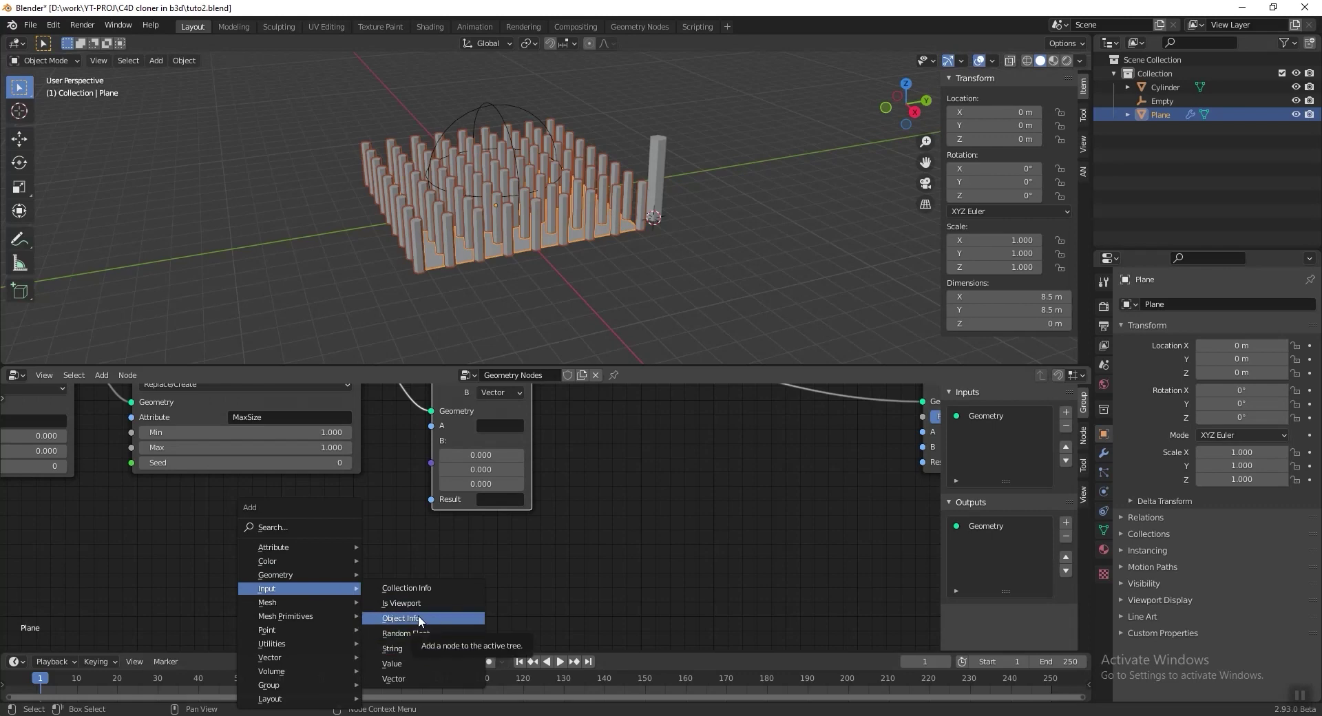
# Step: Add an Object Info node reading the empty and rename the empty to Falloff
pyautogui.click(404, 618)
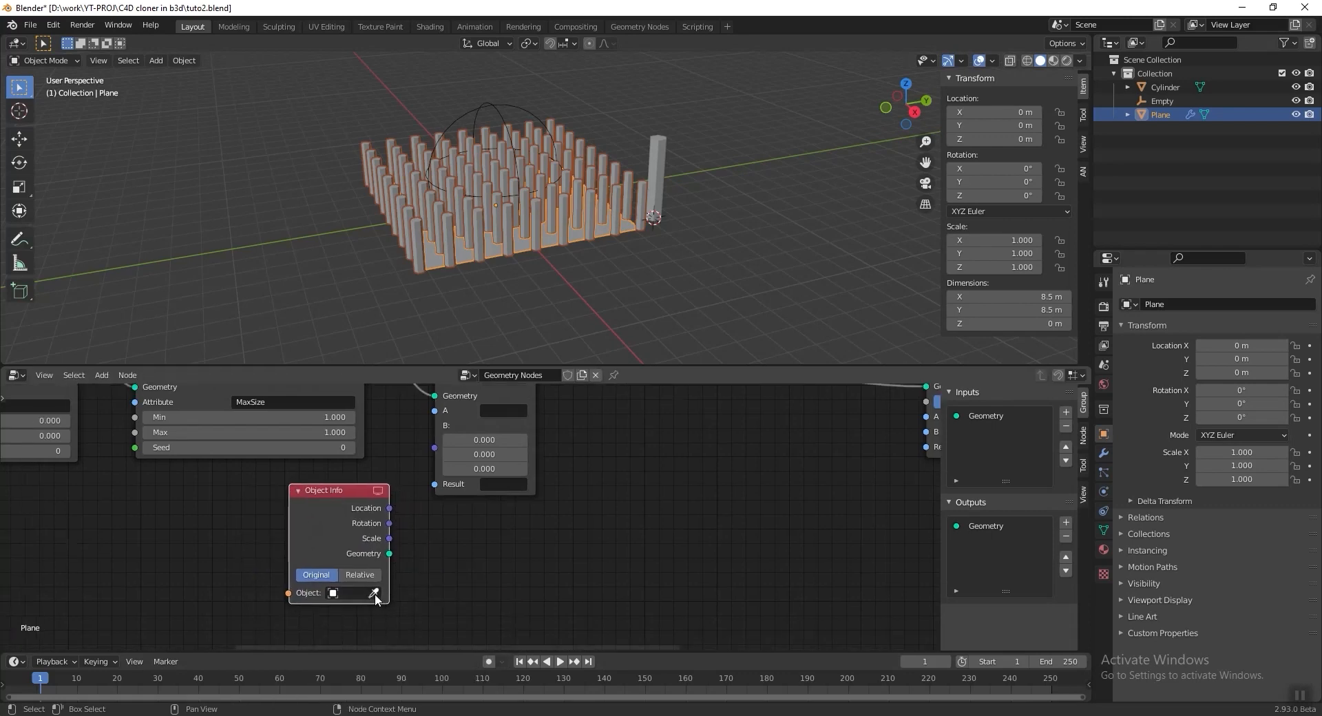
pyautogui.click(375, 594)
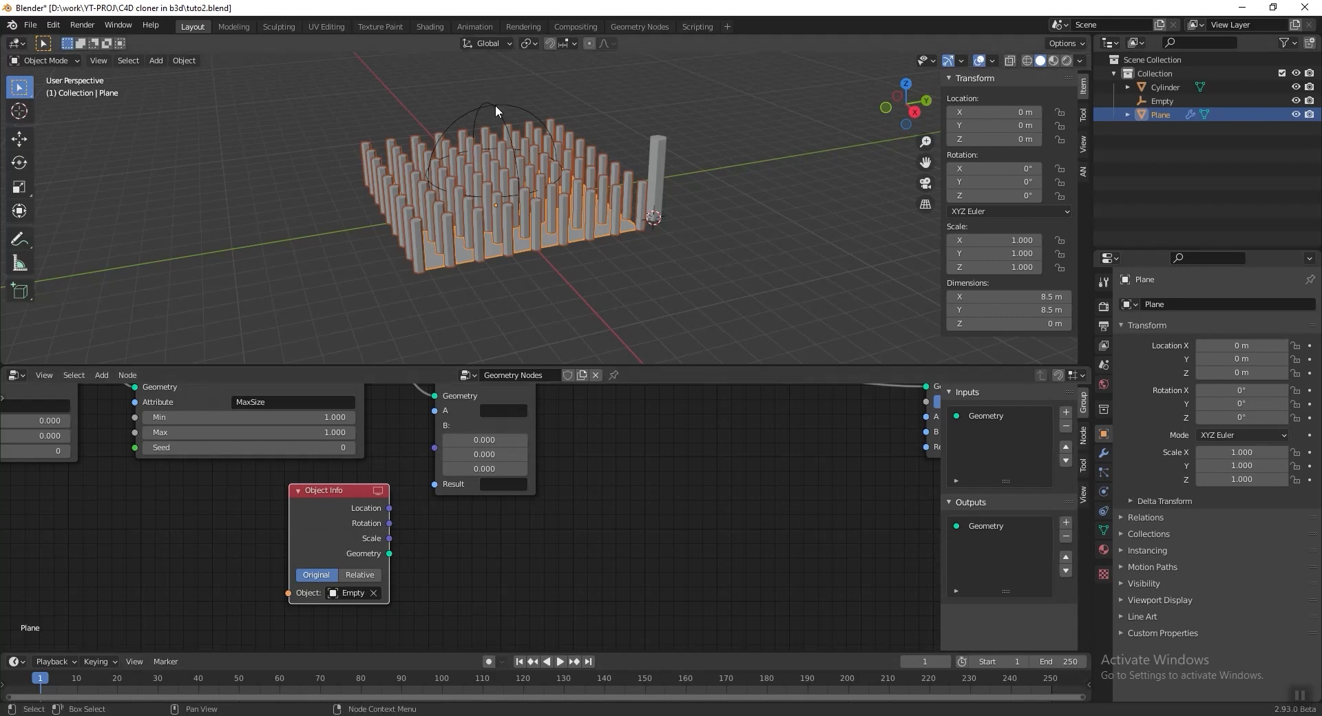
pyautogui.click(1163, 101)
pyautogui.write('Falloff')
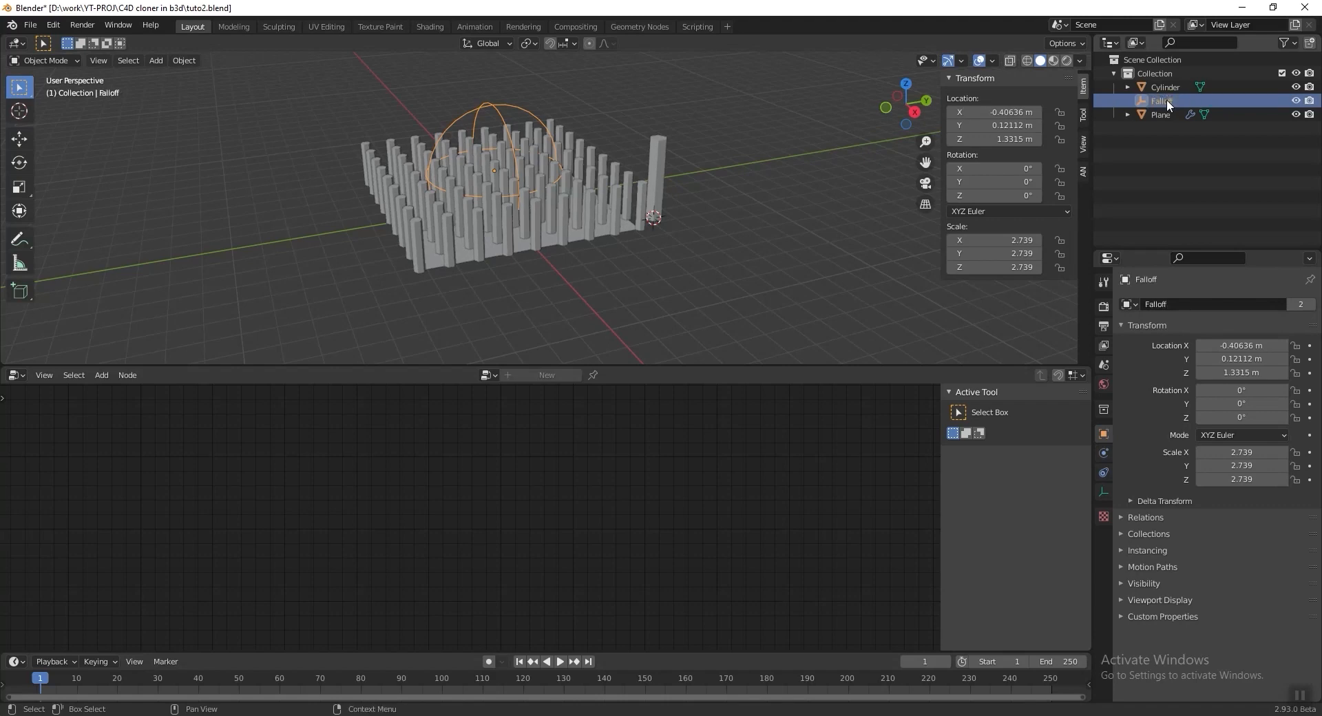
pyautogui.click(1160, 114)
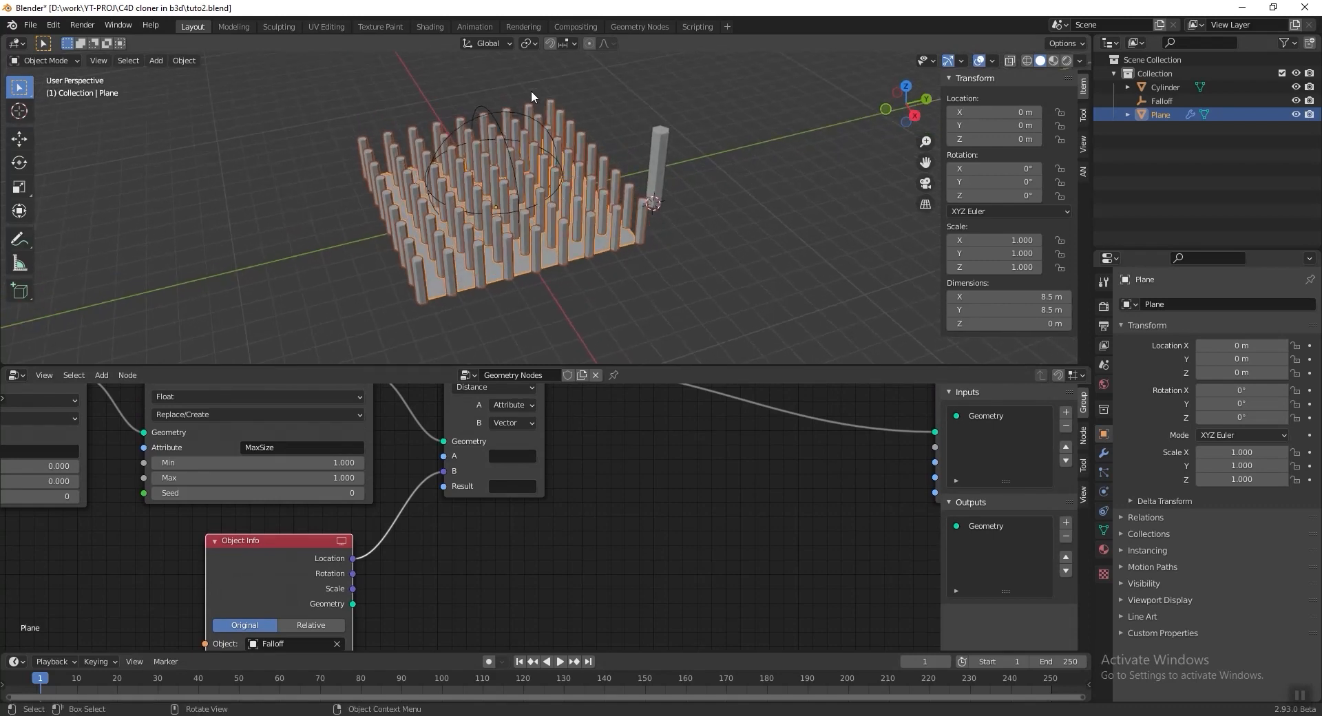
# Step: Feed position into input A and name the distance result attribute DistanceA
pyautogui.click(1162, 100)
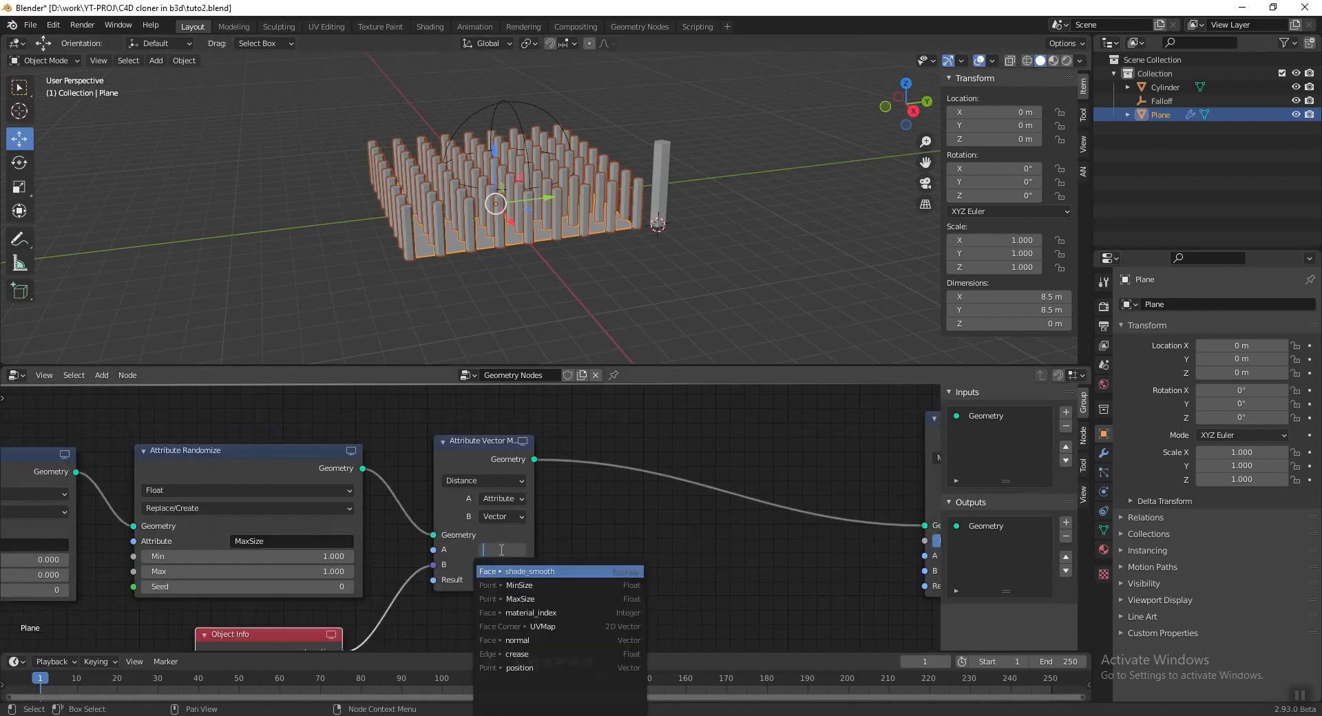
pyautogui.write('position')
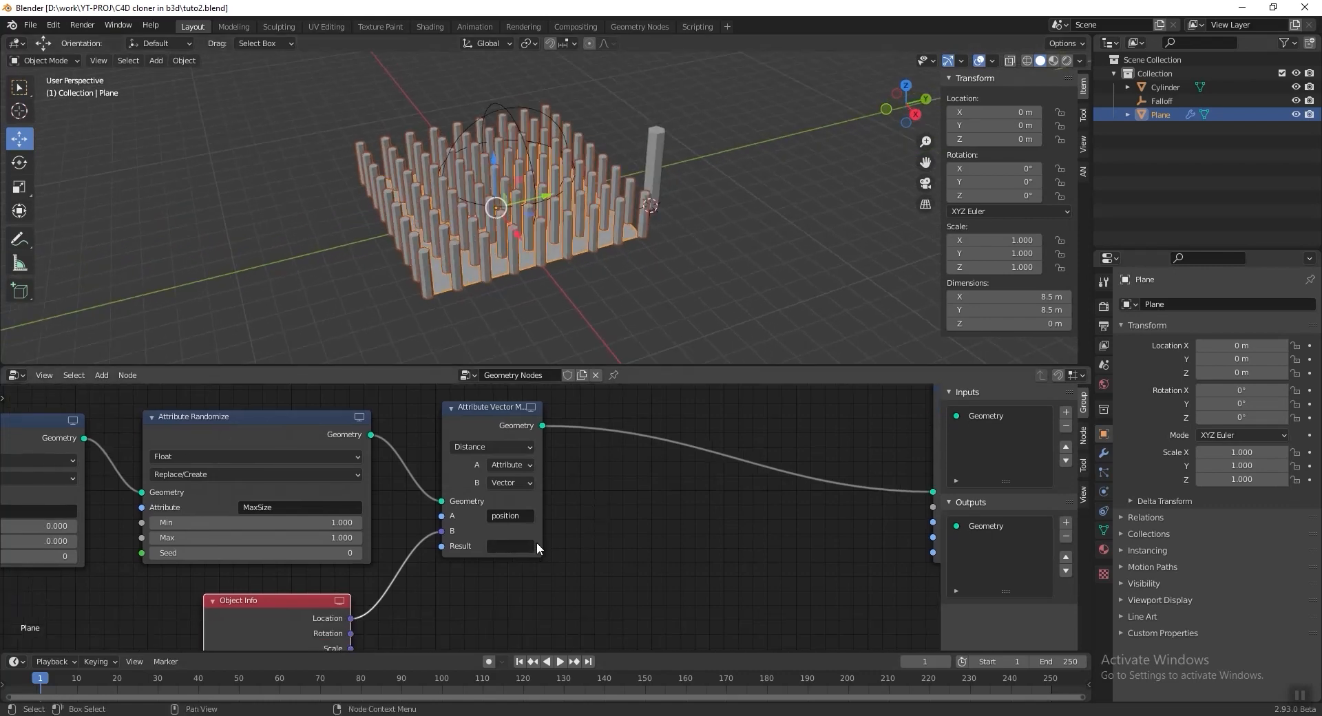
pyautogui.click(509, 545)
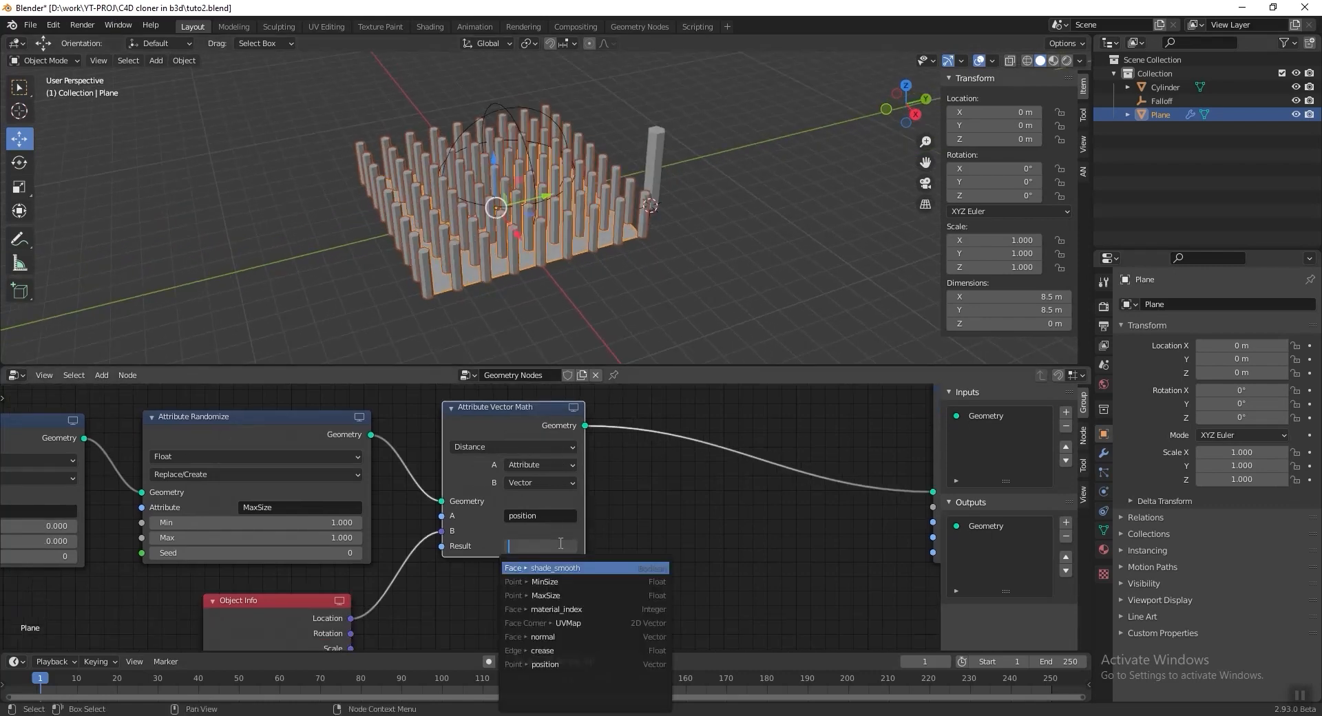
pyautogui.write('DistanceA')
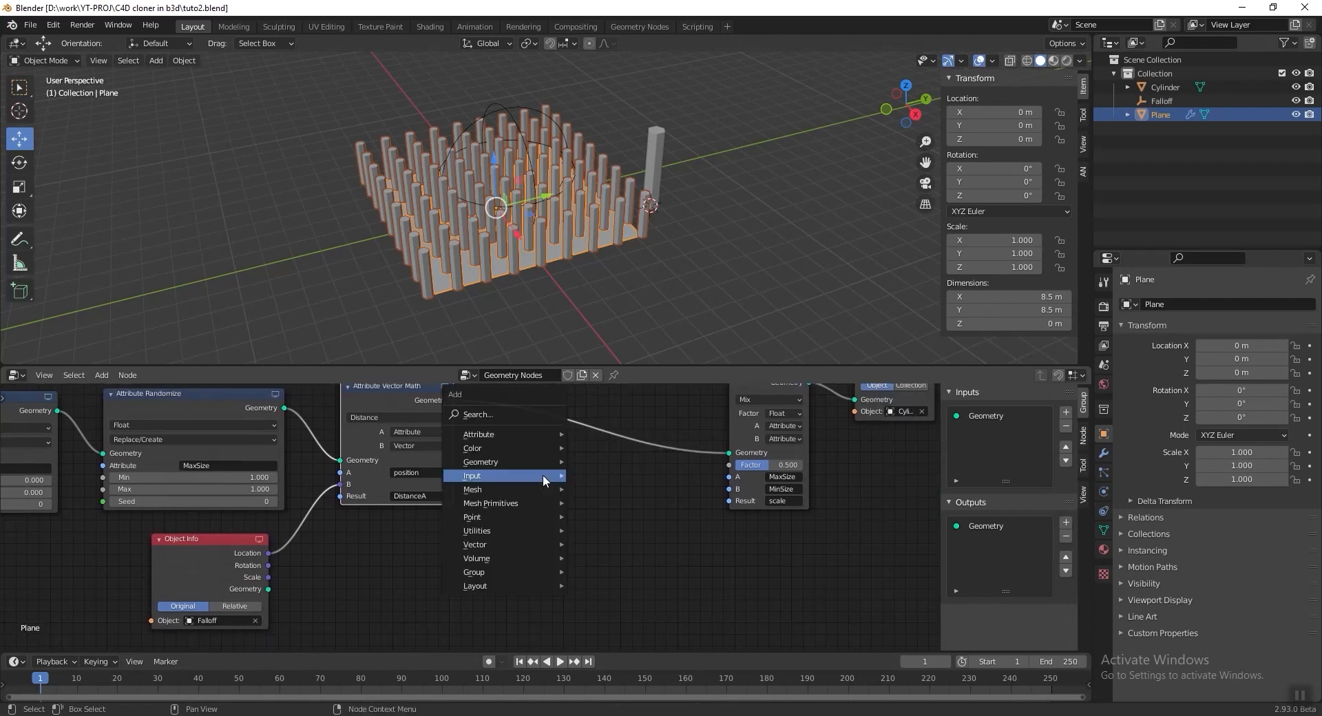
pyautogui.moveTo(478, 434)
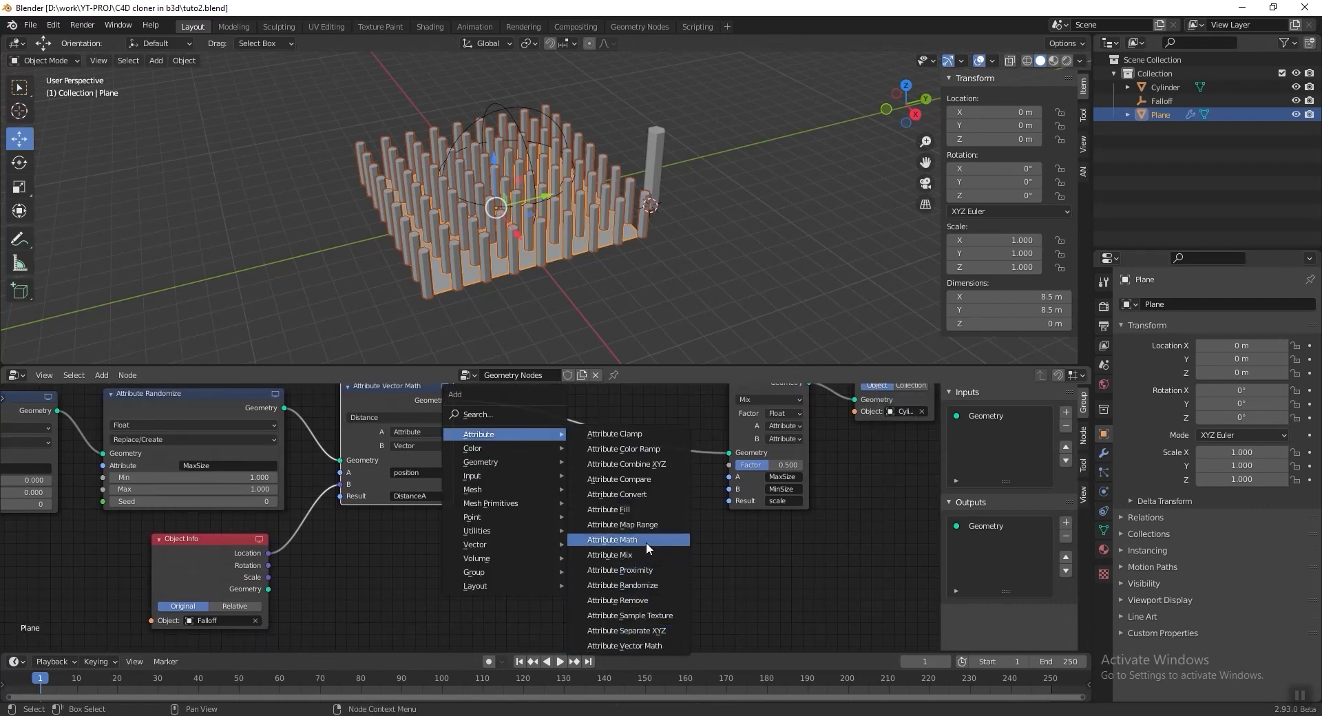
# Step: Add an Attribute Math node set to Divide with a fixed Float divisor, writing DistanceB
pyautogui.click(612, 539)
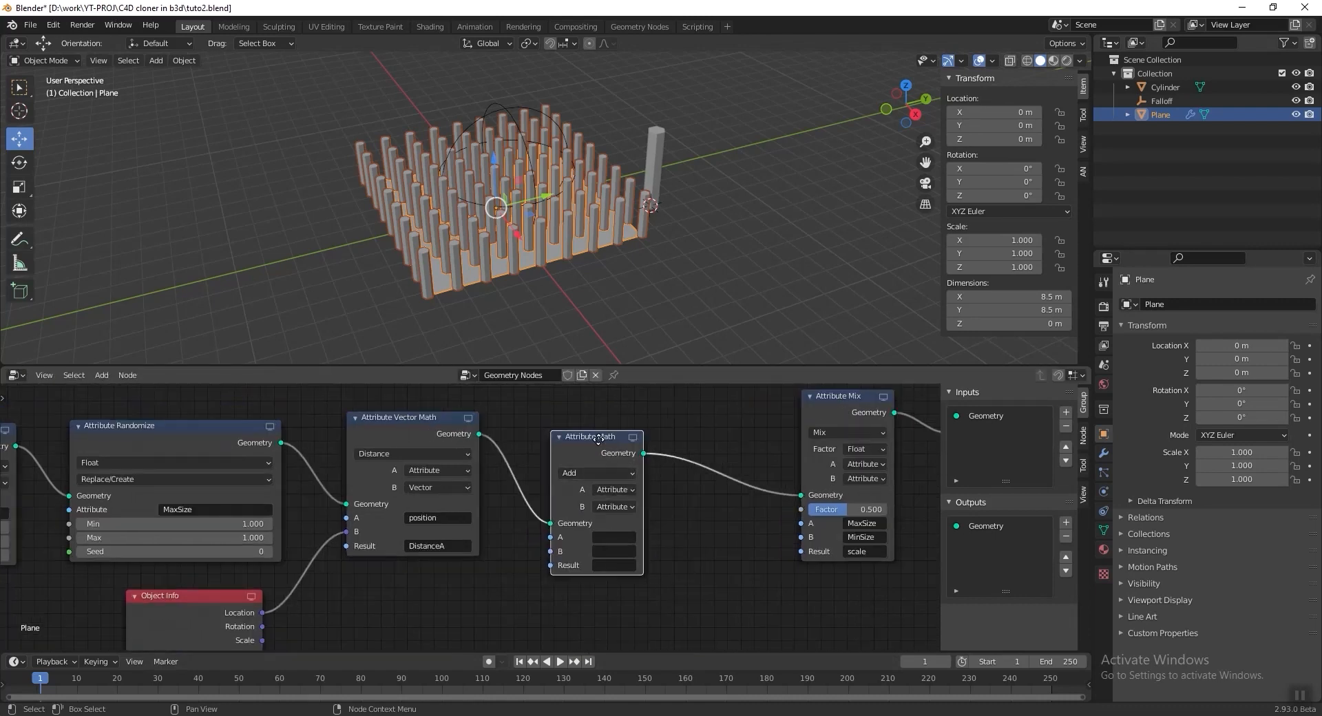
pyautogui.click(594, 452)
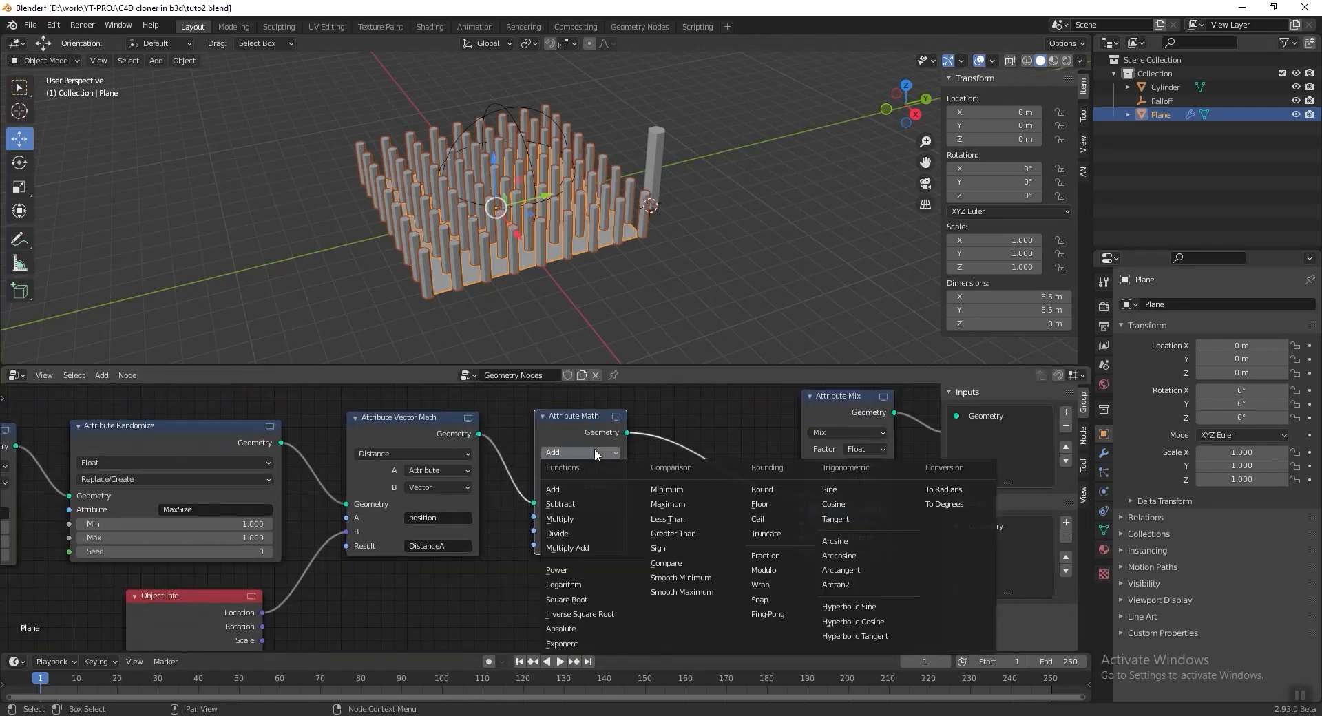
pyautogui.click(557, 533)
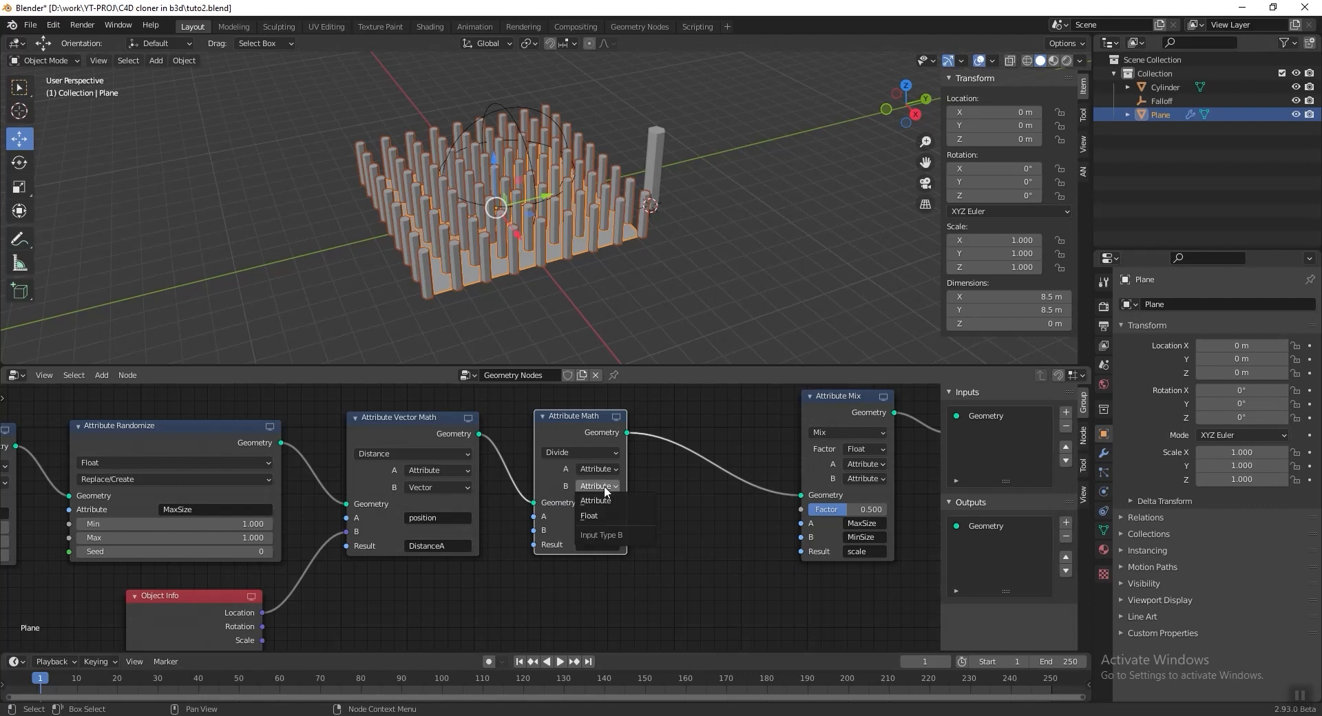
pyautogui.click(588, 515)
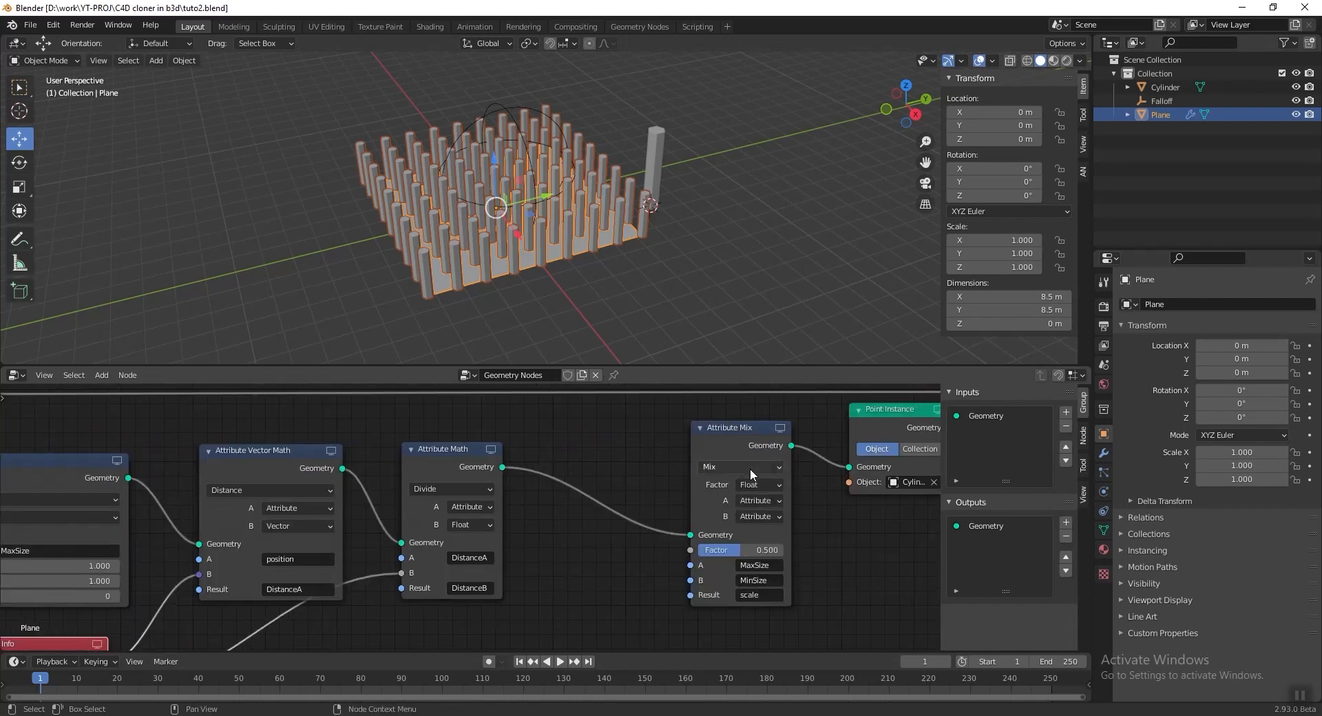
# Step: Switch the Attribute Mix factor input type to Attribute
pyautogui.click(757, 485)
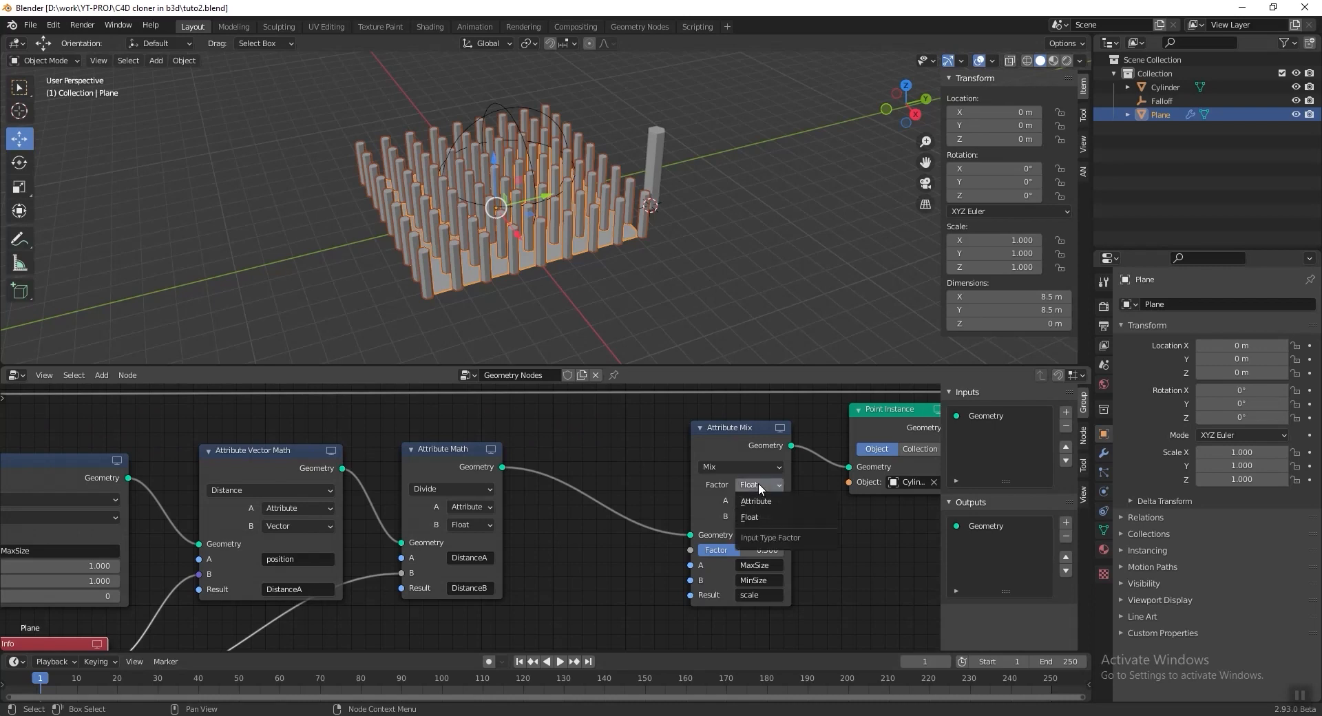
pyautogui.click(755, 499)
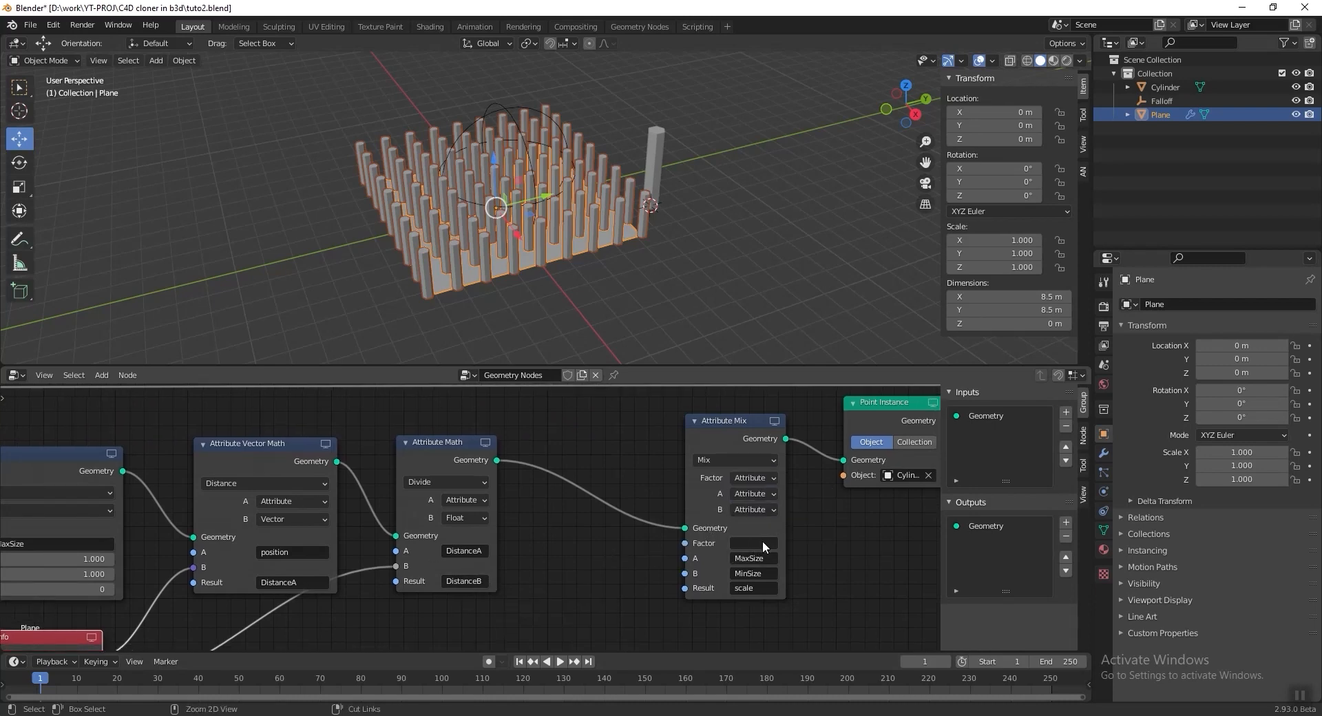
# Step: Use DistanceB as the mix factor and move the Falloff sphere across the plane
pyautogui.click(752, 543)
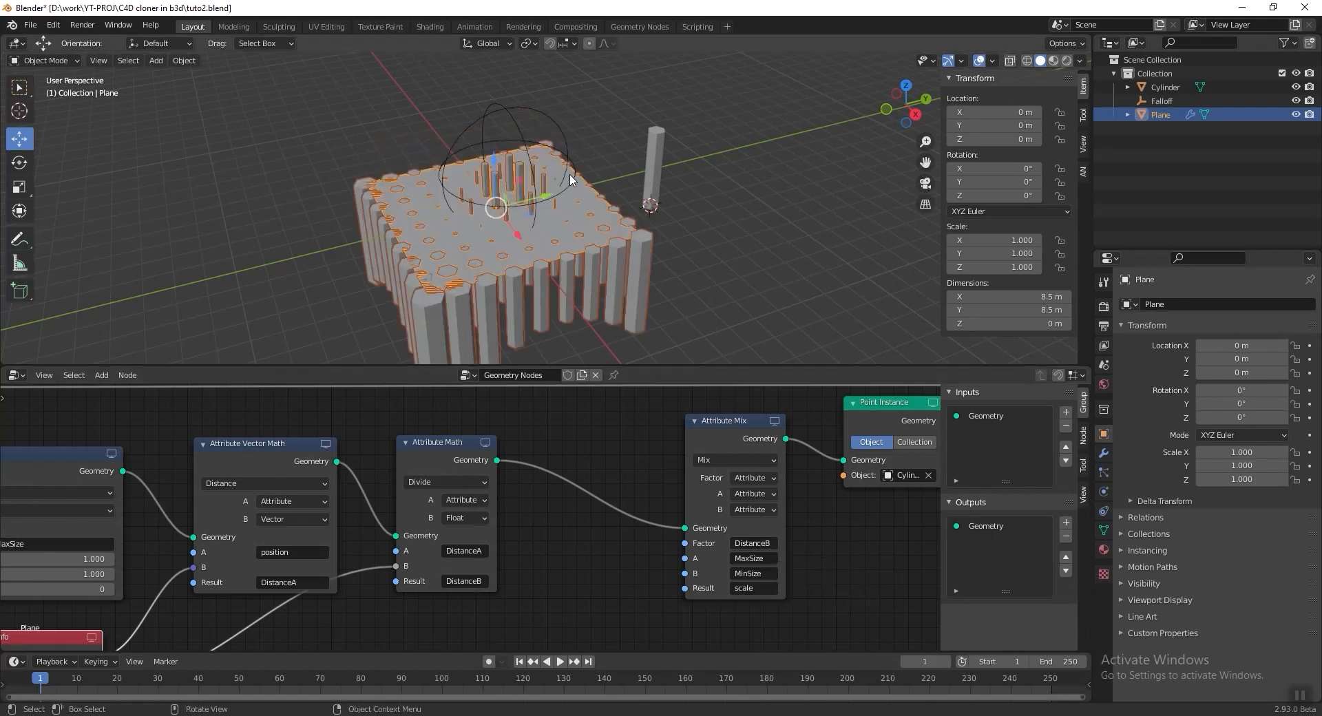
pyautogui.click(1163, 100)
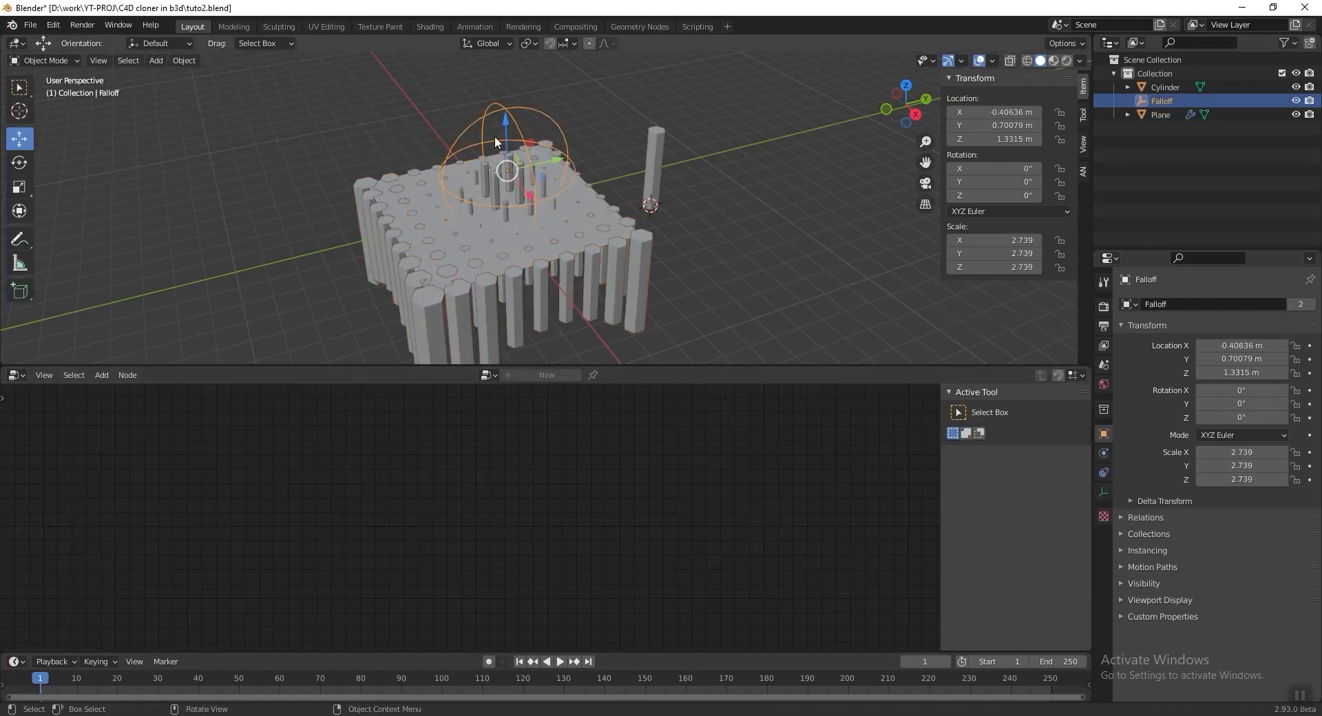
pyautogui.moveTo(505, 150); pyautogui.dragTo(547, 191)
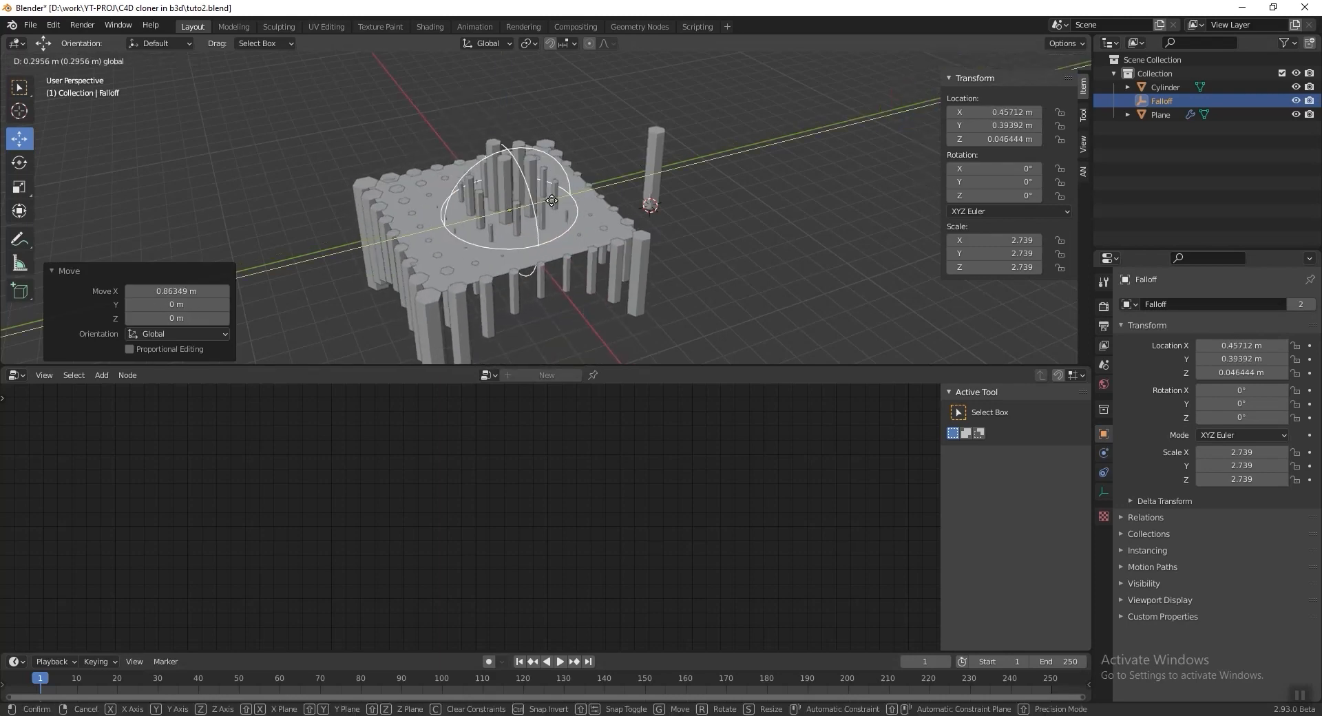
pyautogui.click(552, 203)
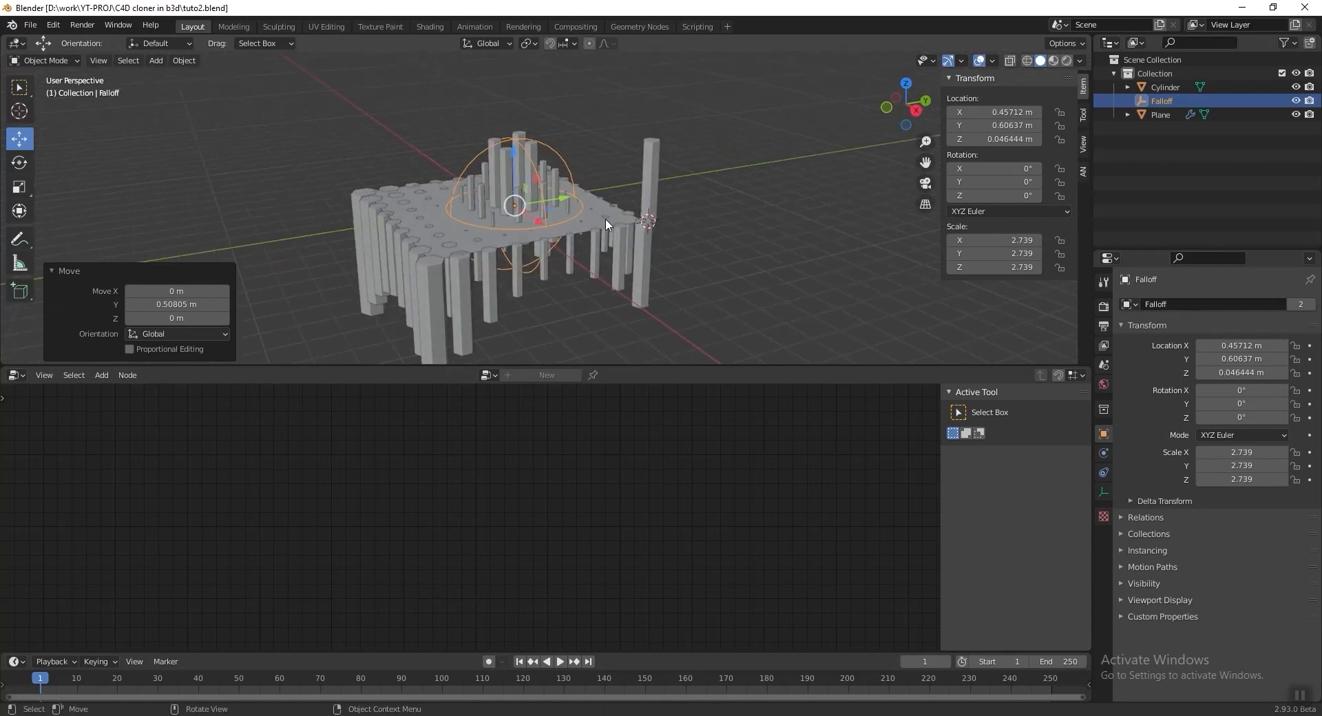
# Step: Reselect the plane and orbit to check cylinders shrink near the sphere
pyautogui.click(1159, 114)
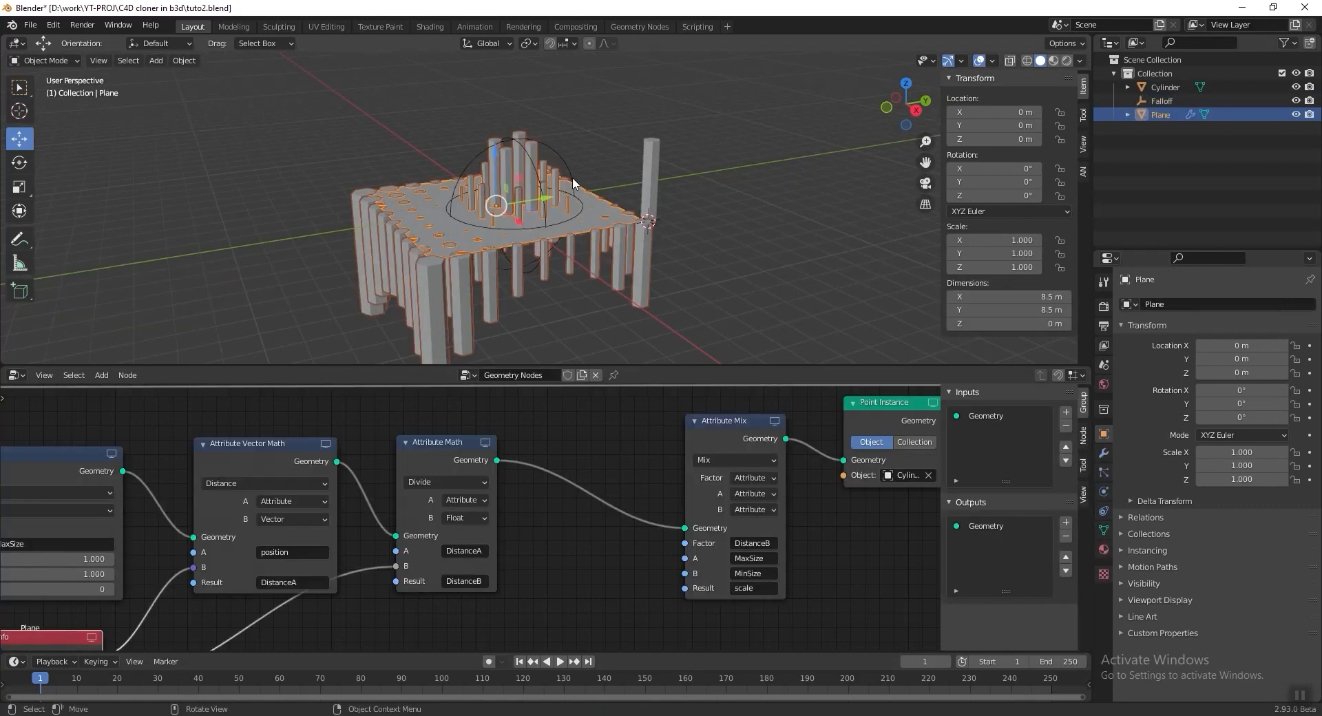
pyautogui.moveTo(573, 186); pyautogui.dragTo(413, 211)
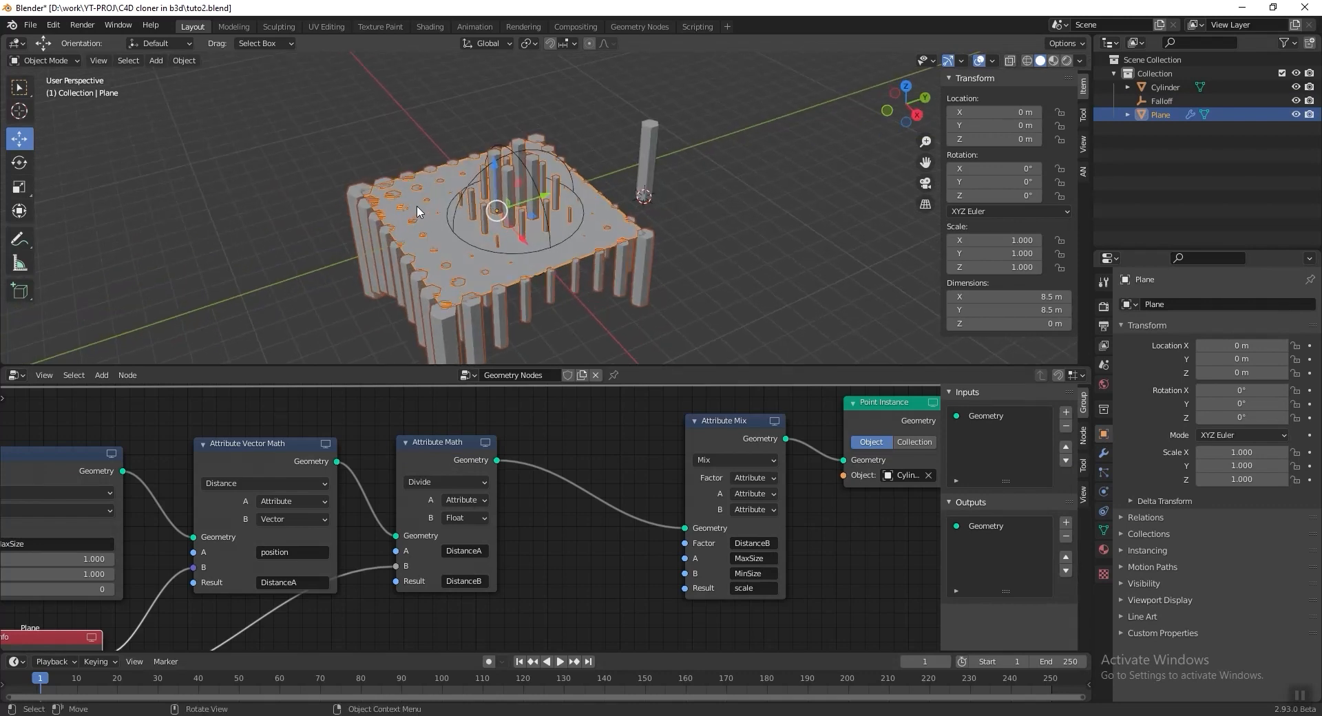
pyautogui.moveTo(418, 211); pyautogui.dragTo(468, 279)
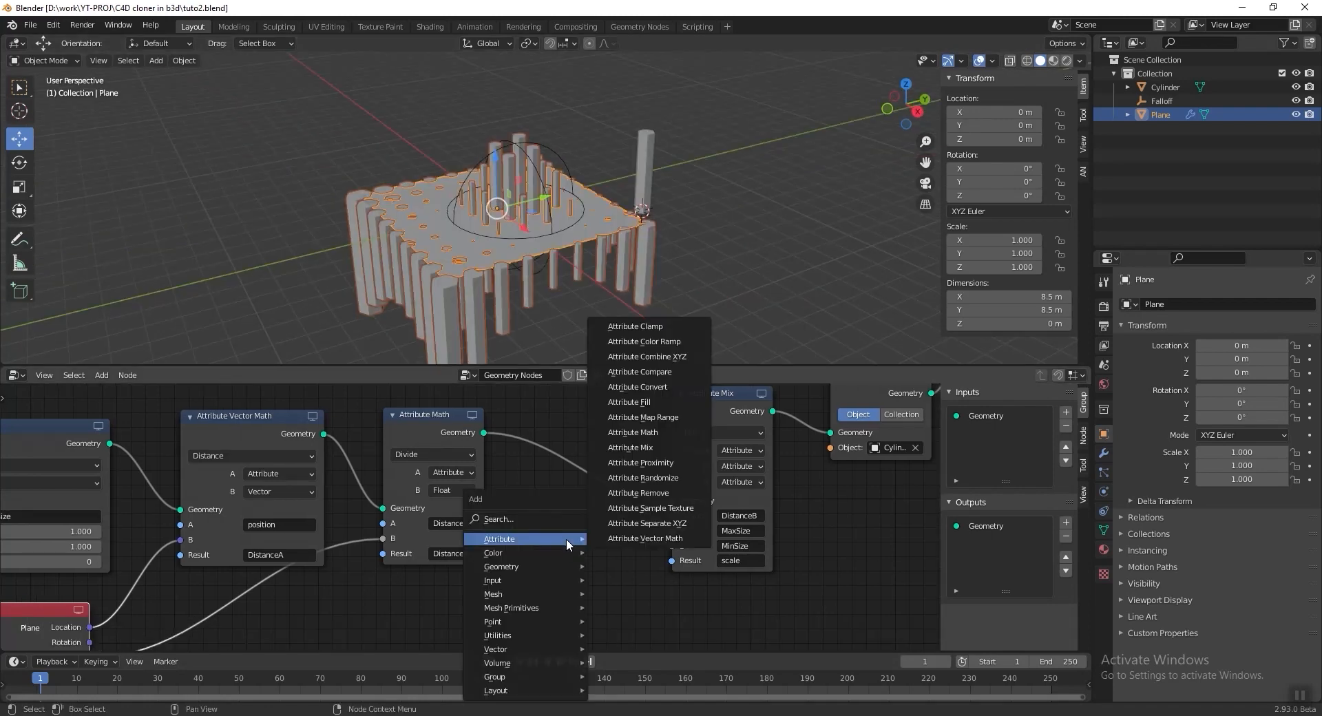
pyautogui.moveTo(657, 448)
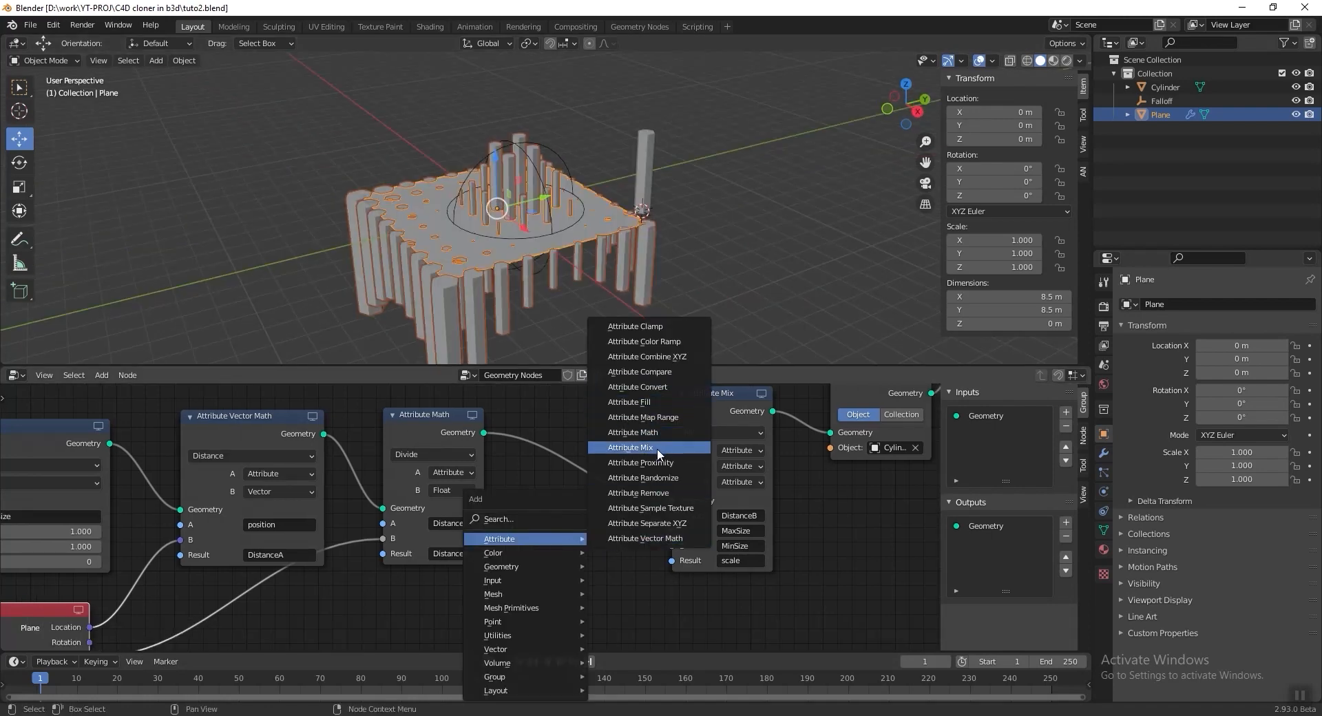
pyautogui.moveTo(674, 340)
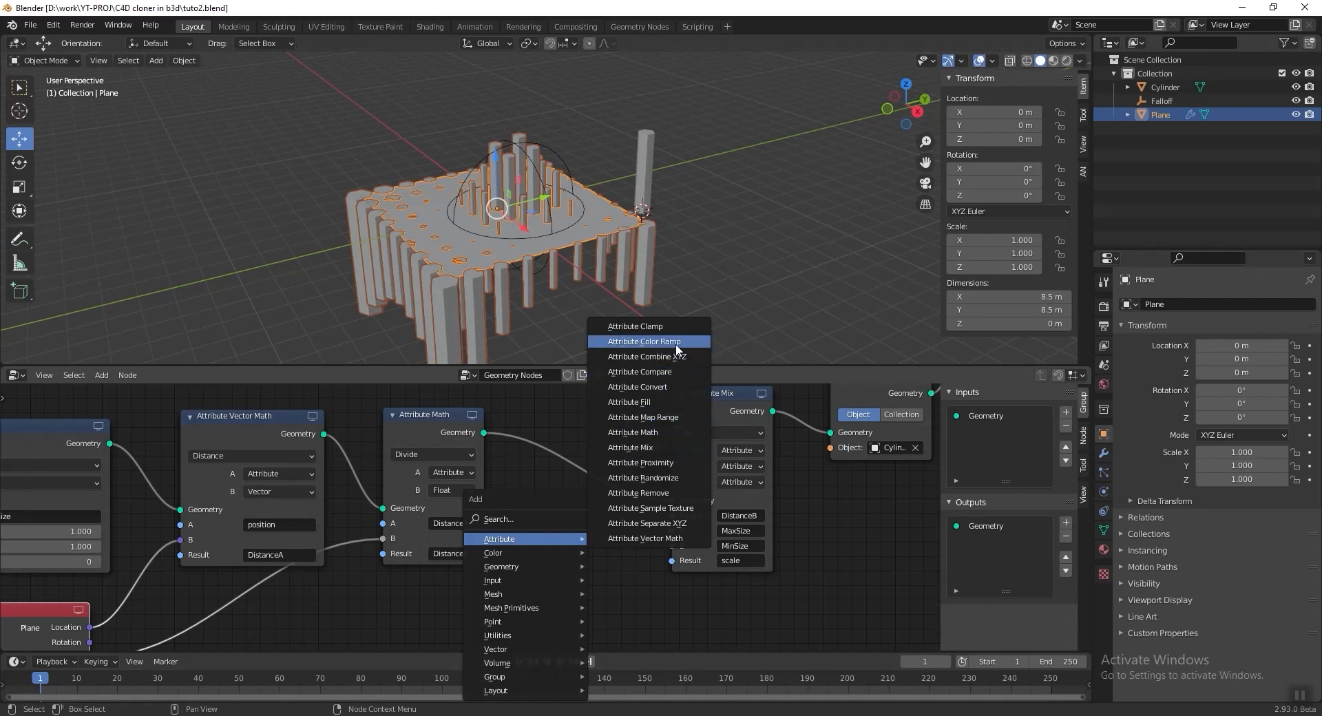
# Step: Add an Attribute Color Ramp before the mix and reposition the Falloff sphere
pyautogui.click(650, 342)
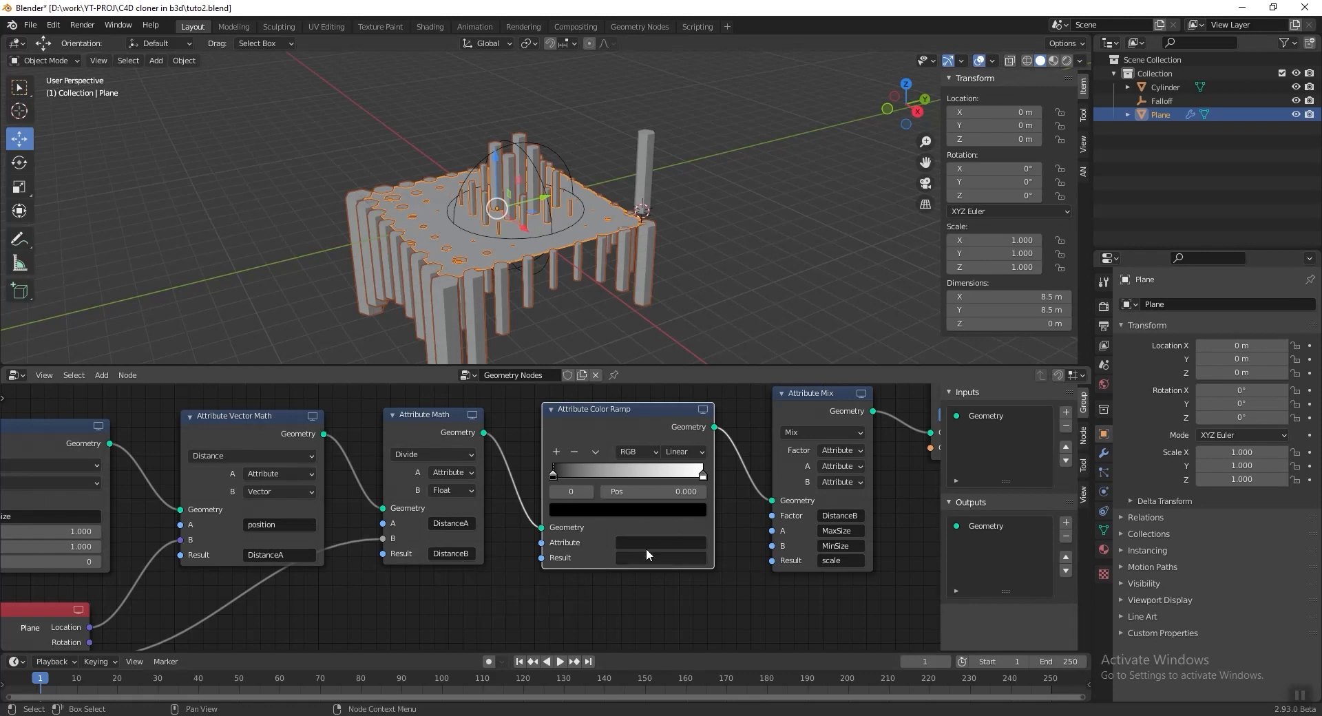
pyautogui.click(1162, 101)
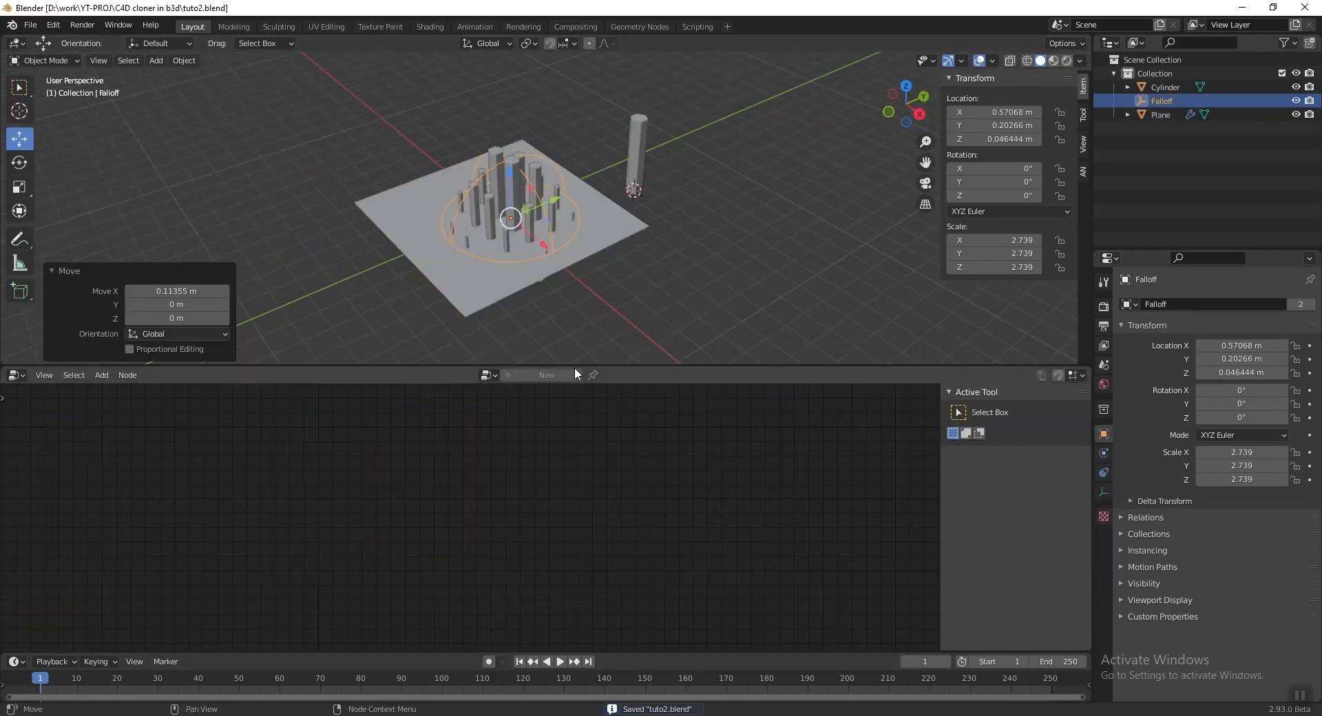
pyautogui.click(1160, 114)
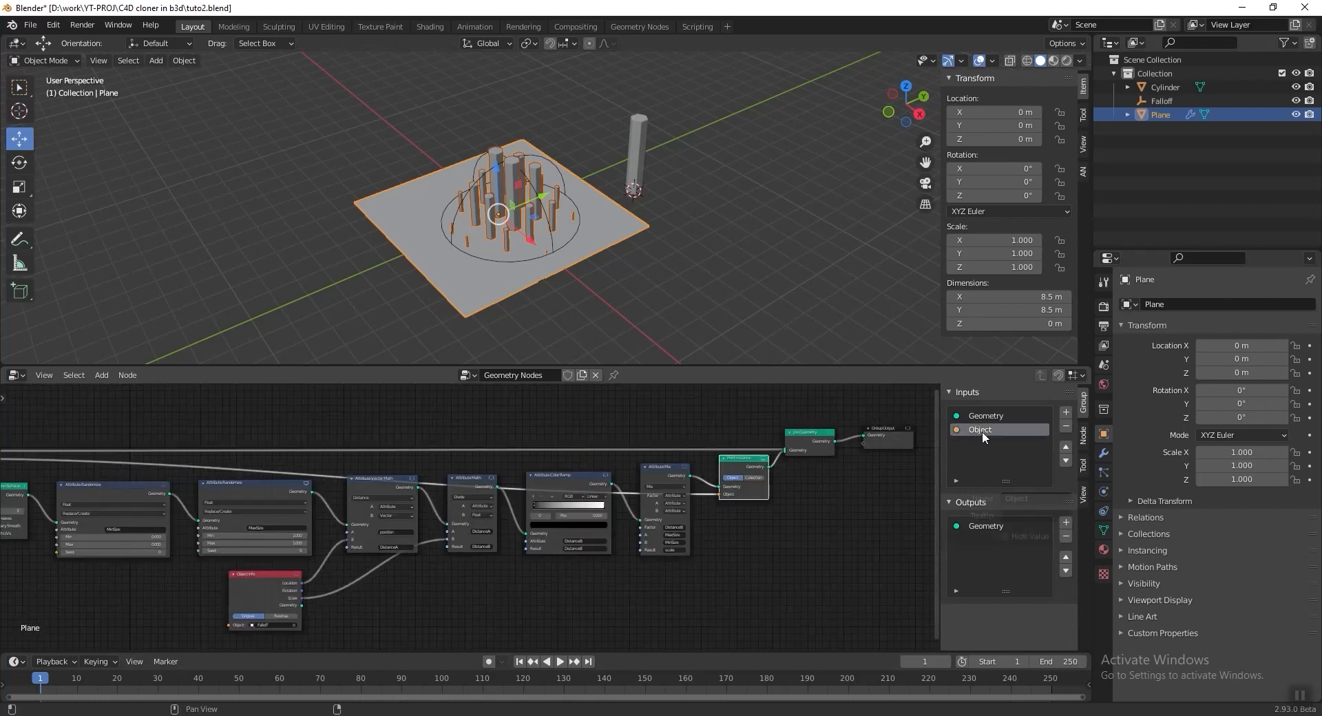
# Step: Rename the exposed Point Instance object input to Instance Object
pyautogui.click(981, 429)
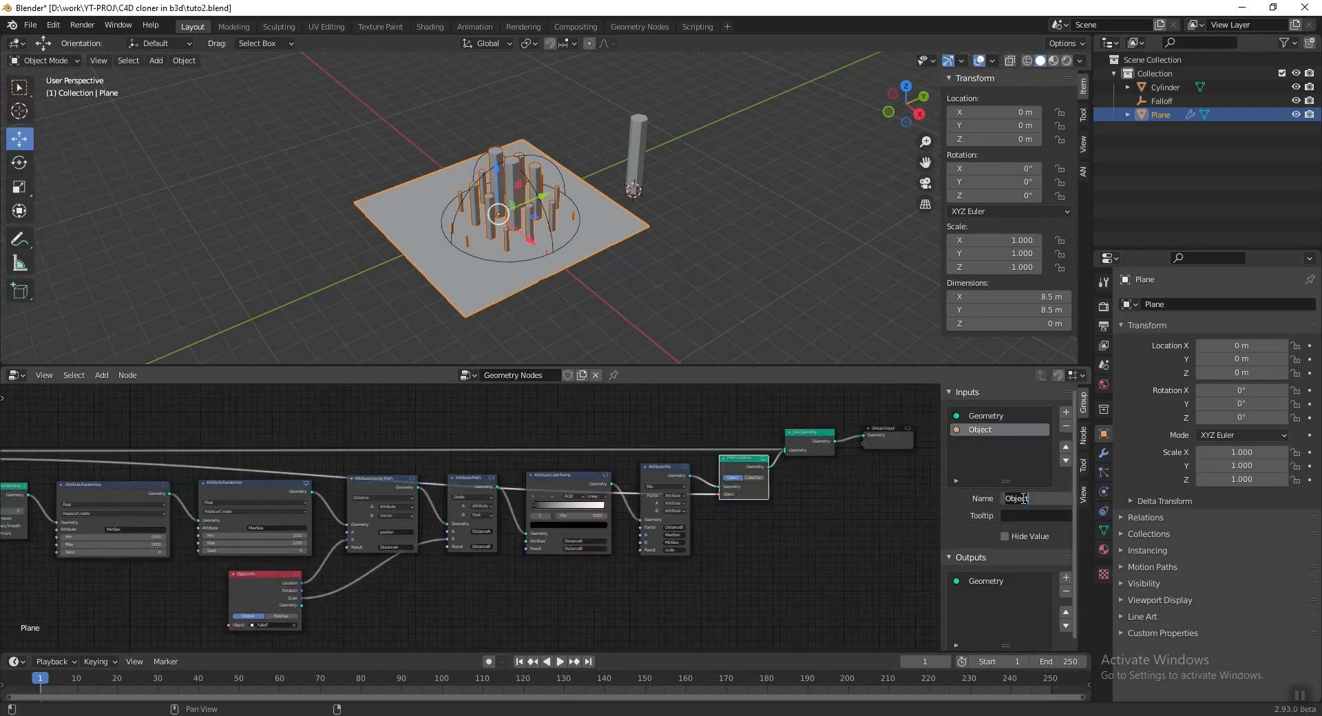
pyautogui.write('Instance')
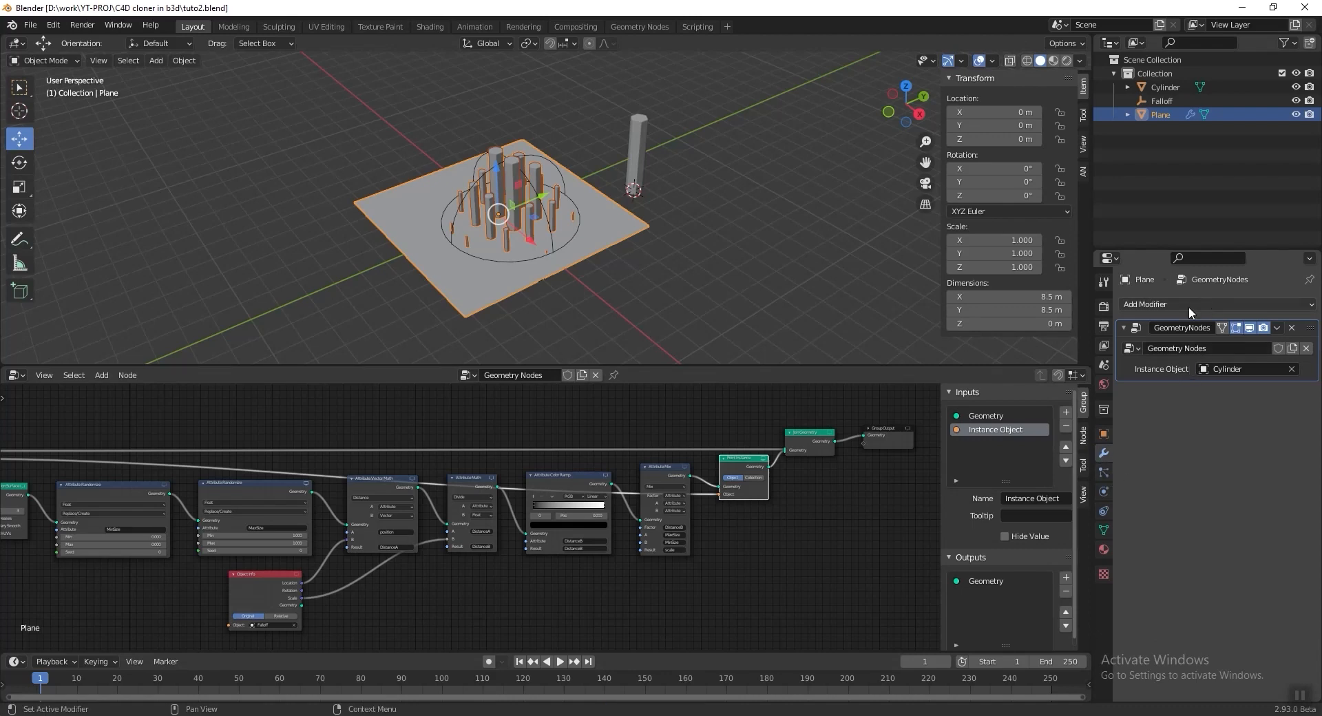
pyautogui.moveTo(1278, 376)
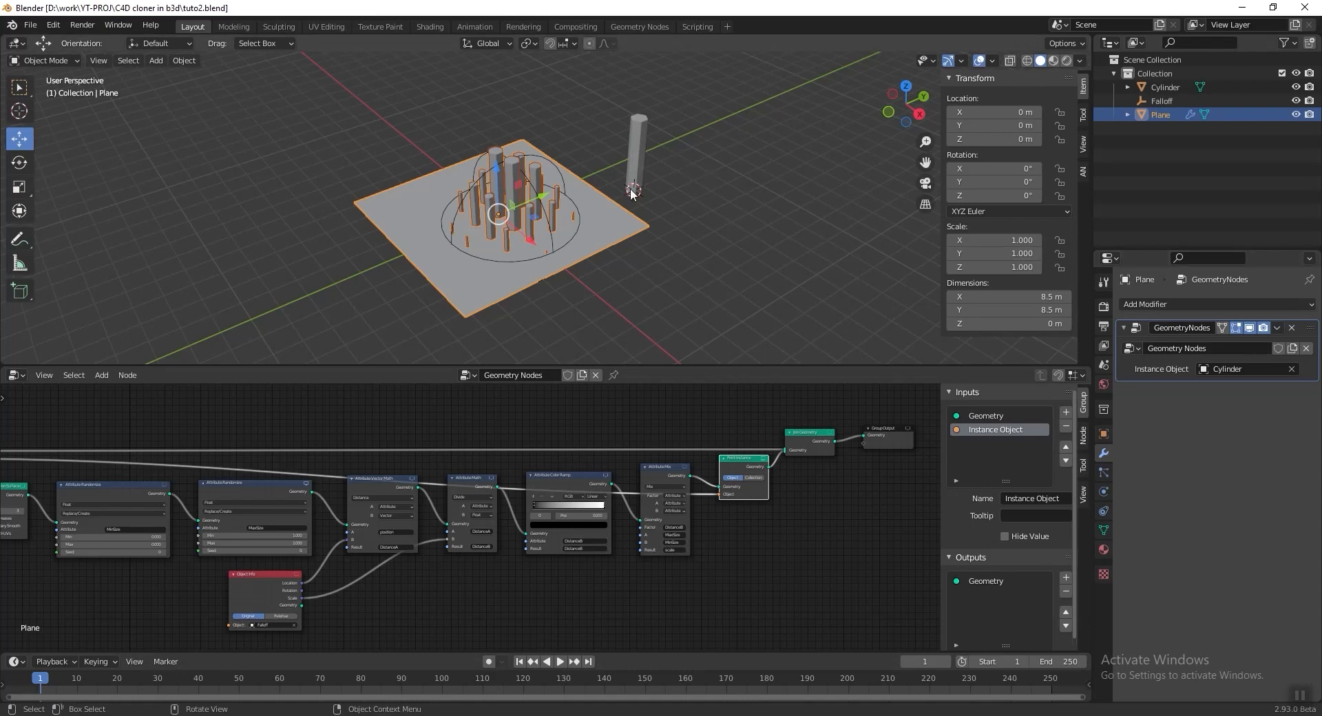
pyautogui.moveTo(640, 152)
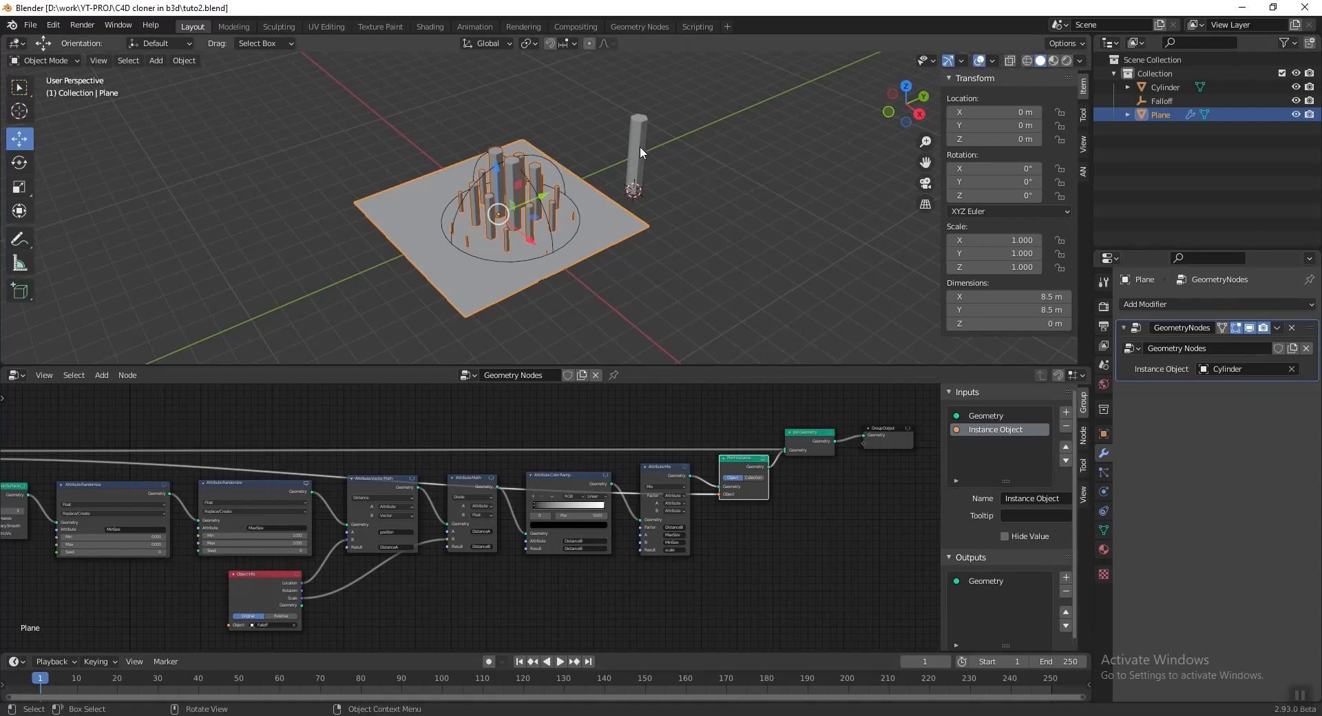
pyautogui.moveTo(929, 289)
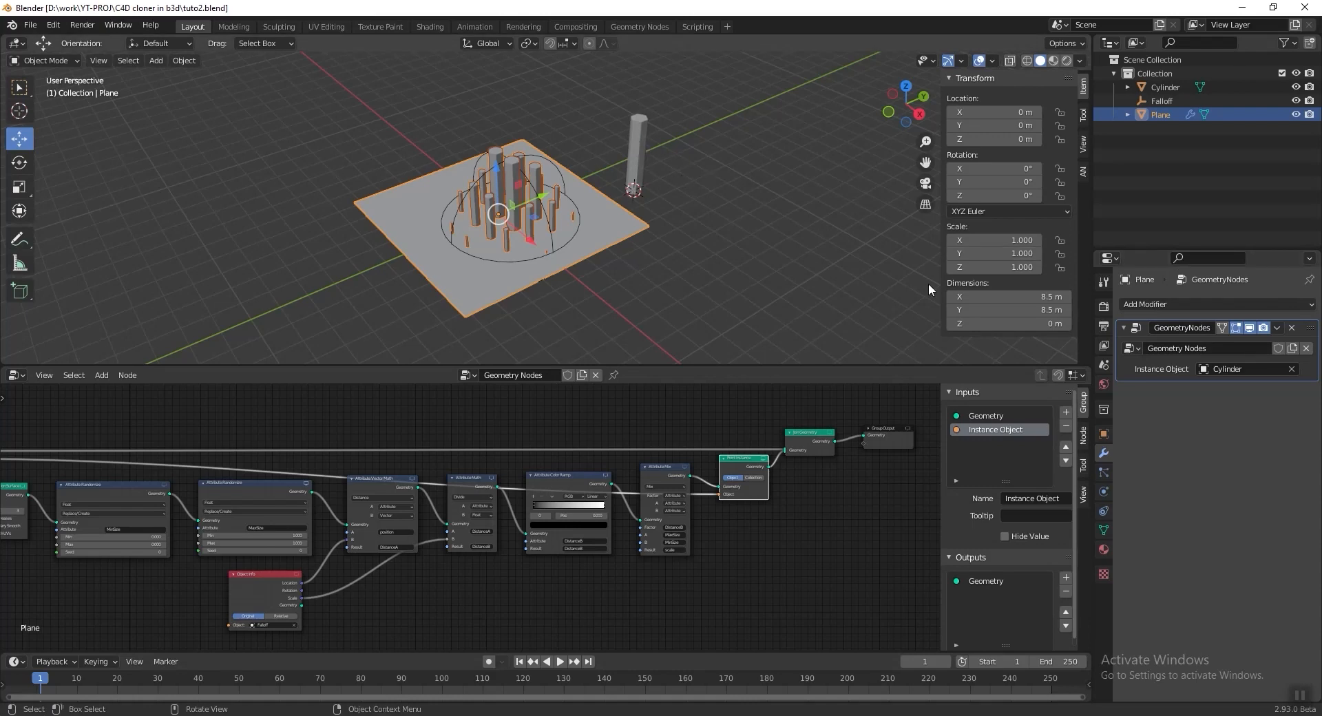
pyautogui.moveTo(1205, 369)
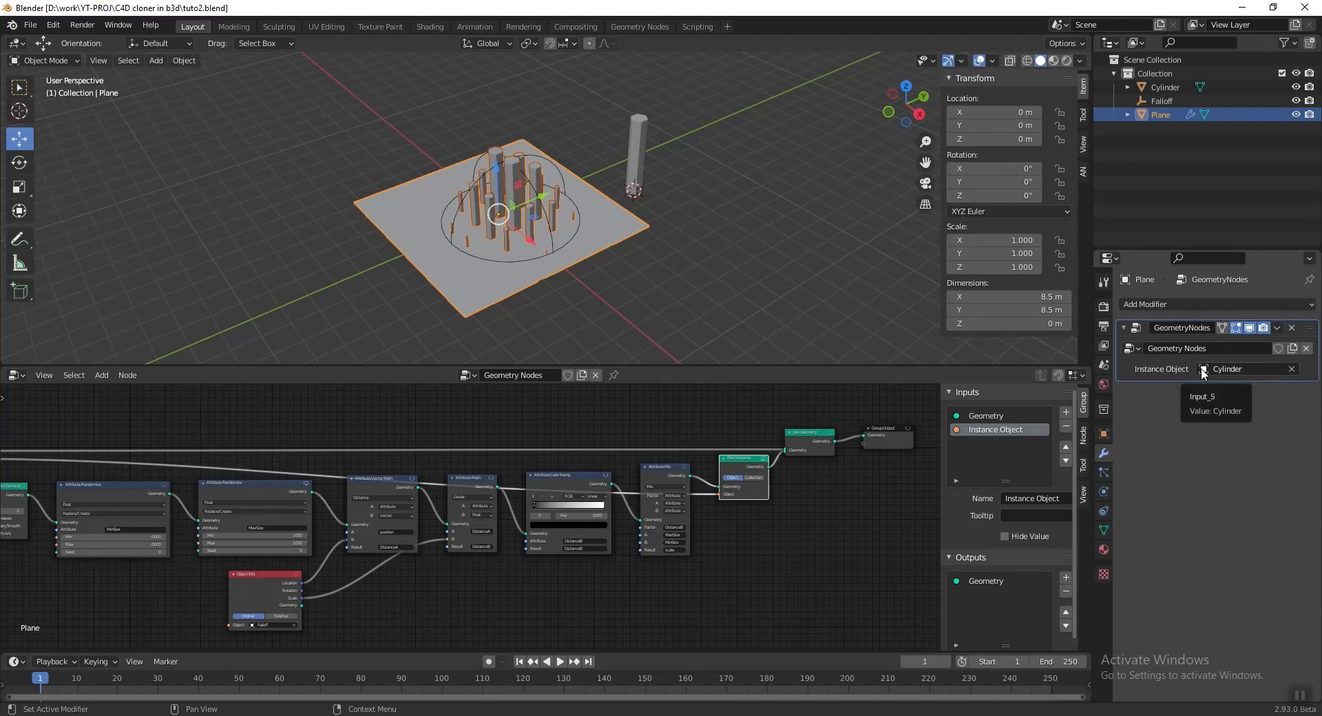